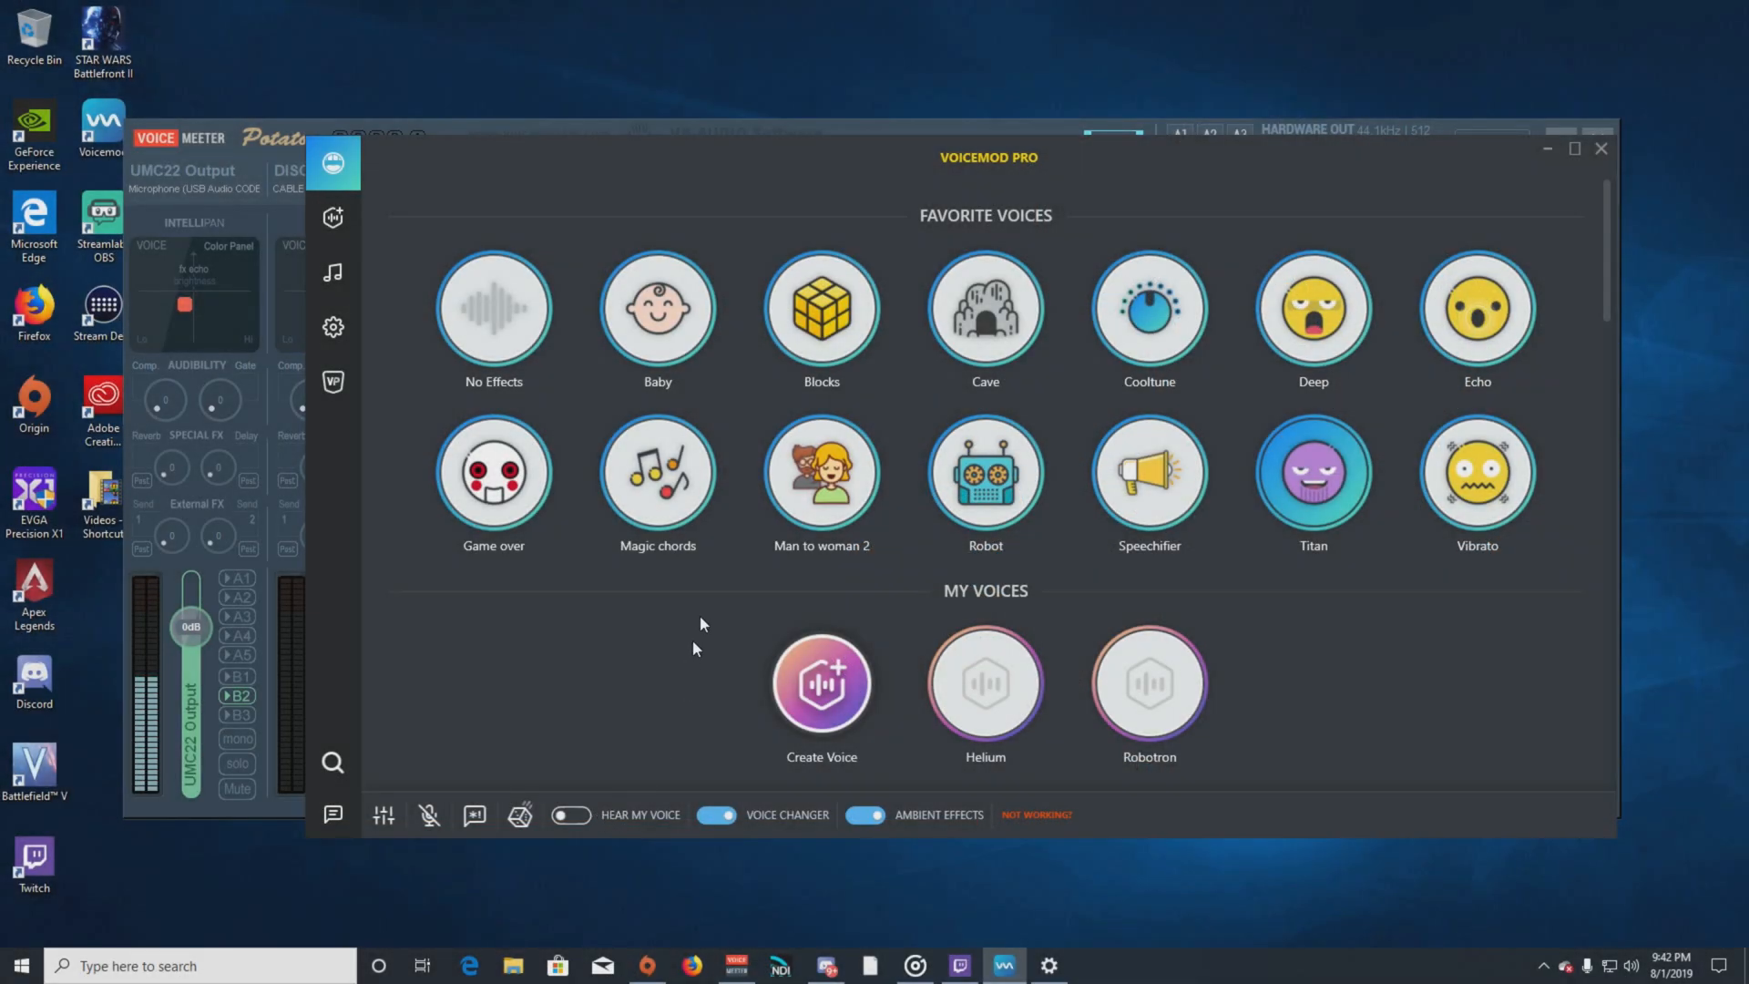
mouse_move(683, 565)
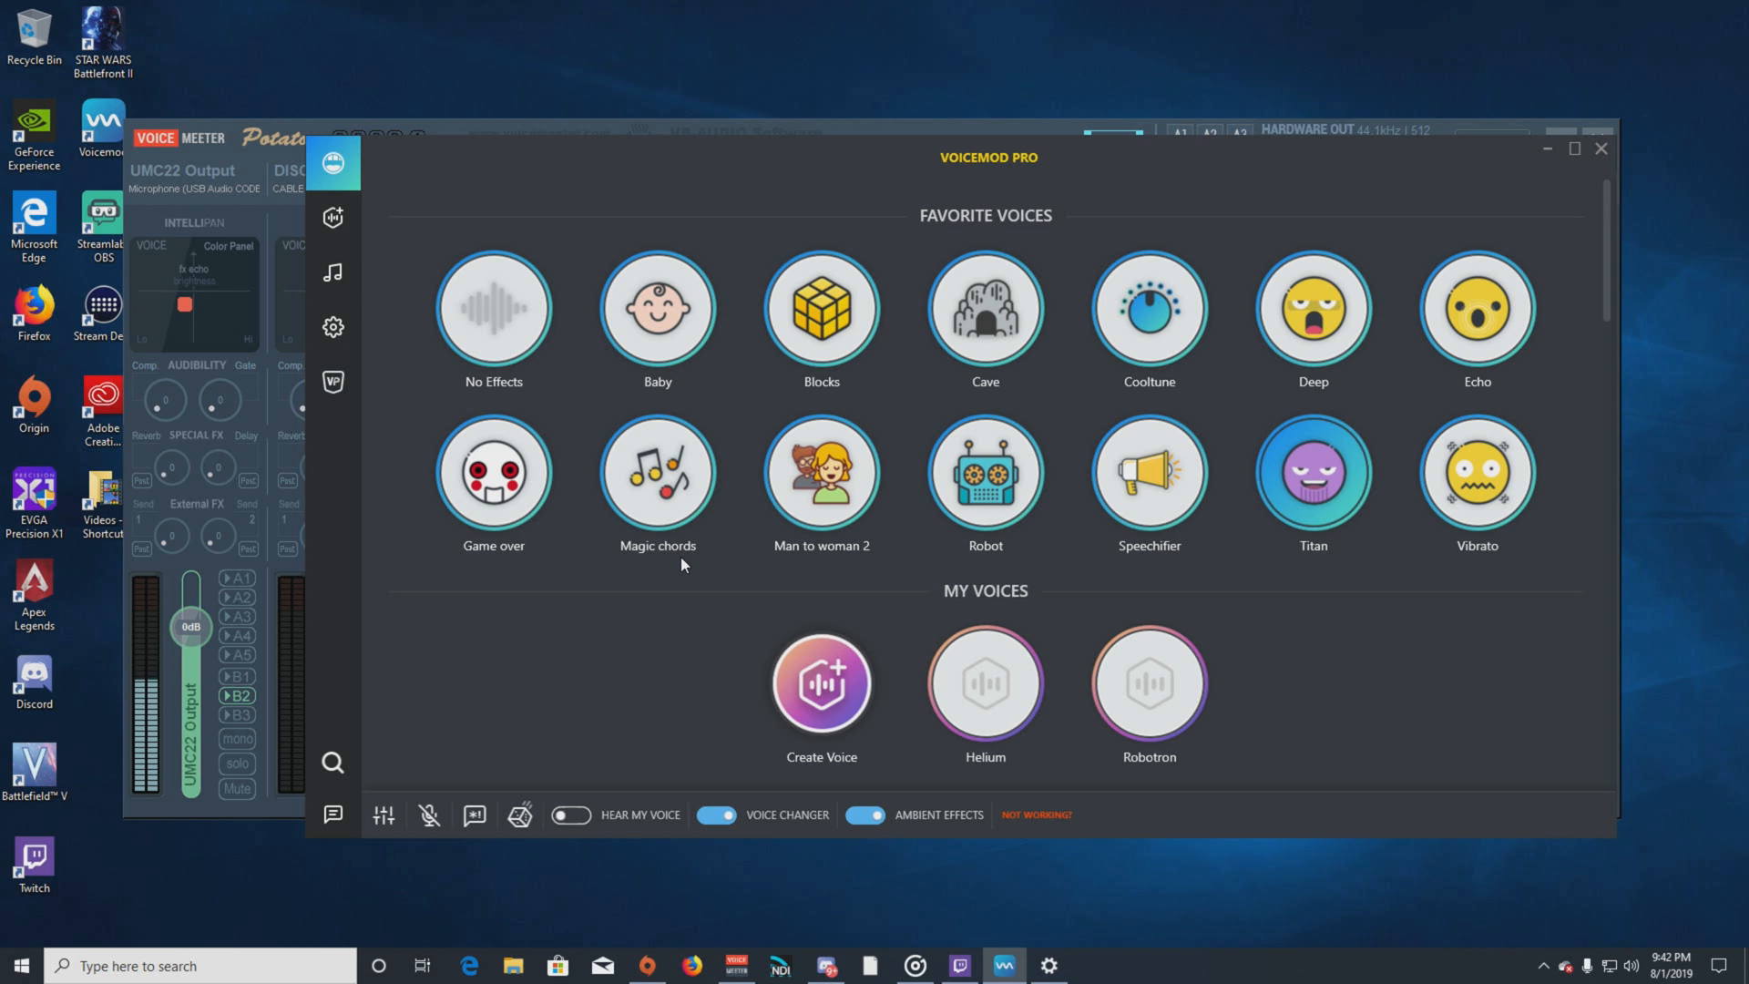
mouse_move(694, 577)
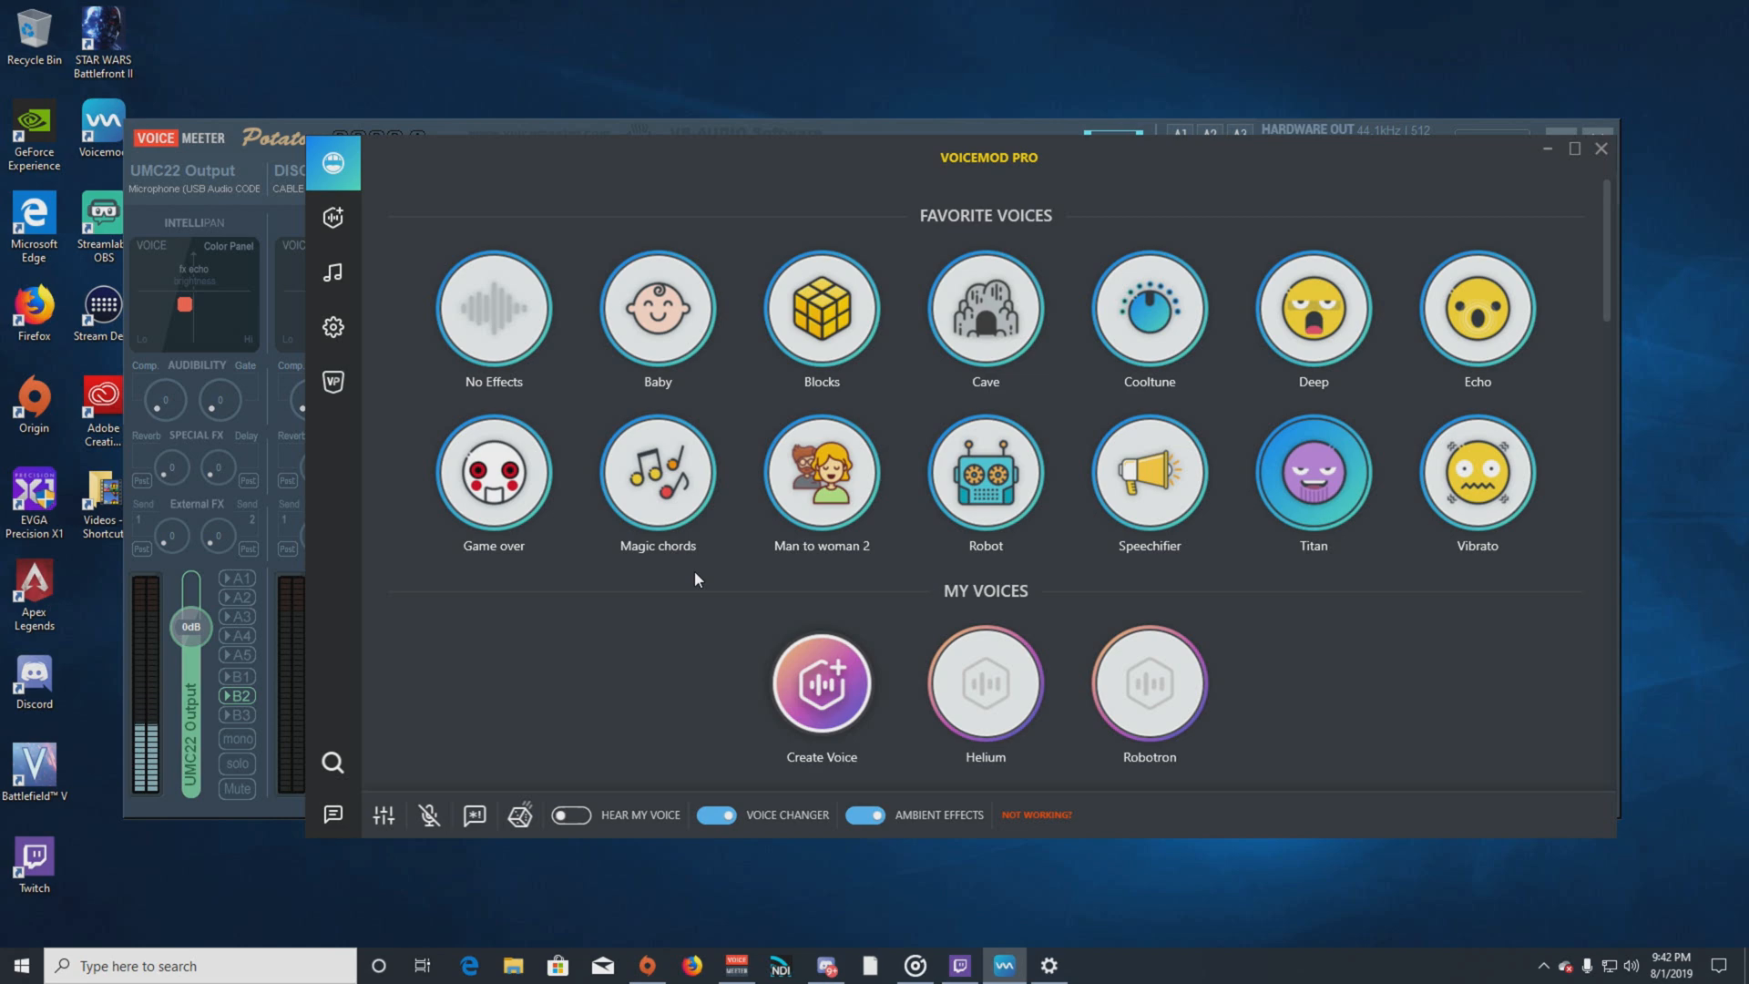
Select CABLE-D Output (VB-Audio Cable D) as Voicemod's input device in its settings.
scroll(down, 3)
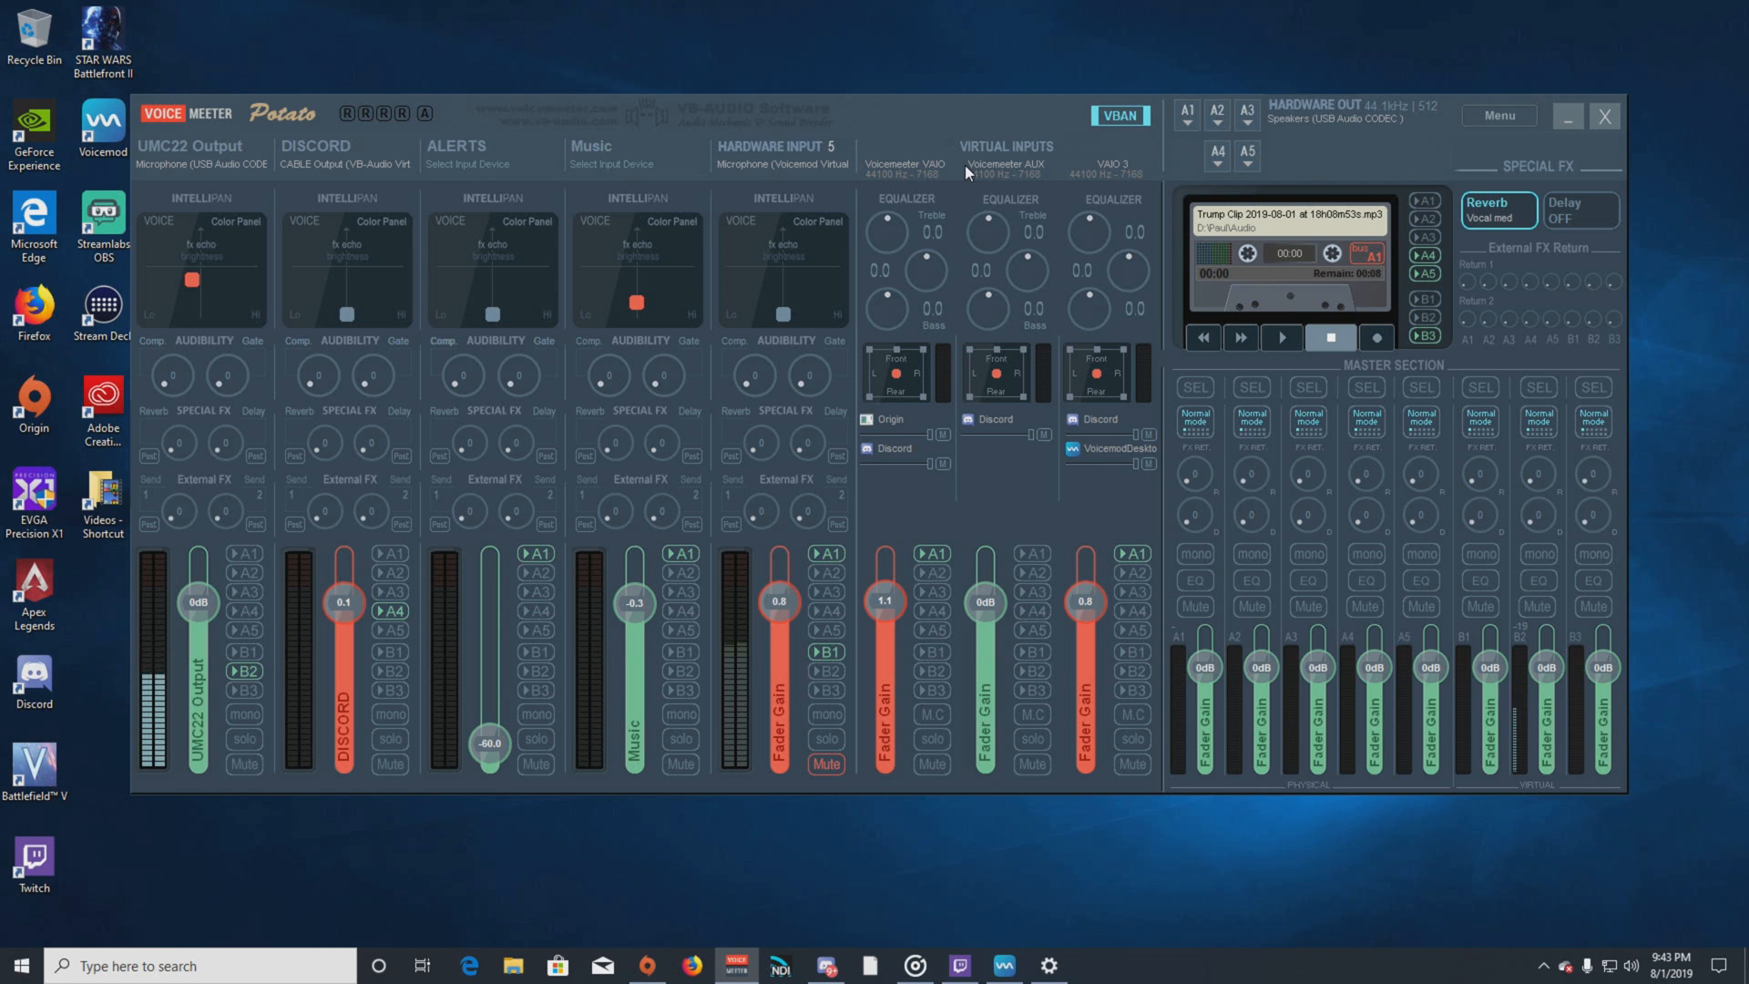
mouse_move(905, 311)
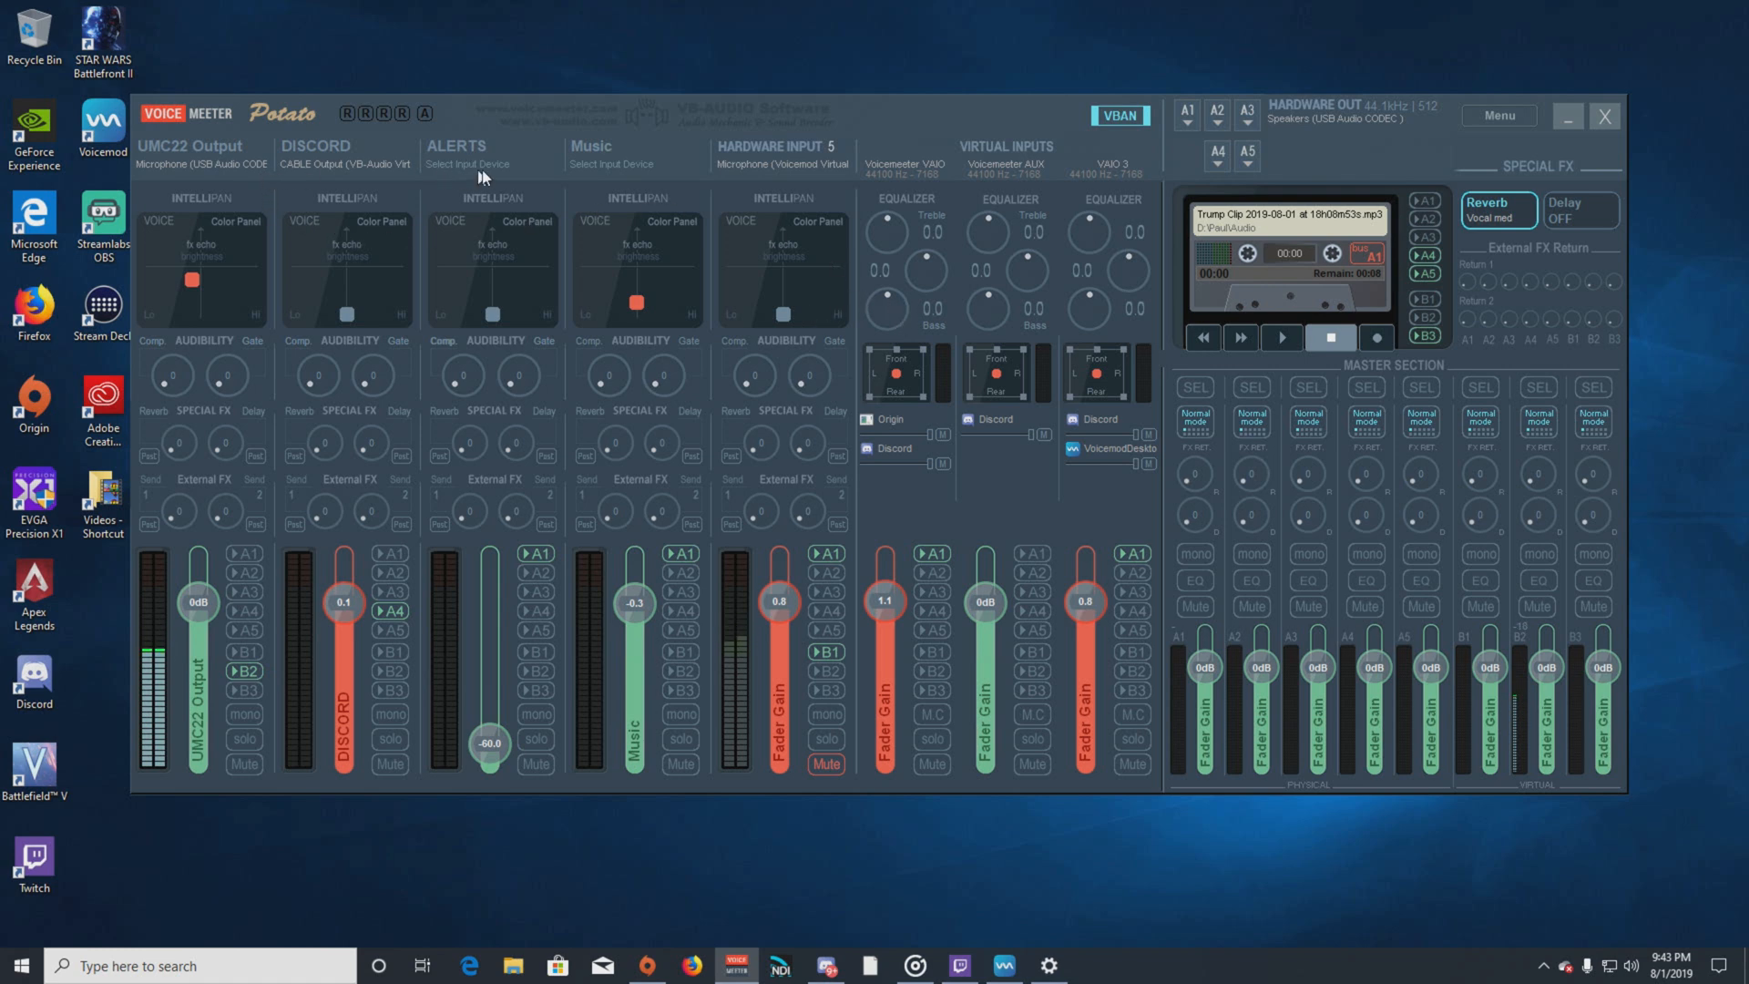
mouse_move(652, 161)
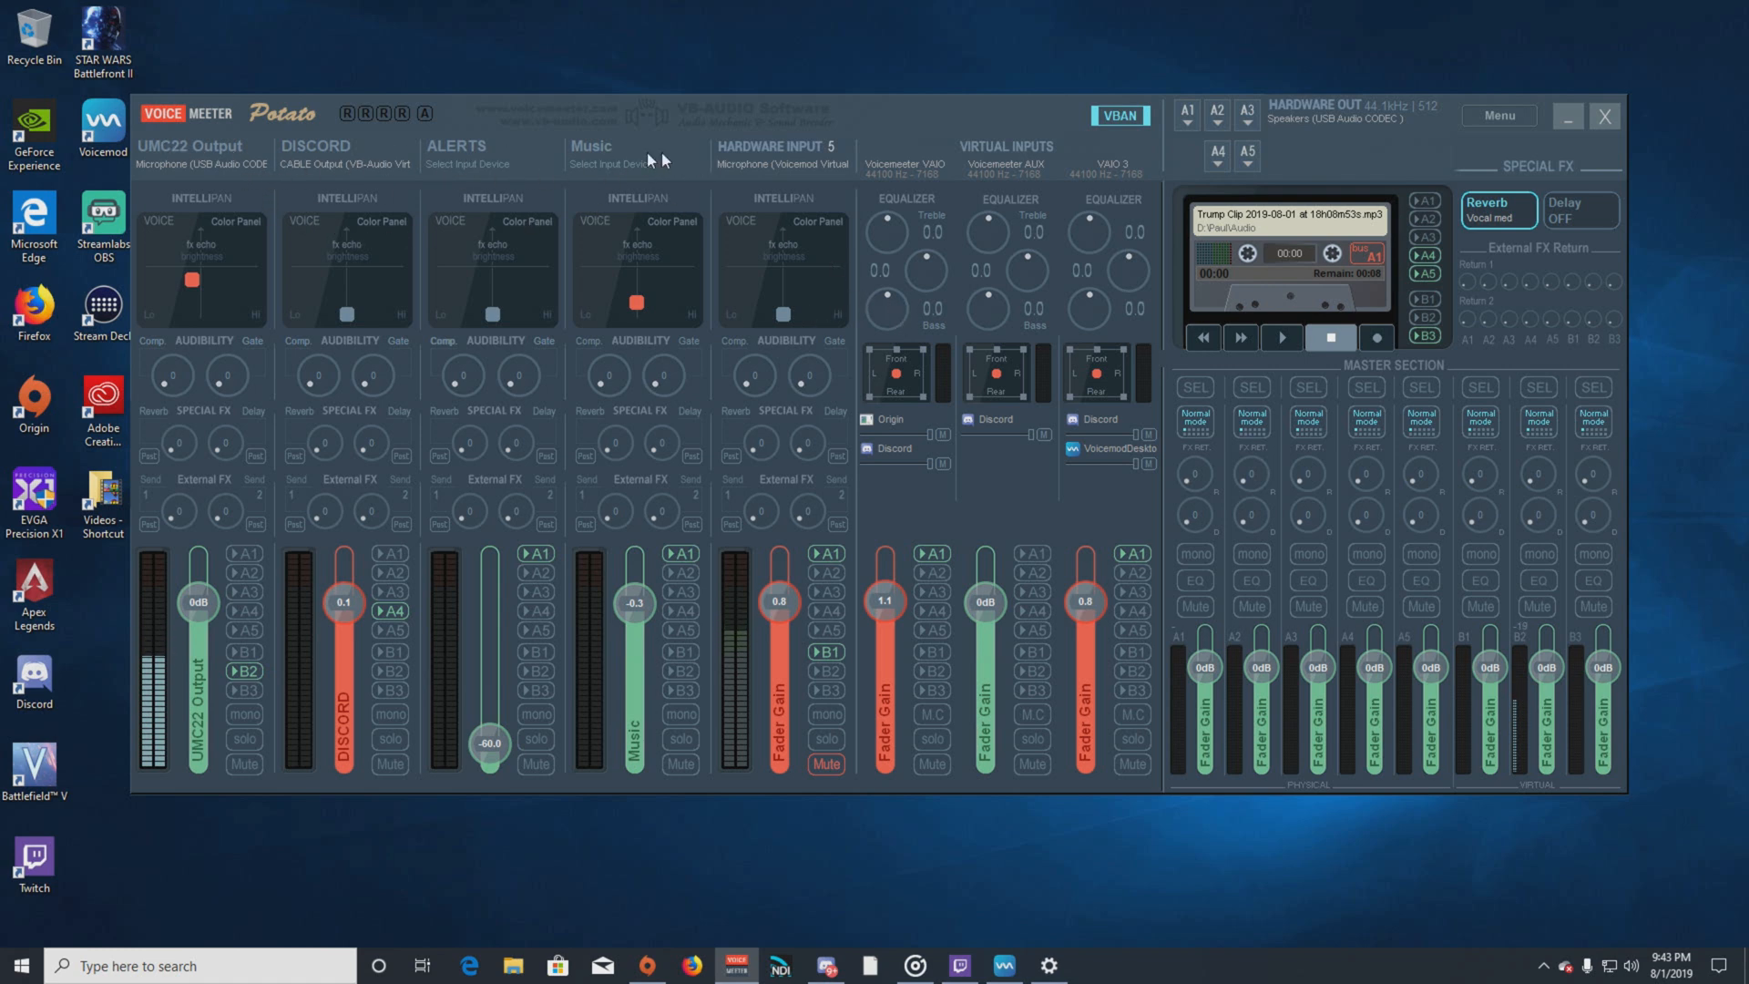
mouse_move(494, 171)
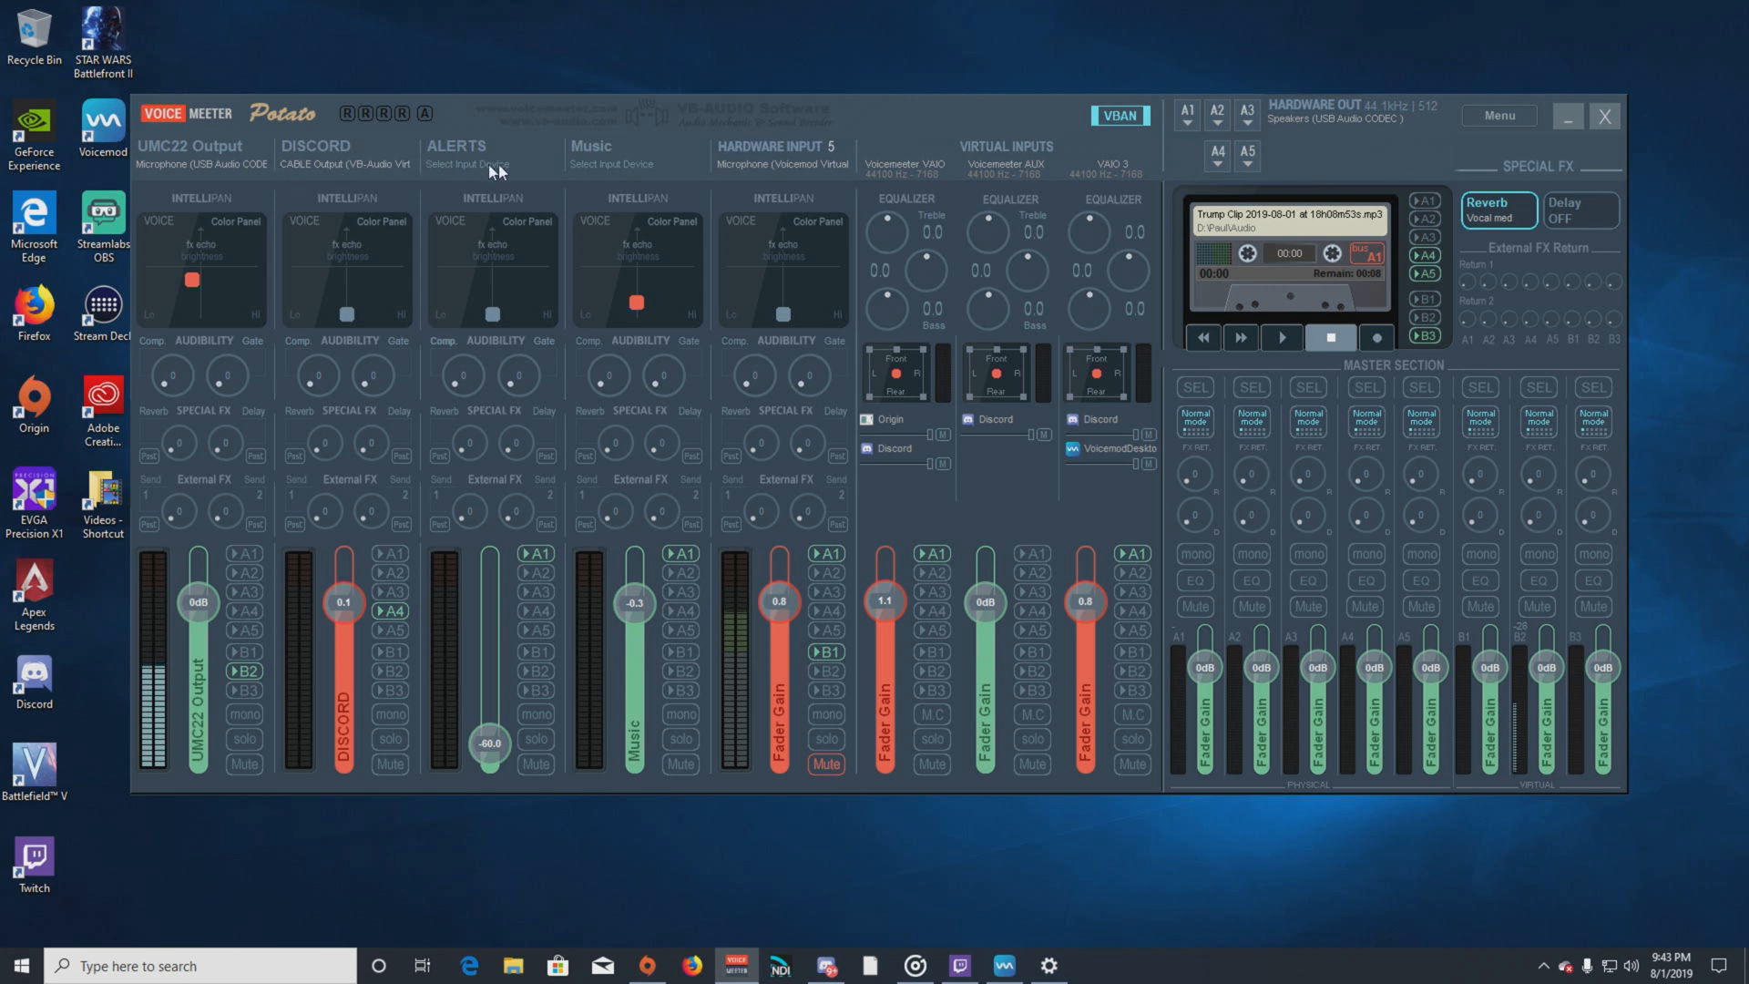
mouse_move(797, 196)
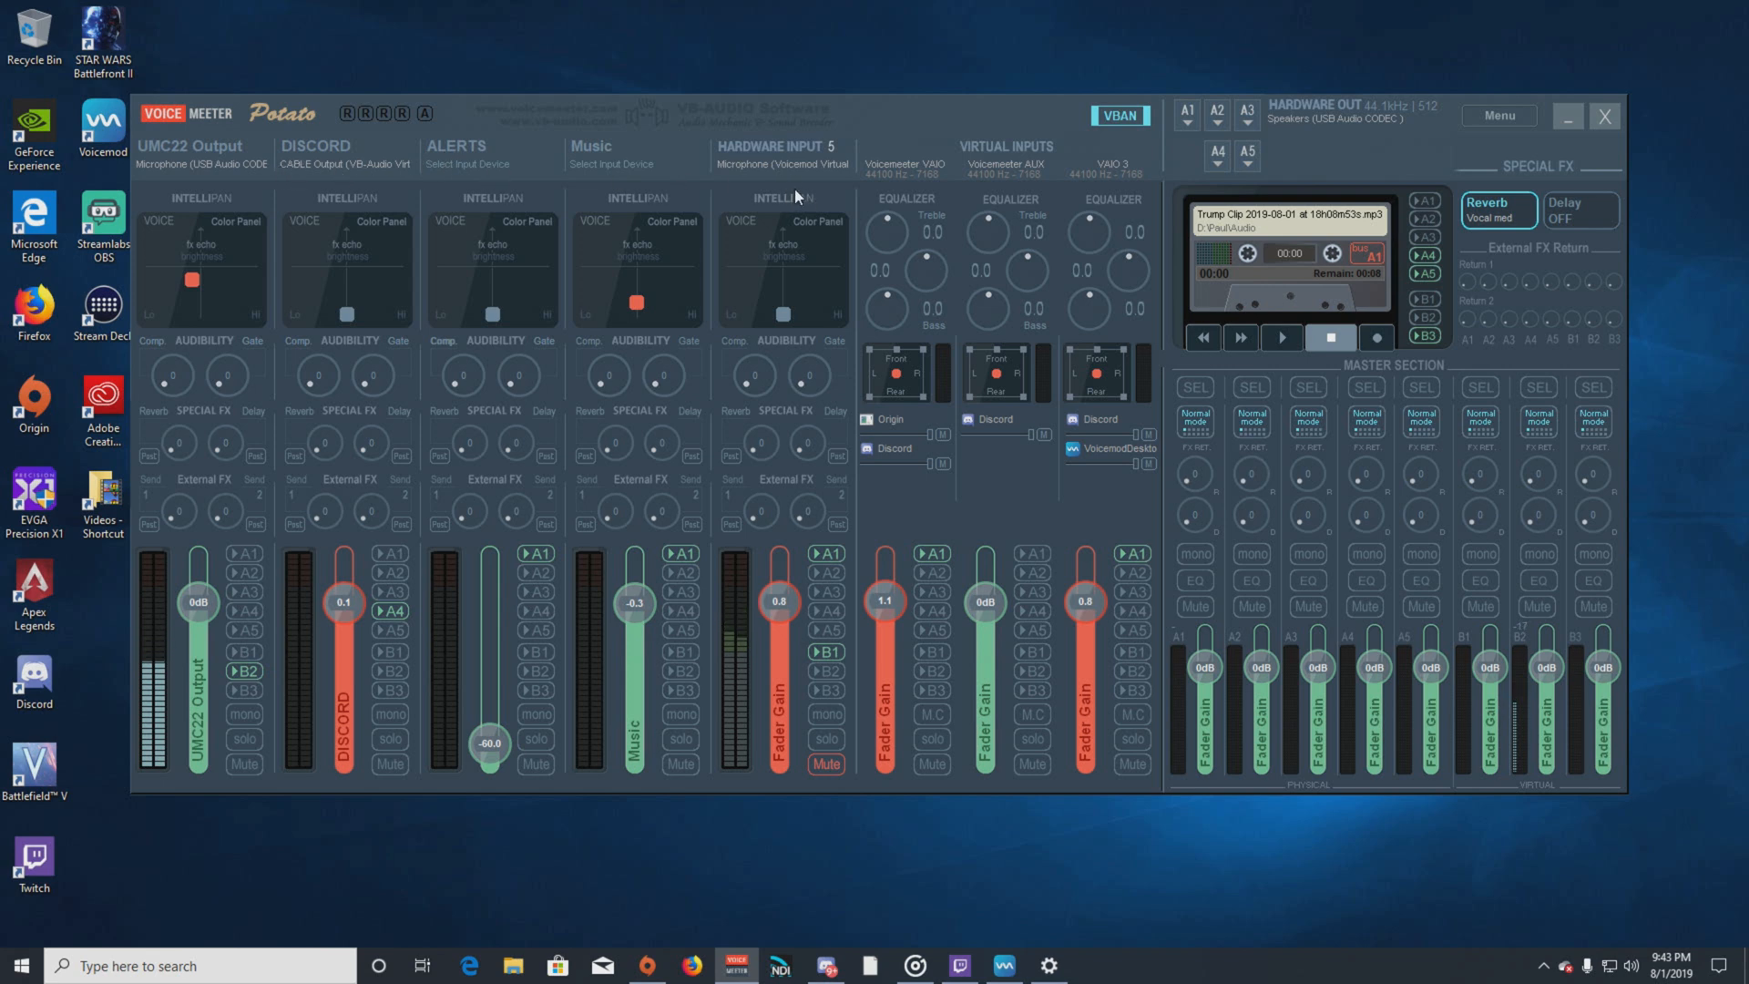
mouse_move(749, 157)
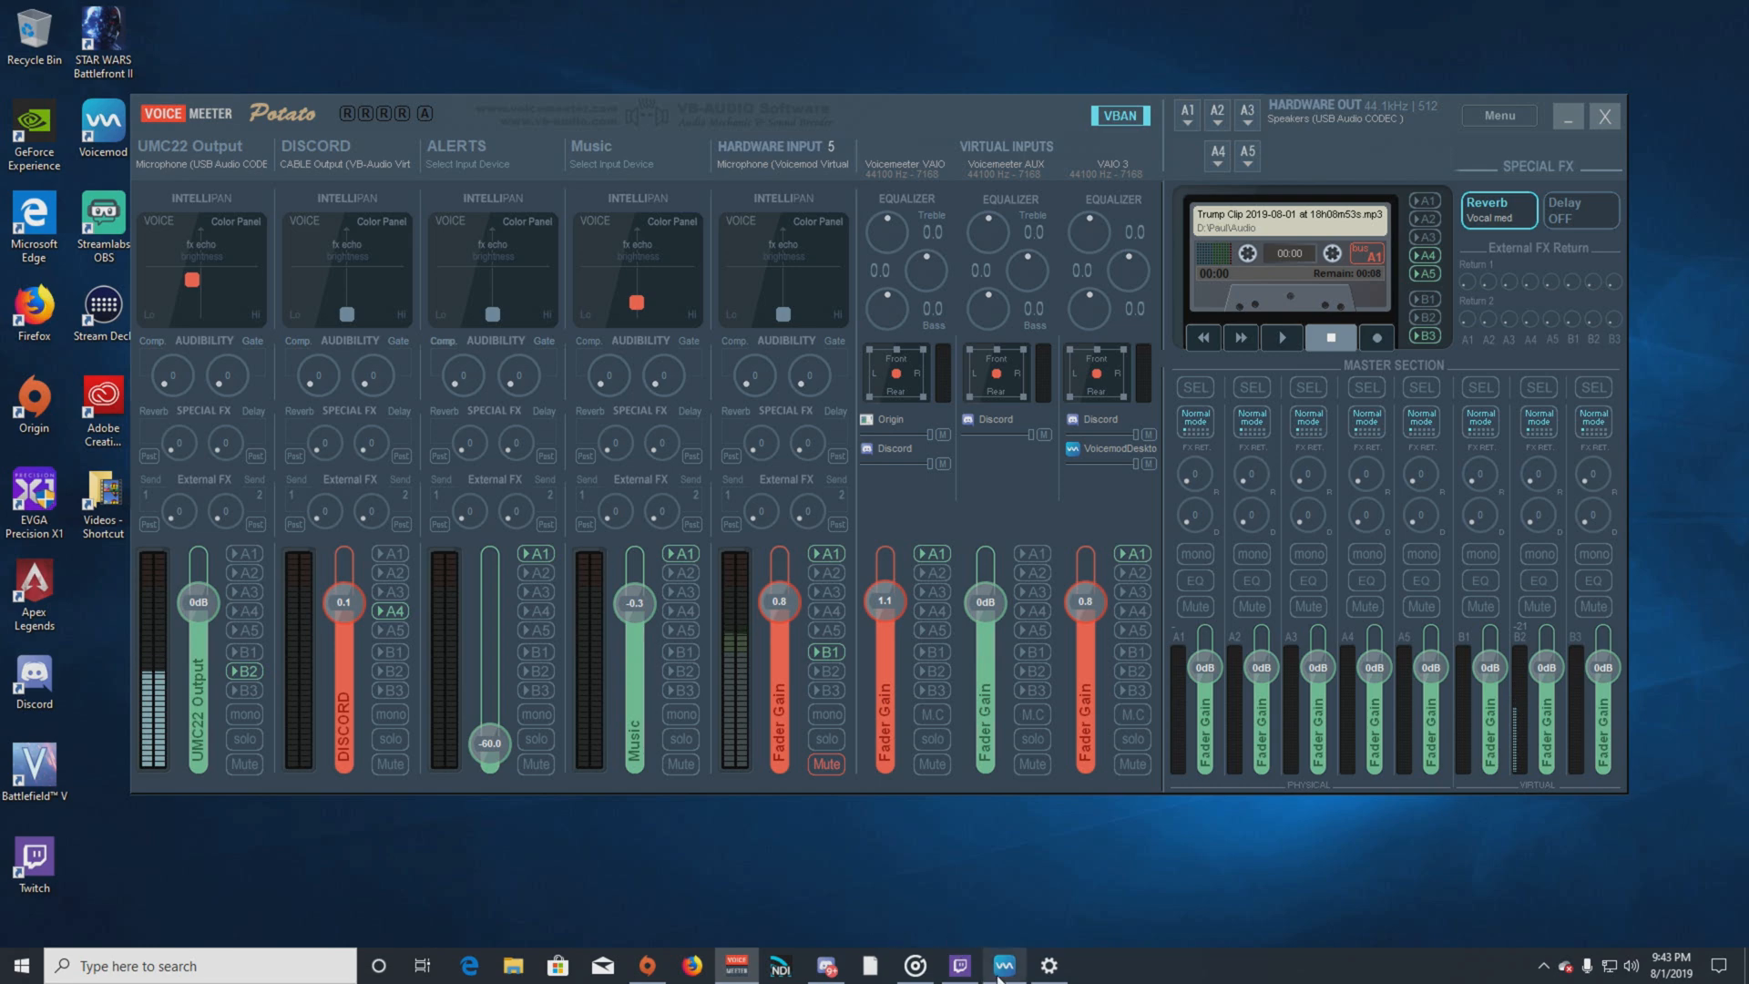
click(1002, 966)
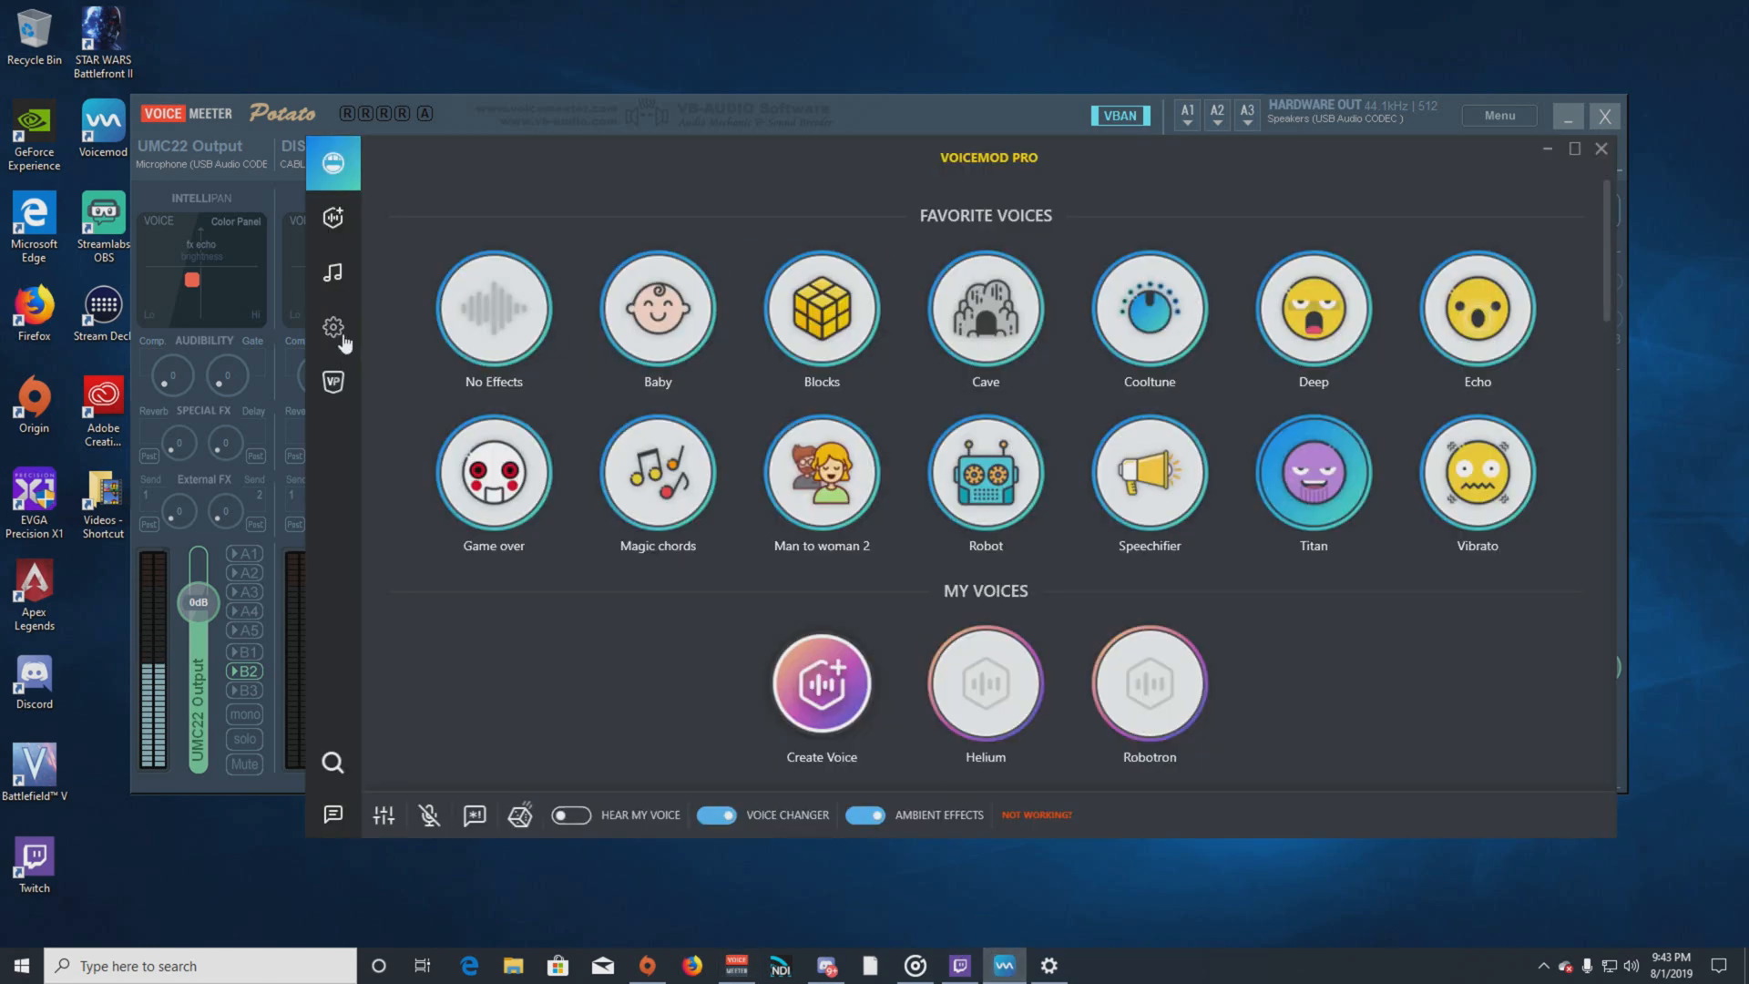
click(331, 326)
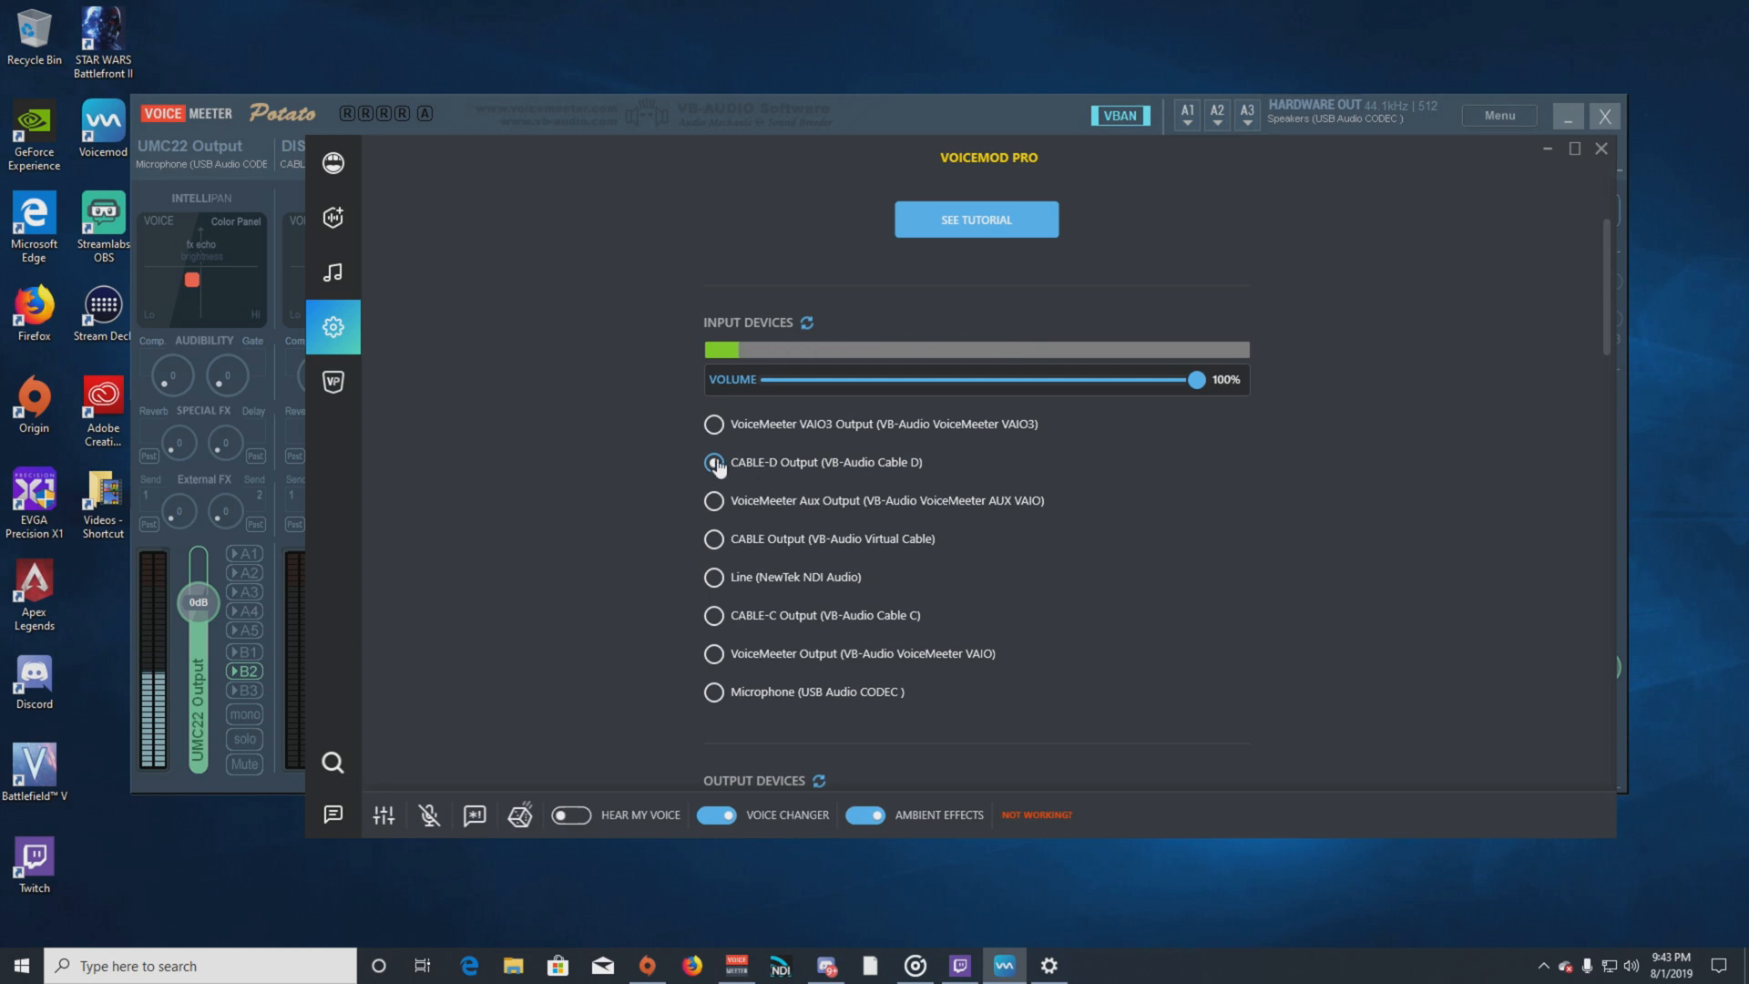
click(714, 461)
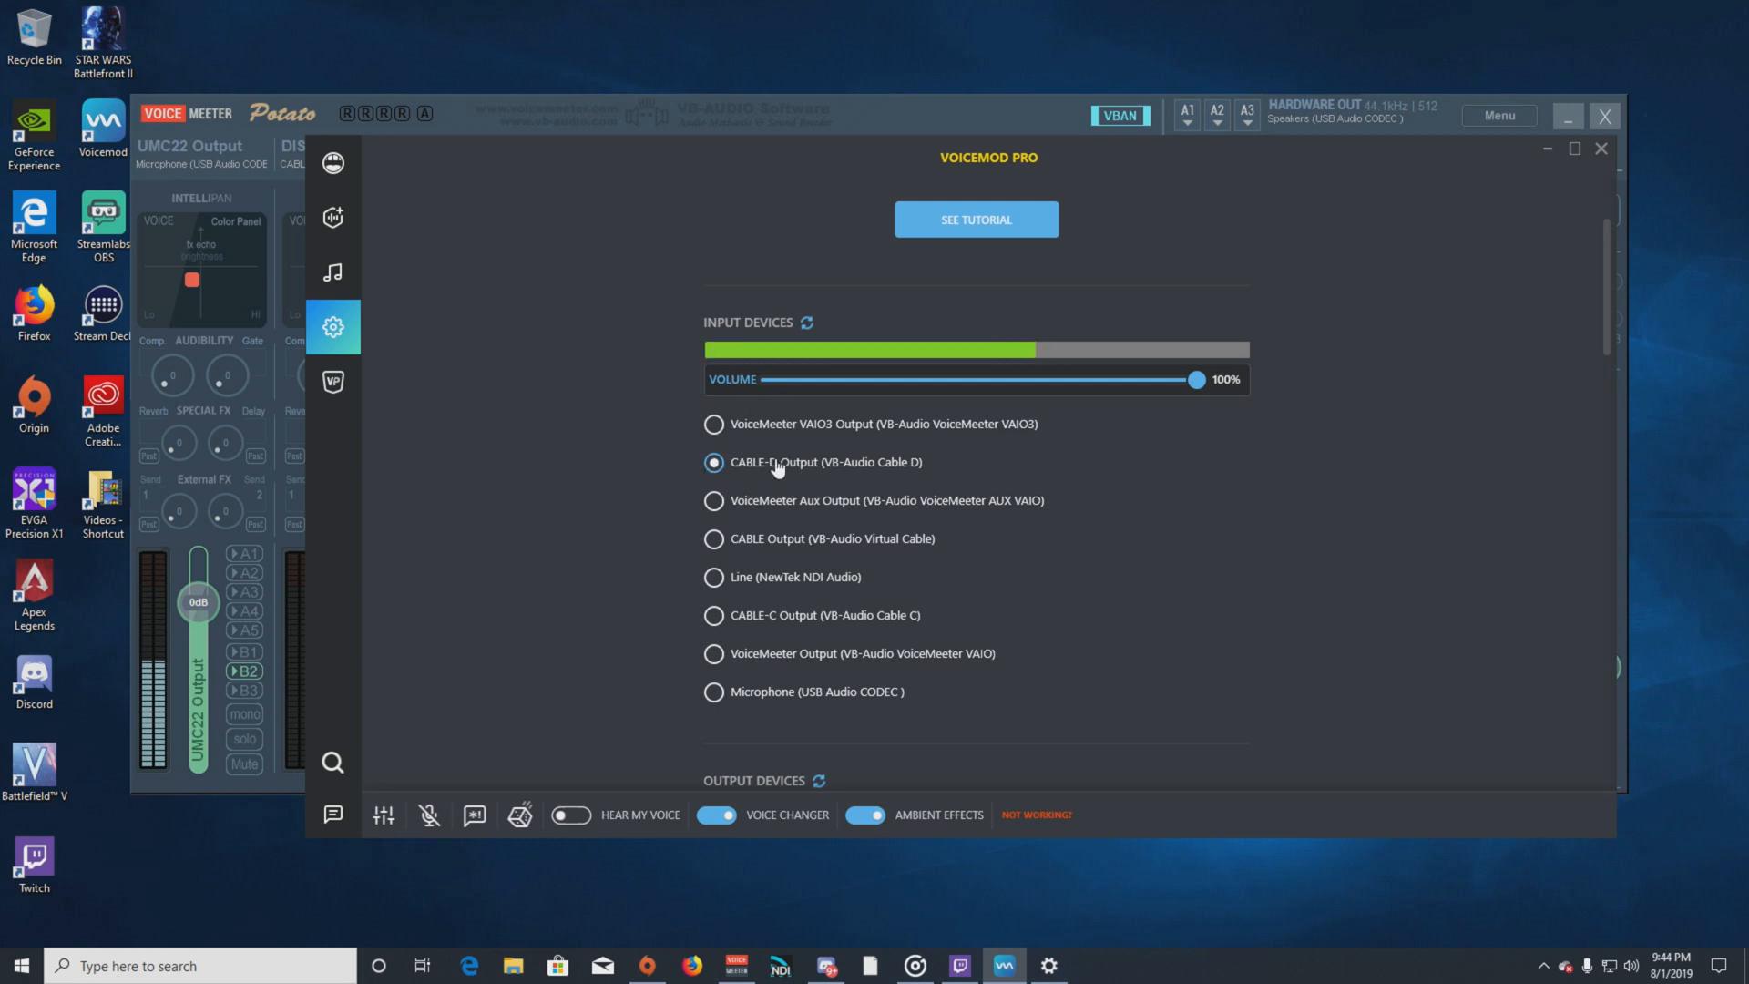
mouse_move(792, 497)
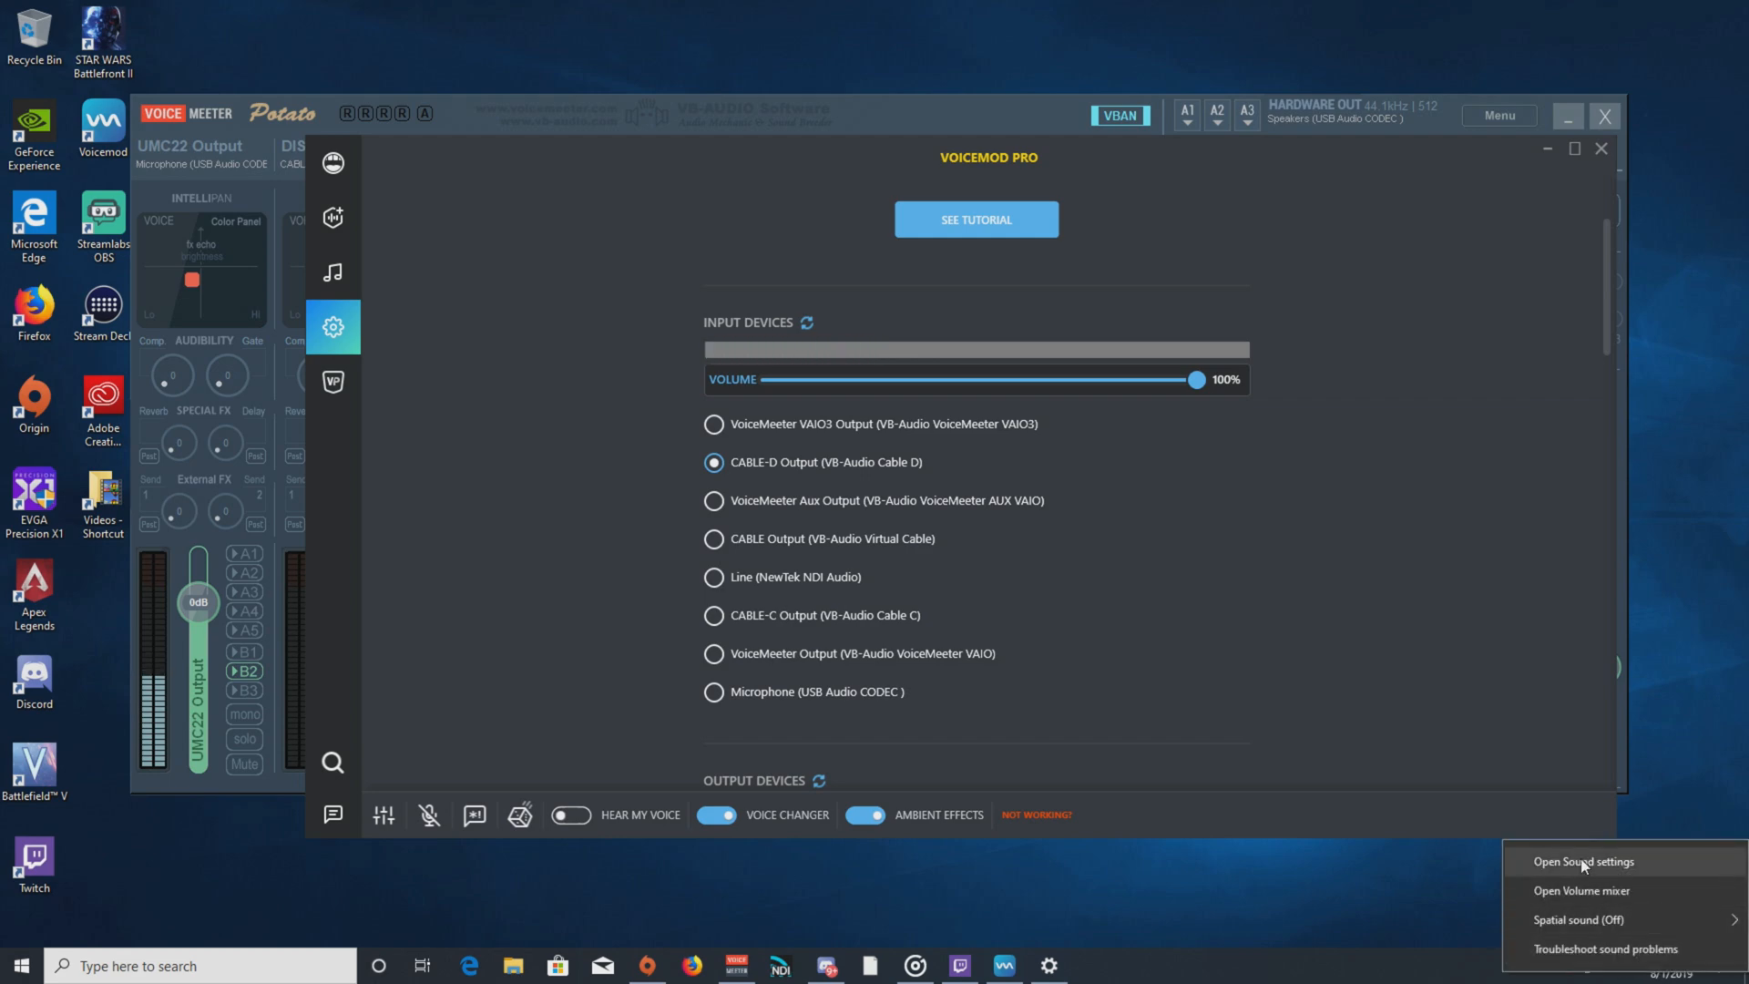
Show Windows' App volume and device preferences, scrolled to the per-app output list.
click(1583, 861)
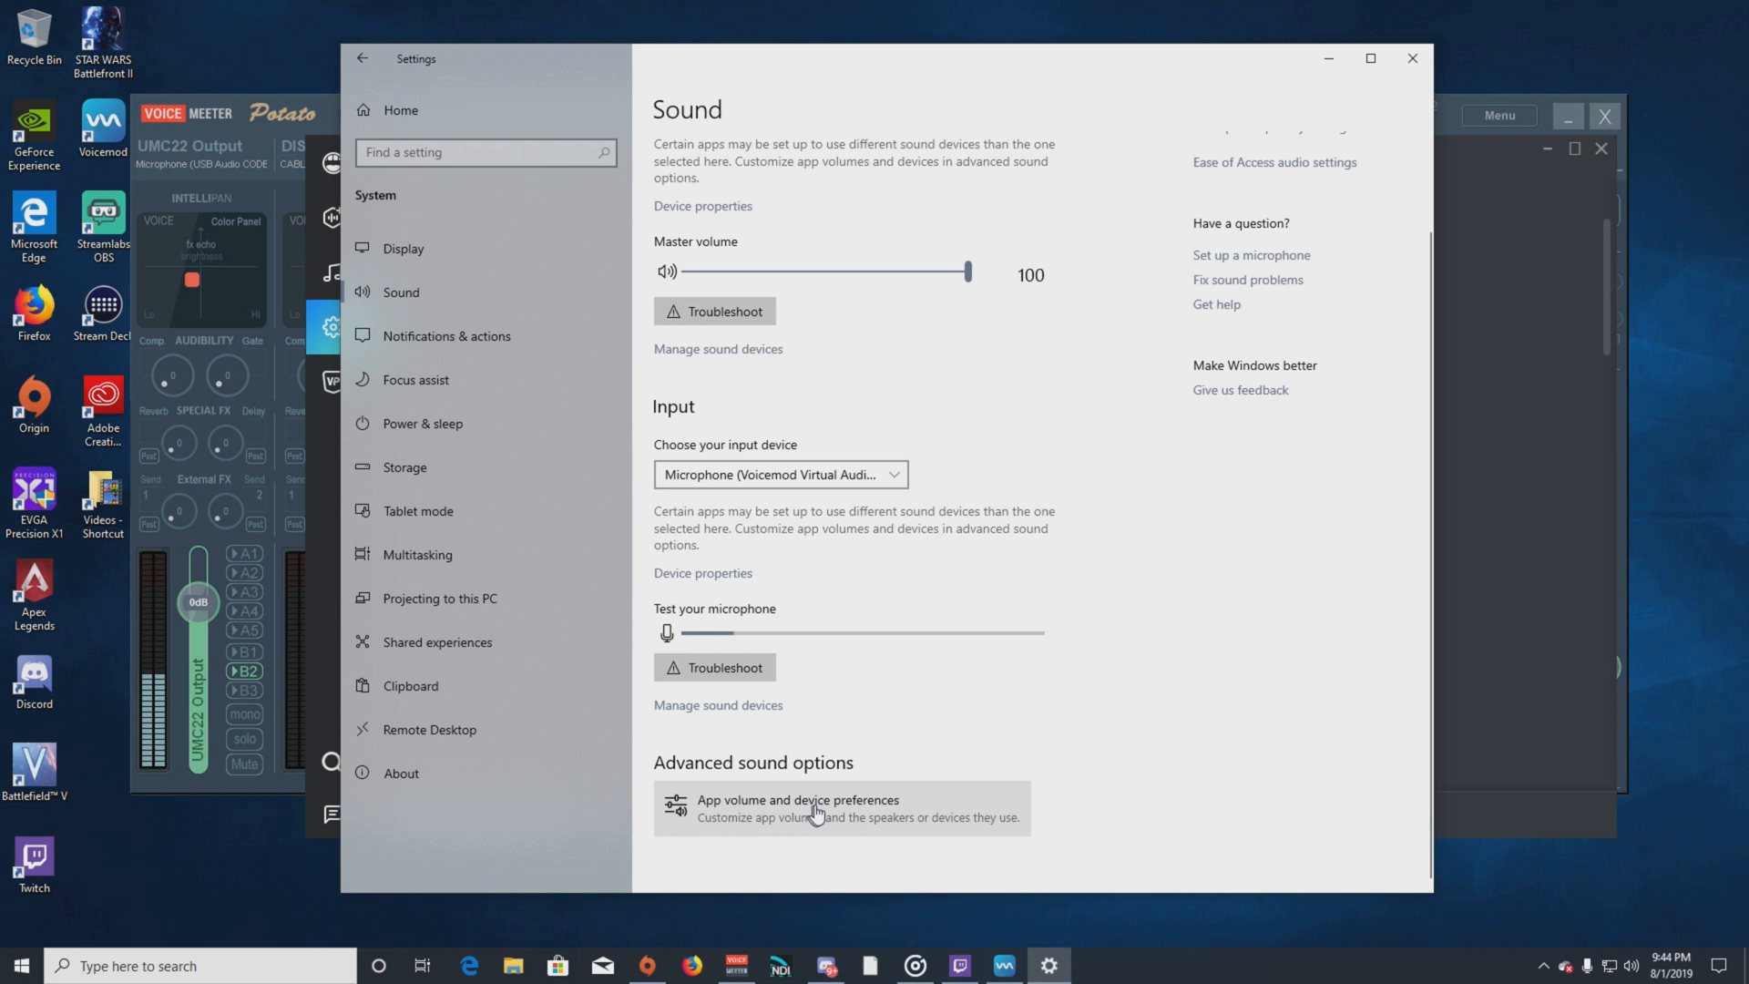
click(796, 807)
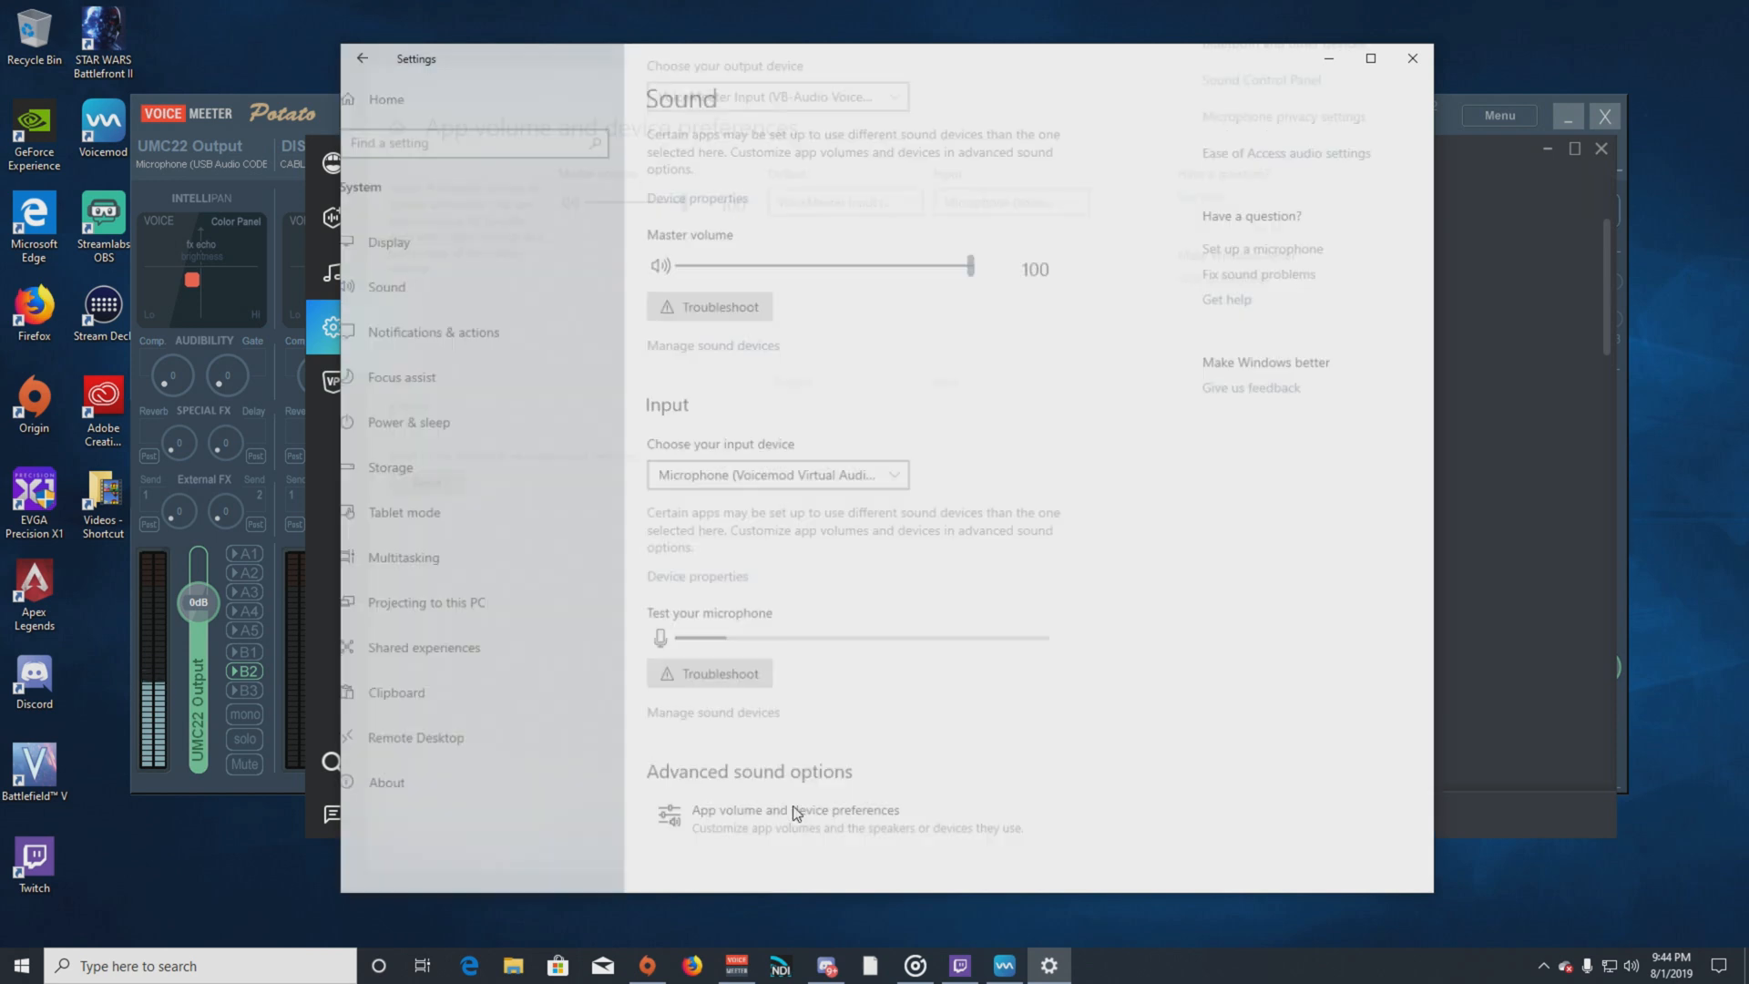
click(792, 809)
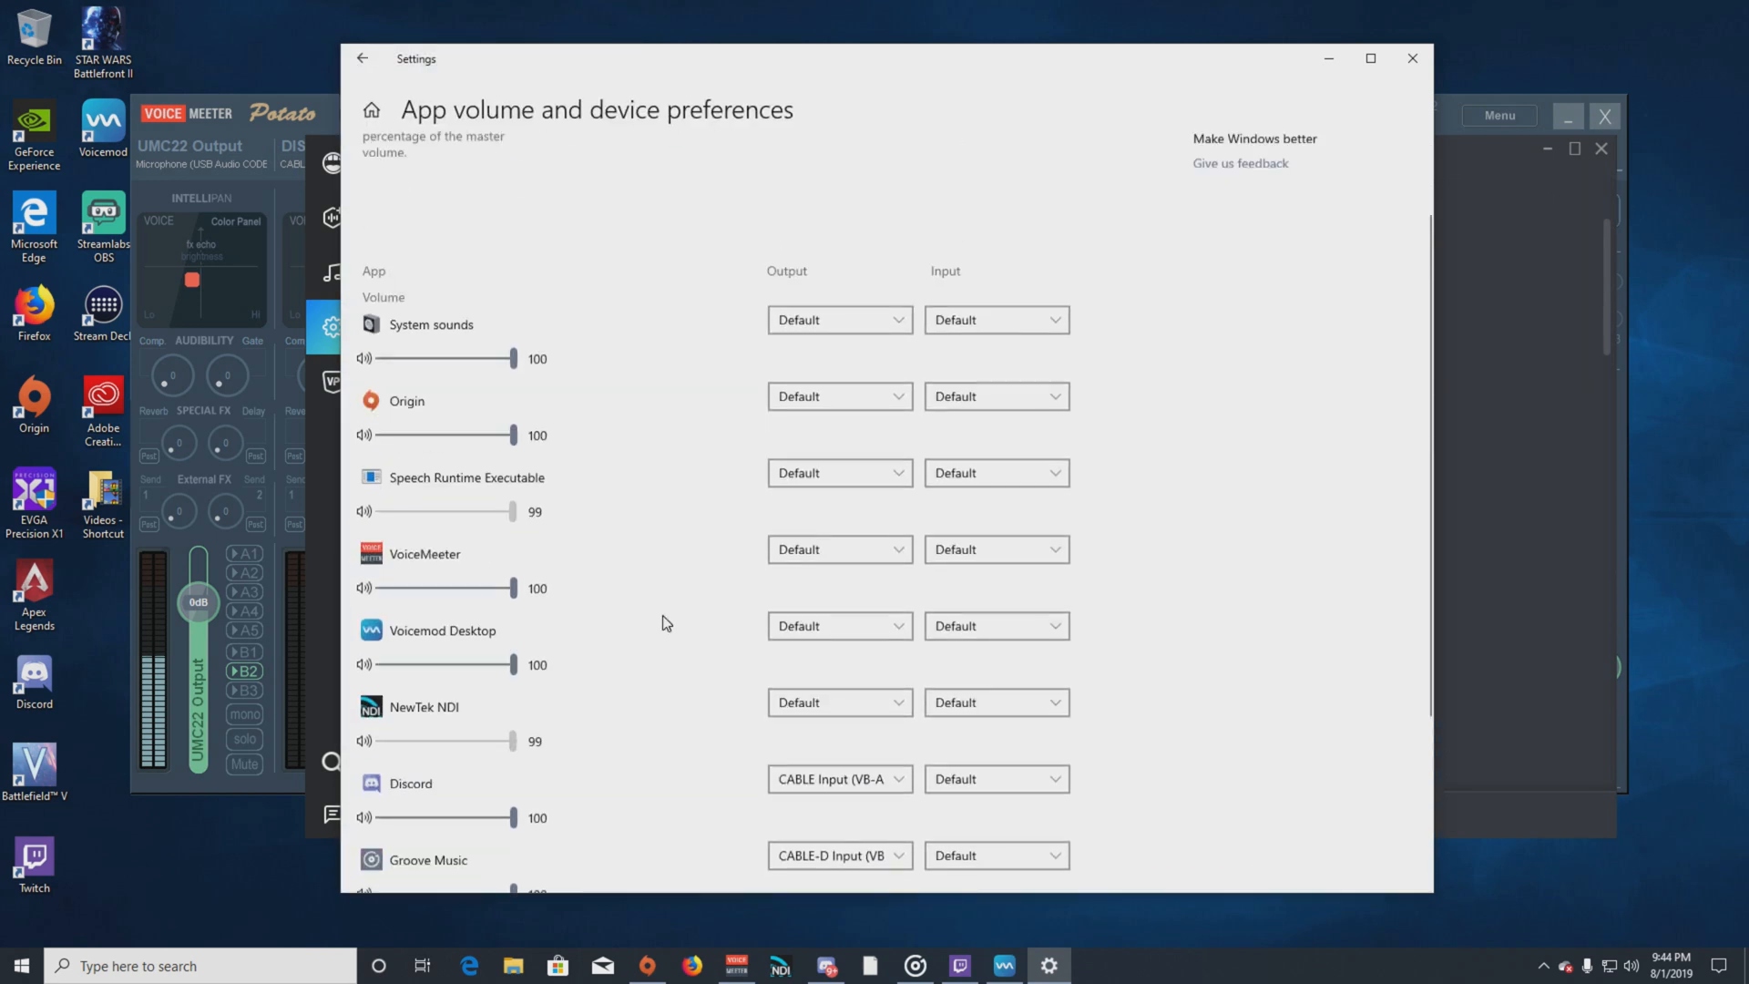
scroll(down, 3)
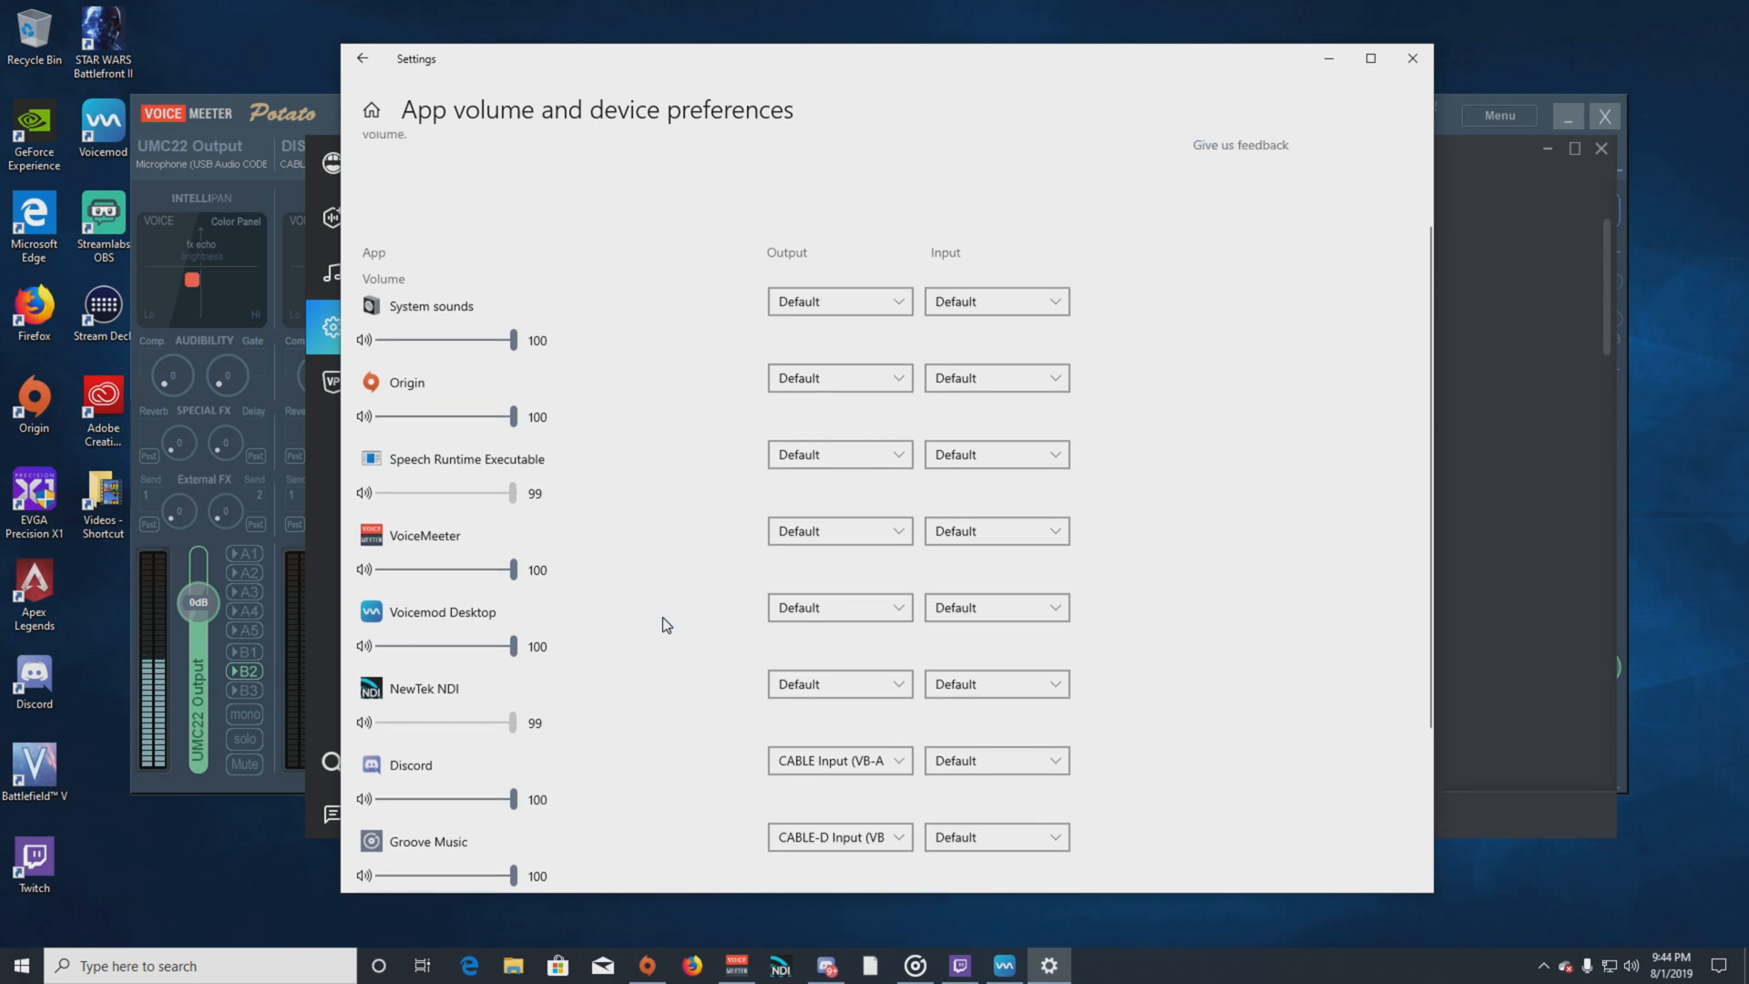
scroll(down, 3)
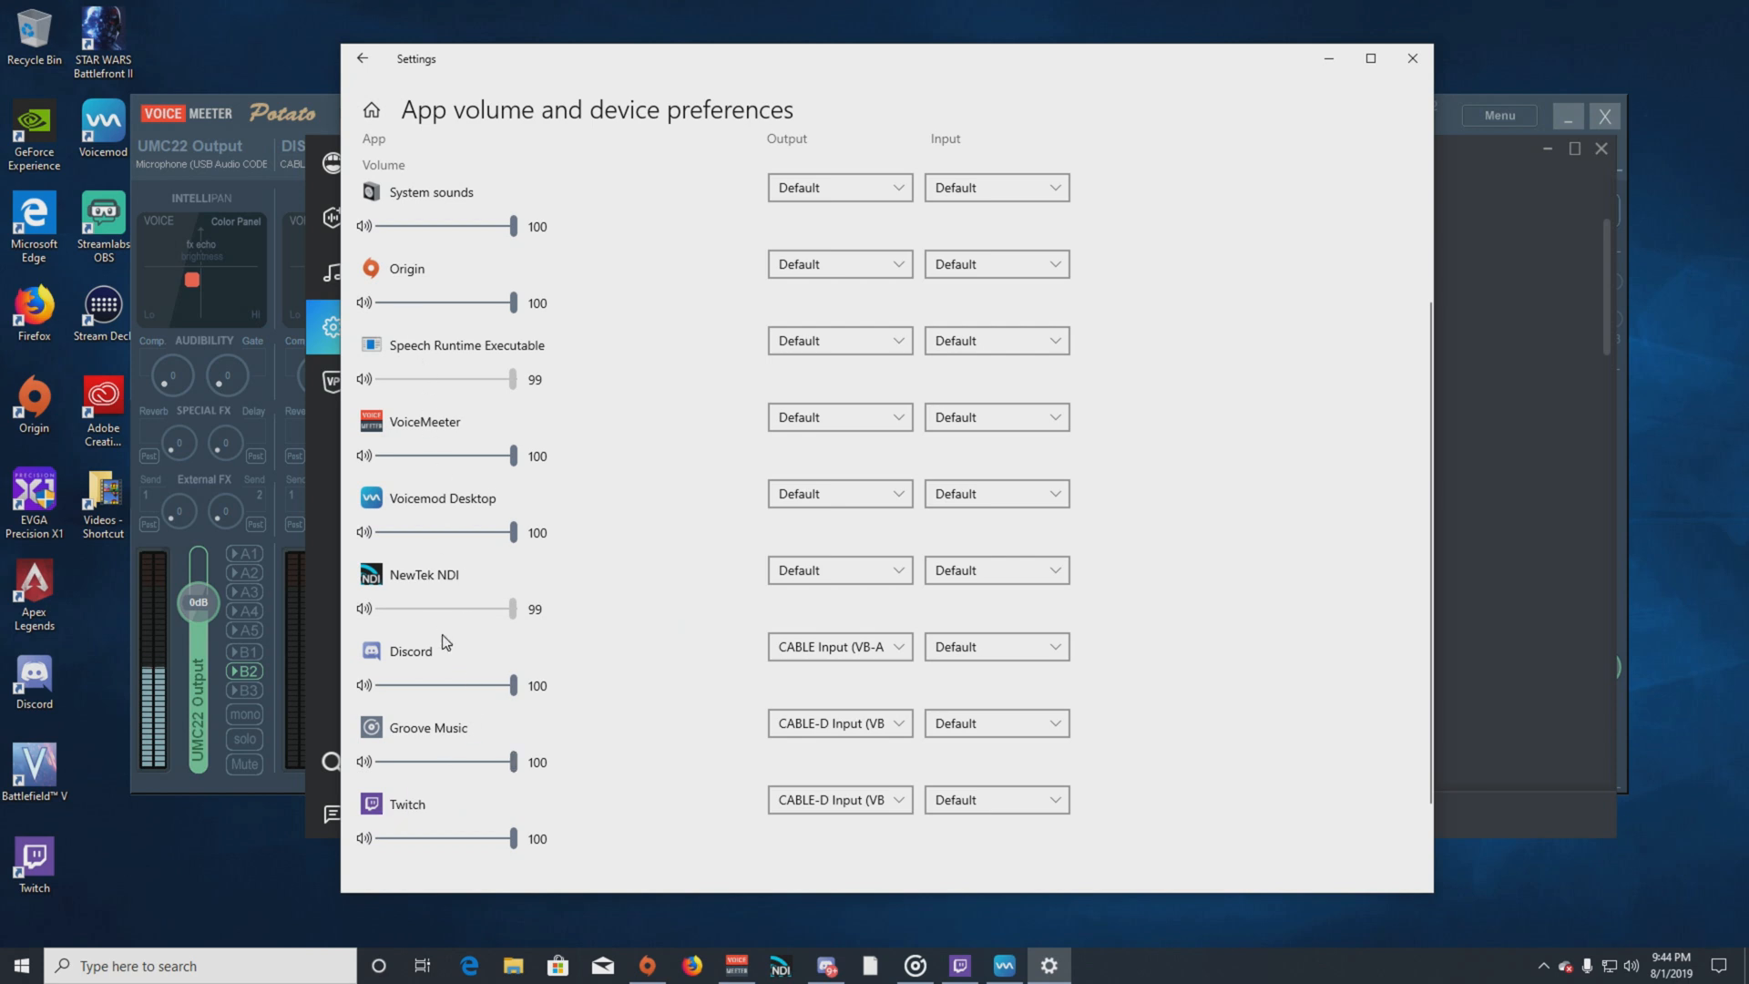
mouse_move(577, 827)
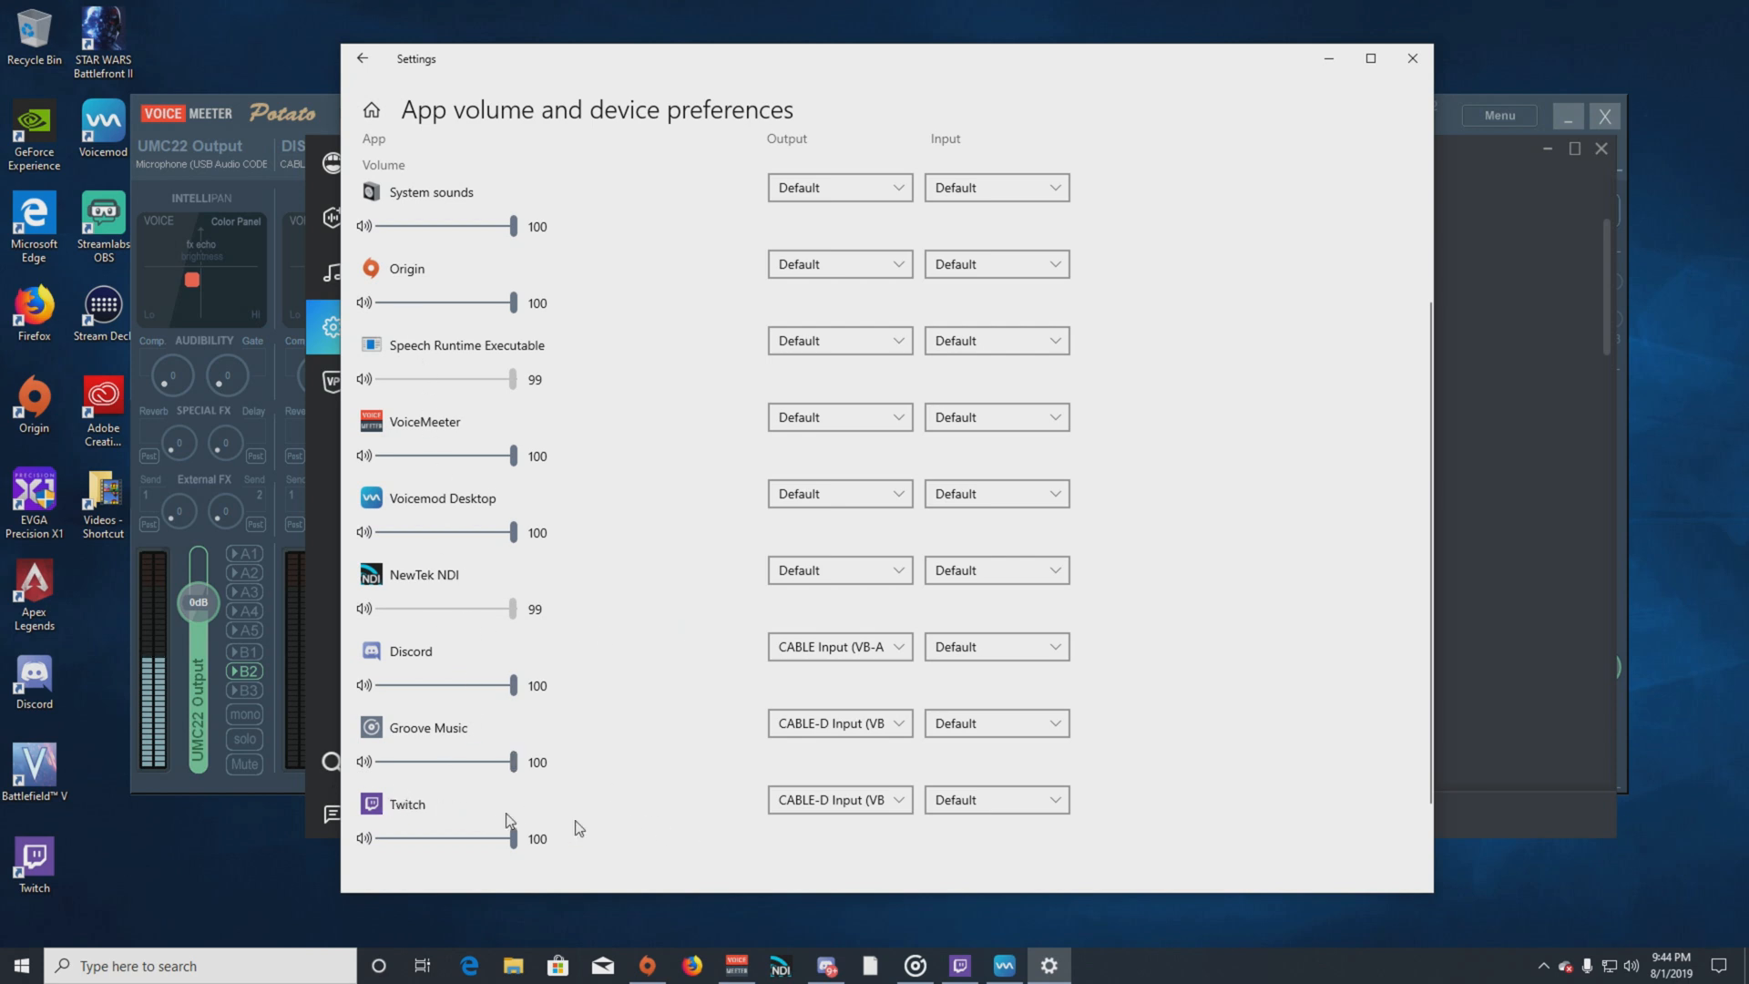
Review Discord's output device choices (CABLE Input) and dismiss the list unchanged.
click(838, 644)
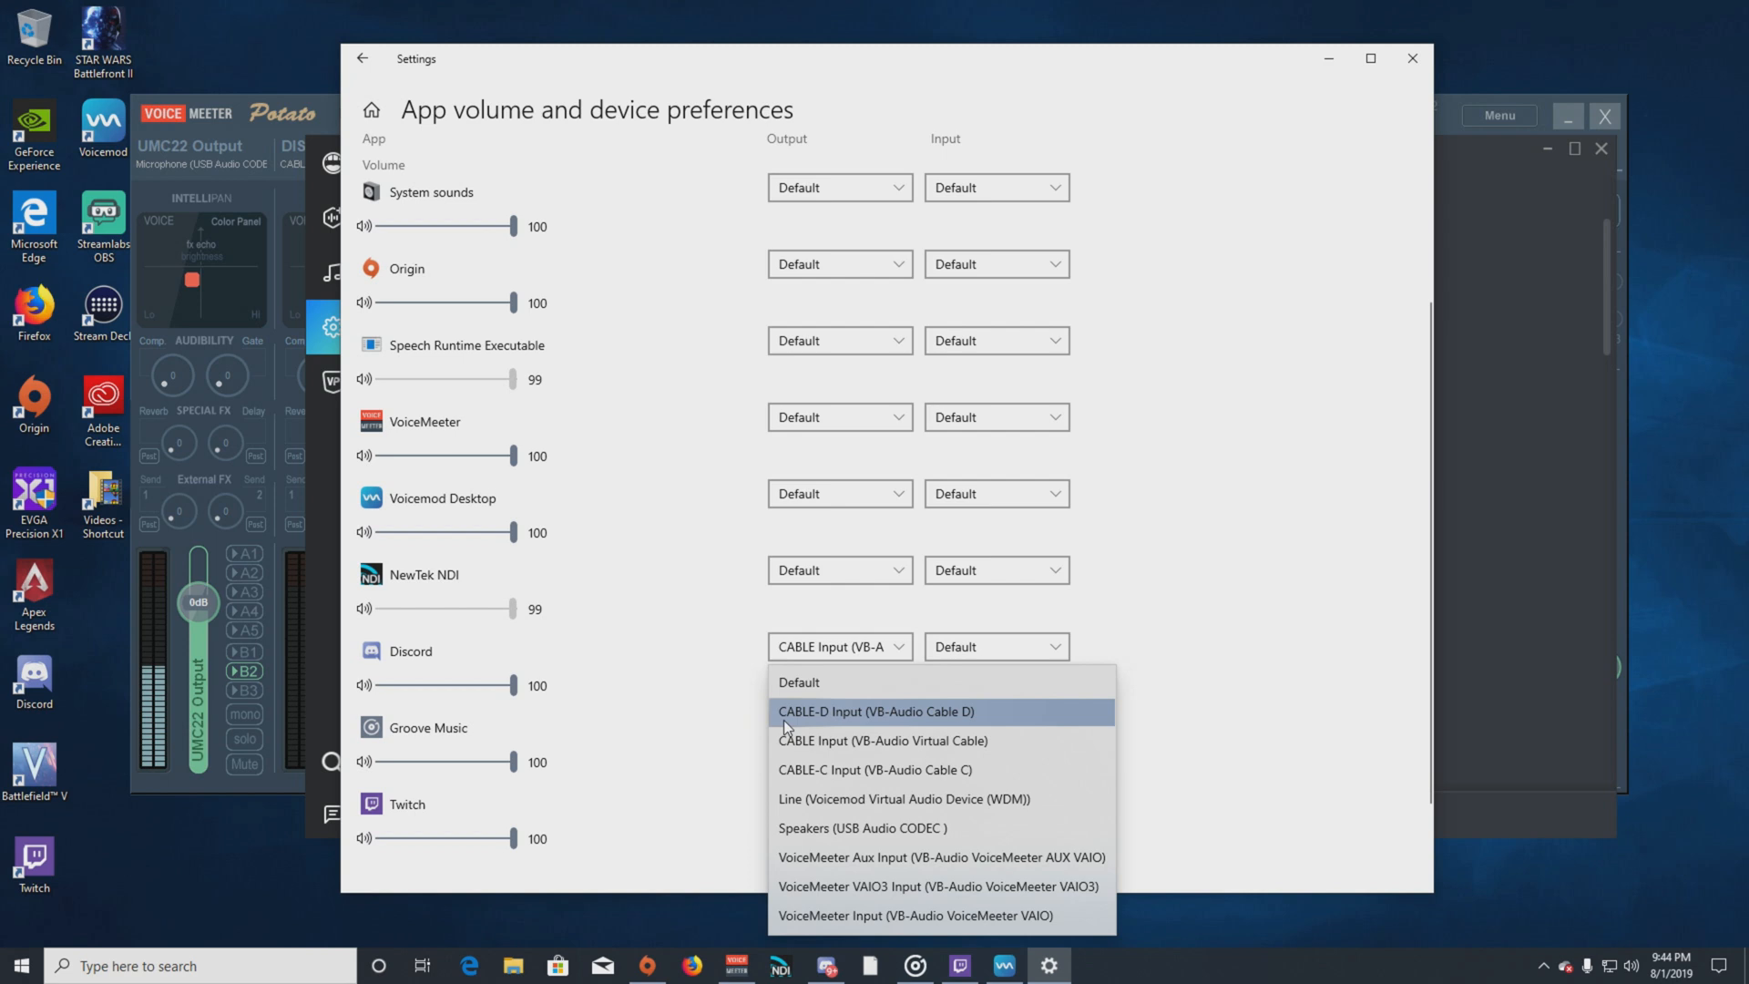
mouse_move(703, 730)
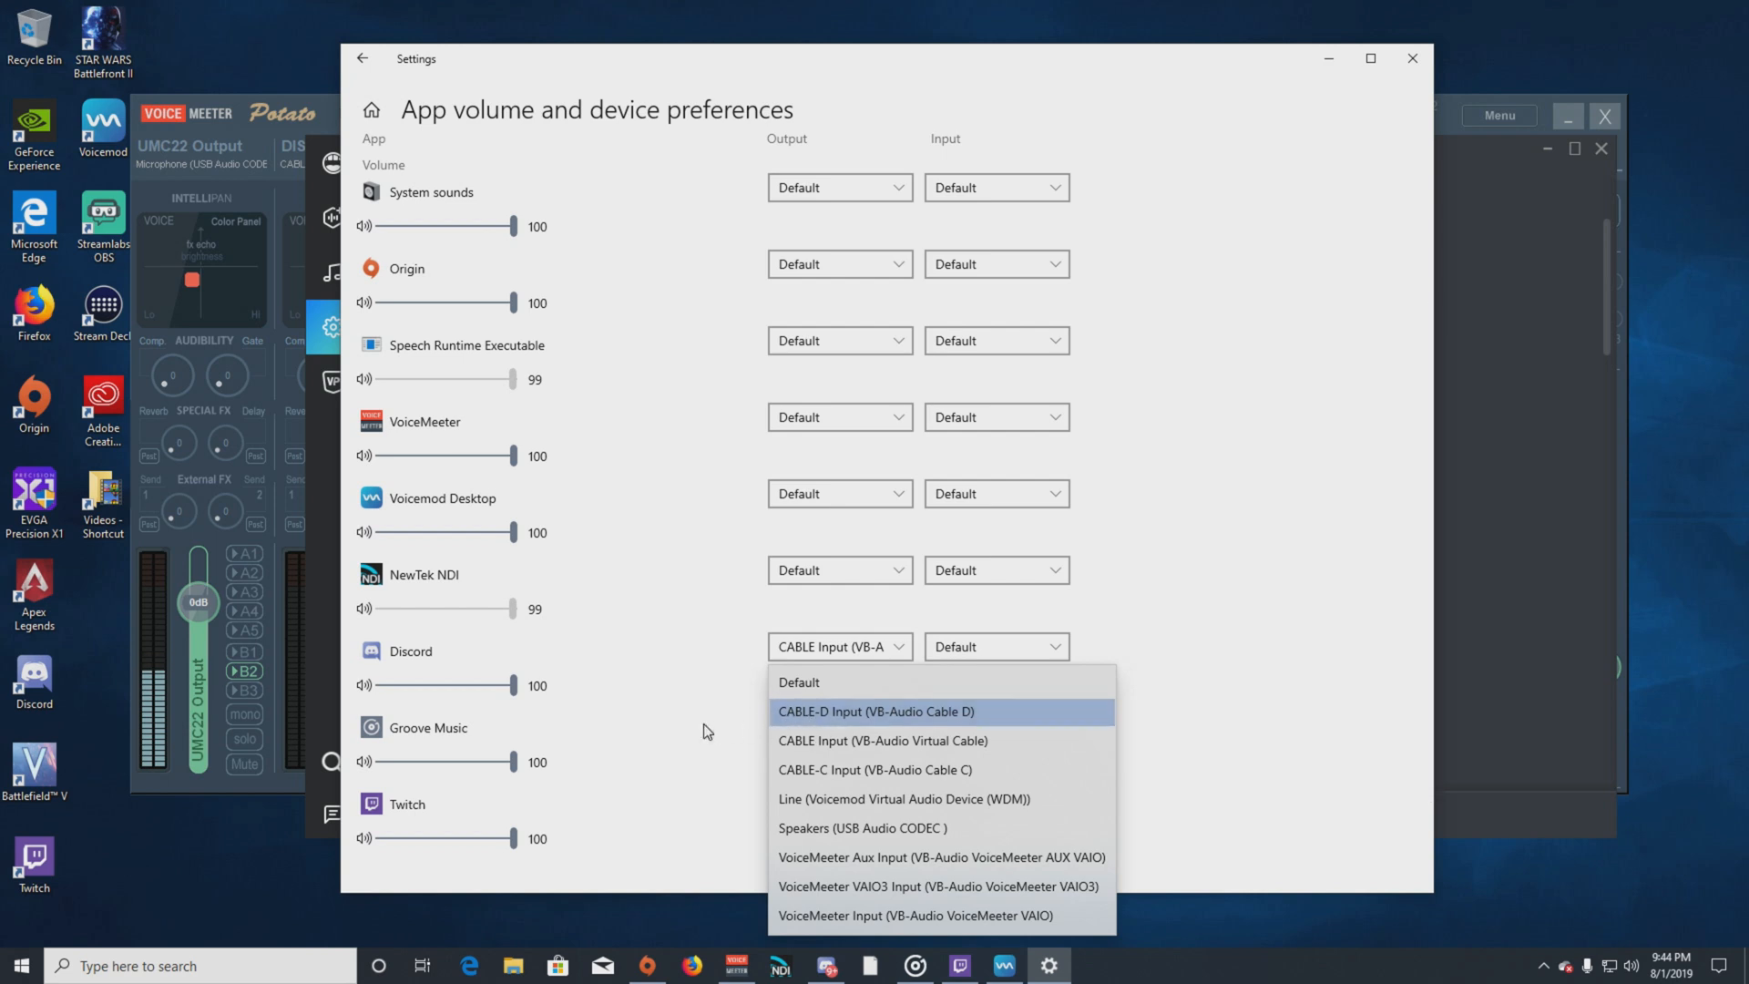
click(874, 710)
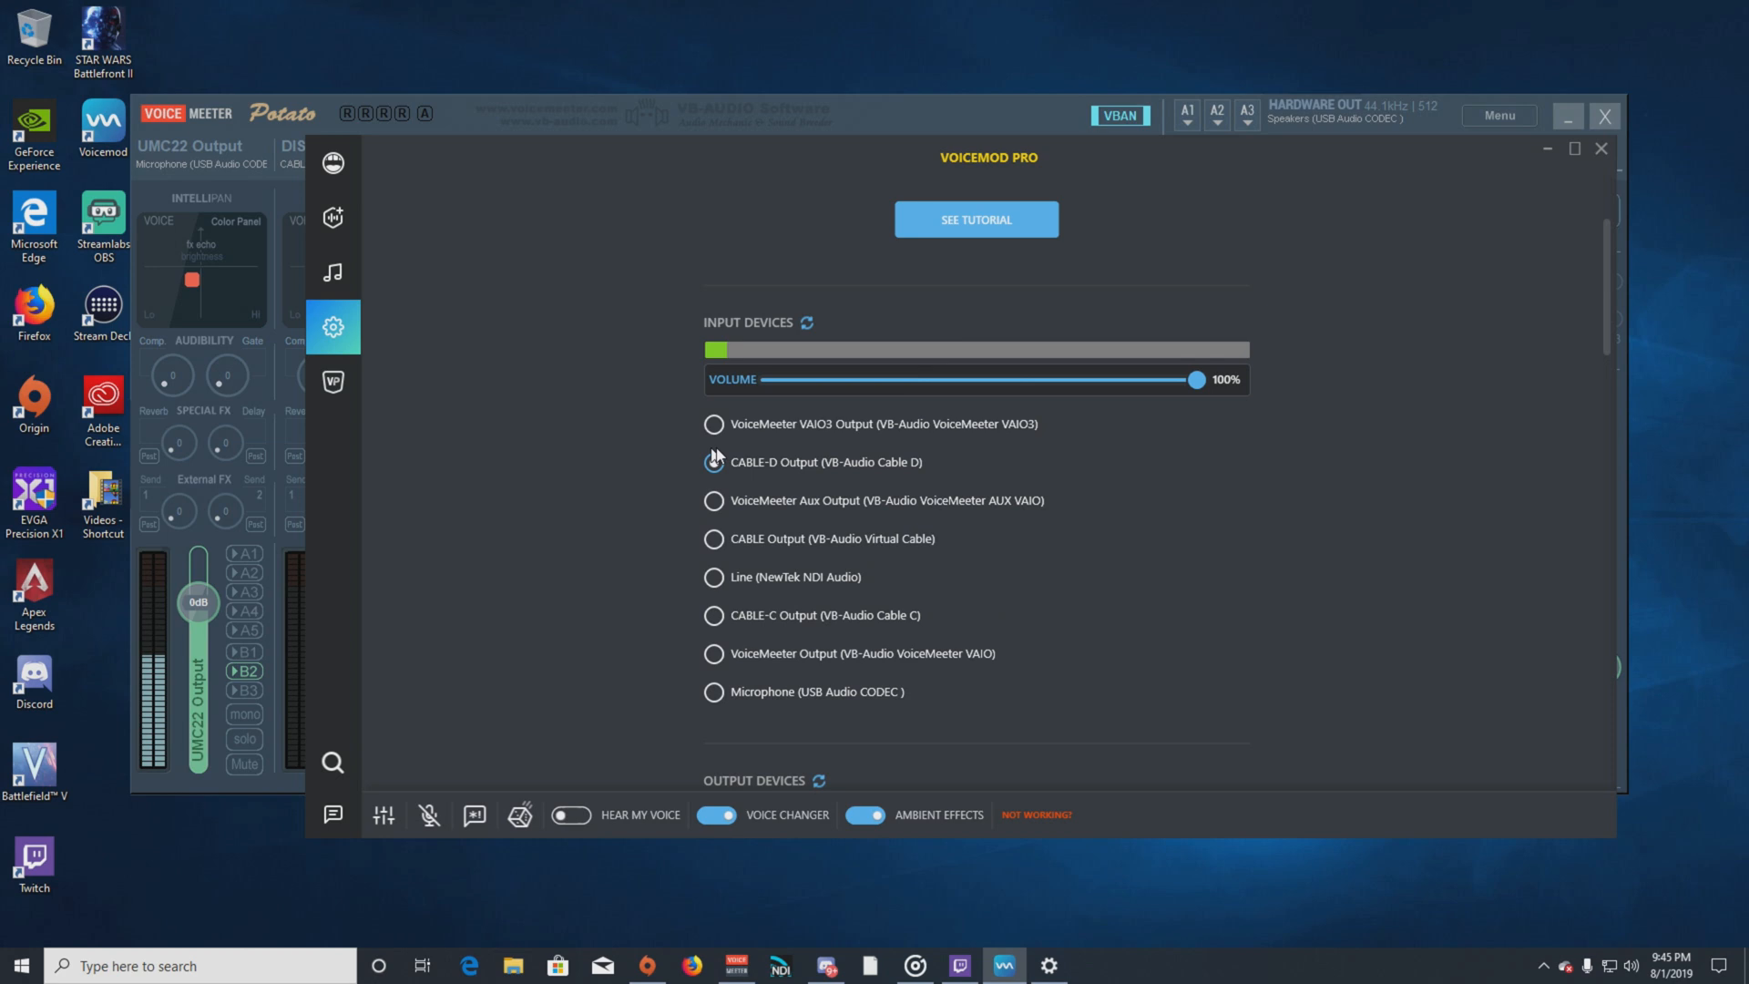
scroll(down, 3)
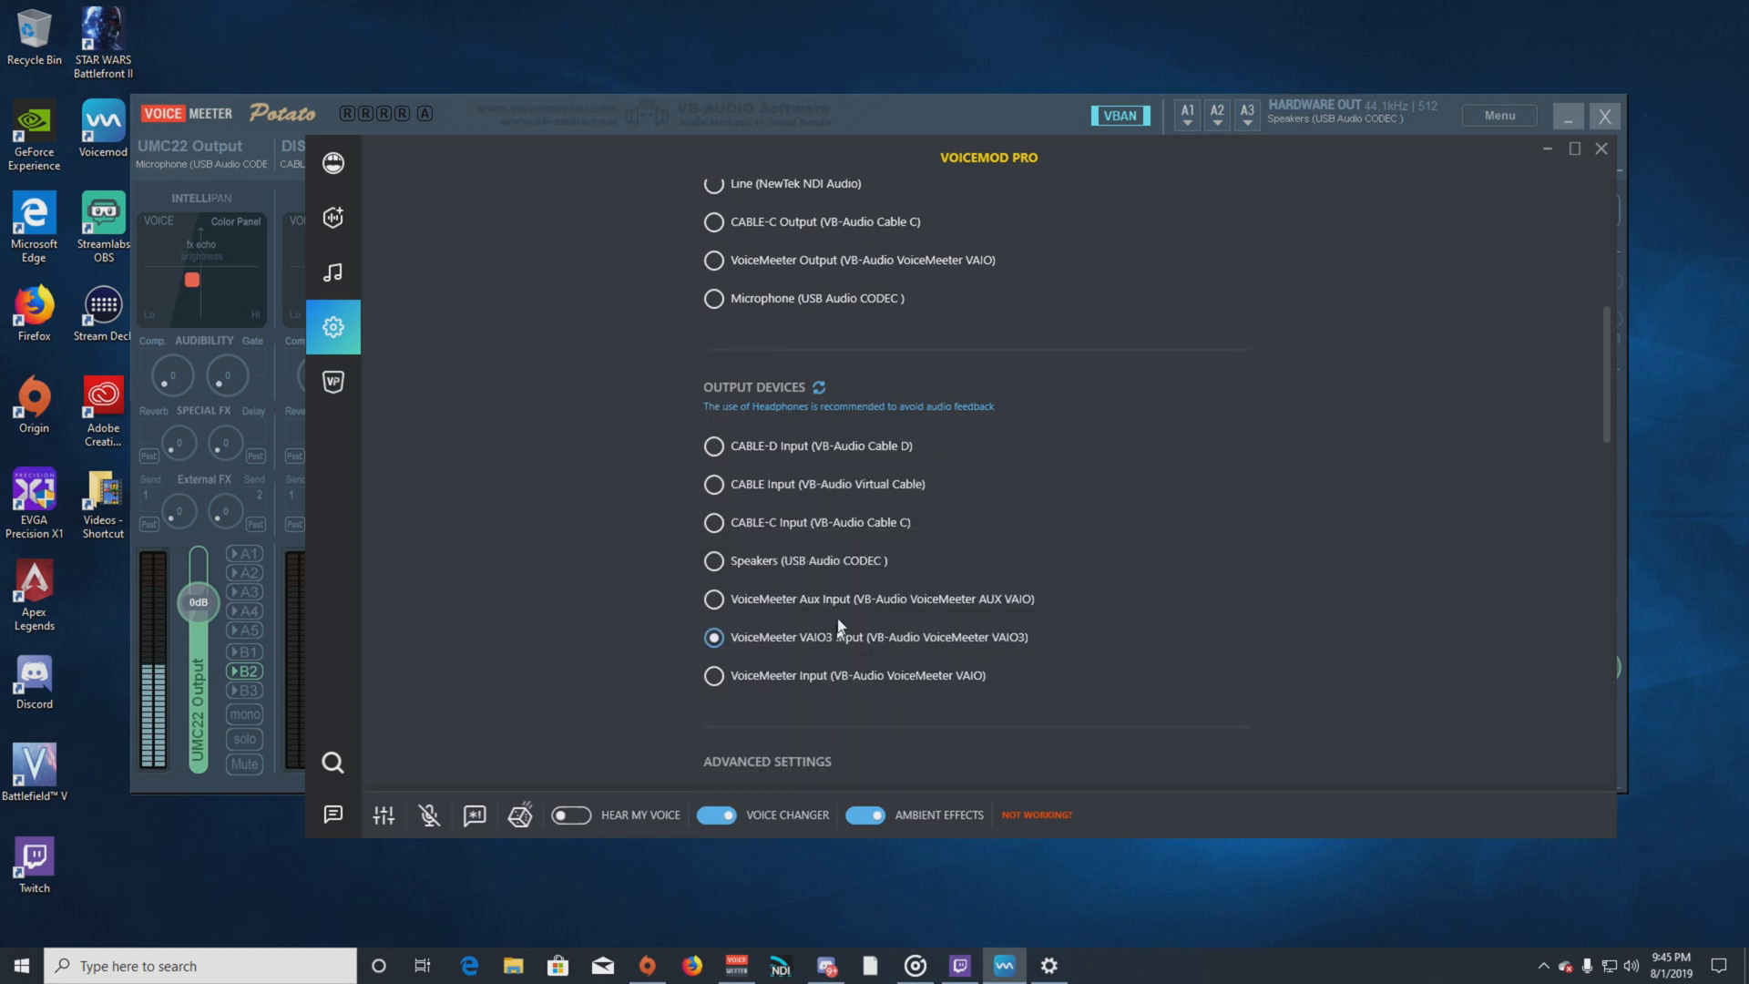
mouse_move(723, 499)
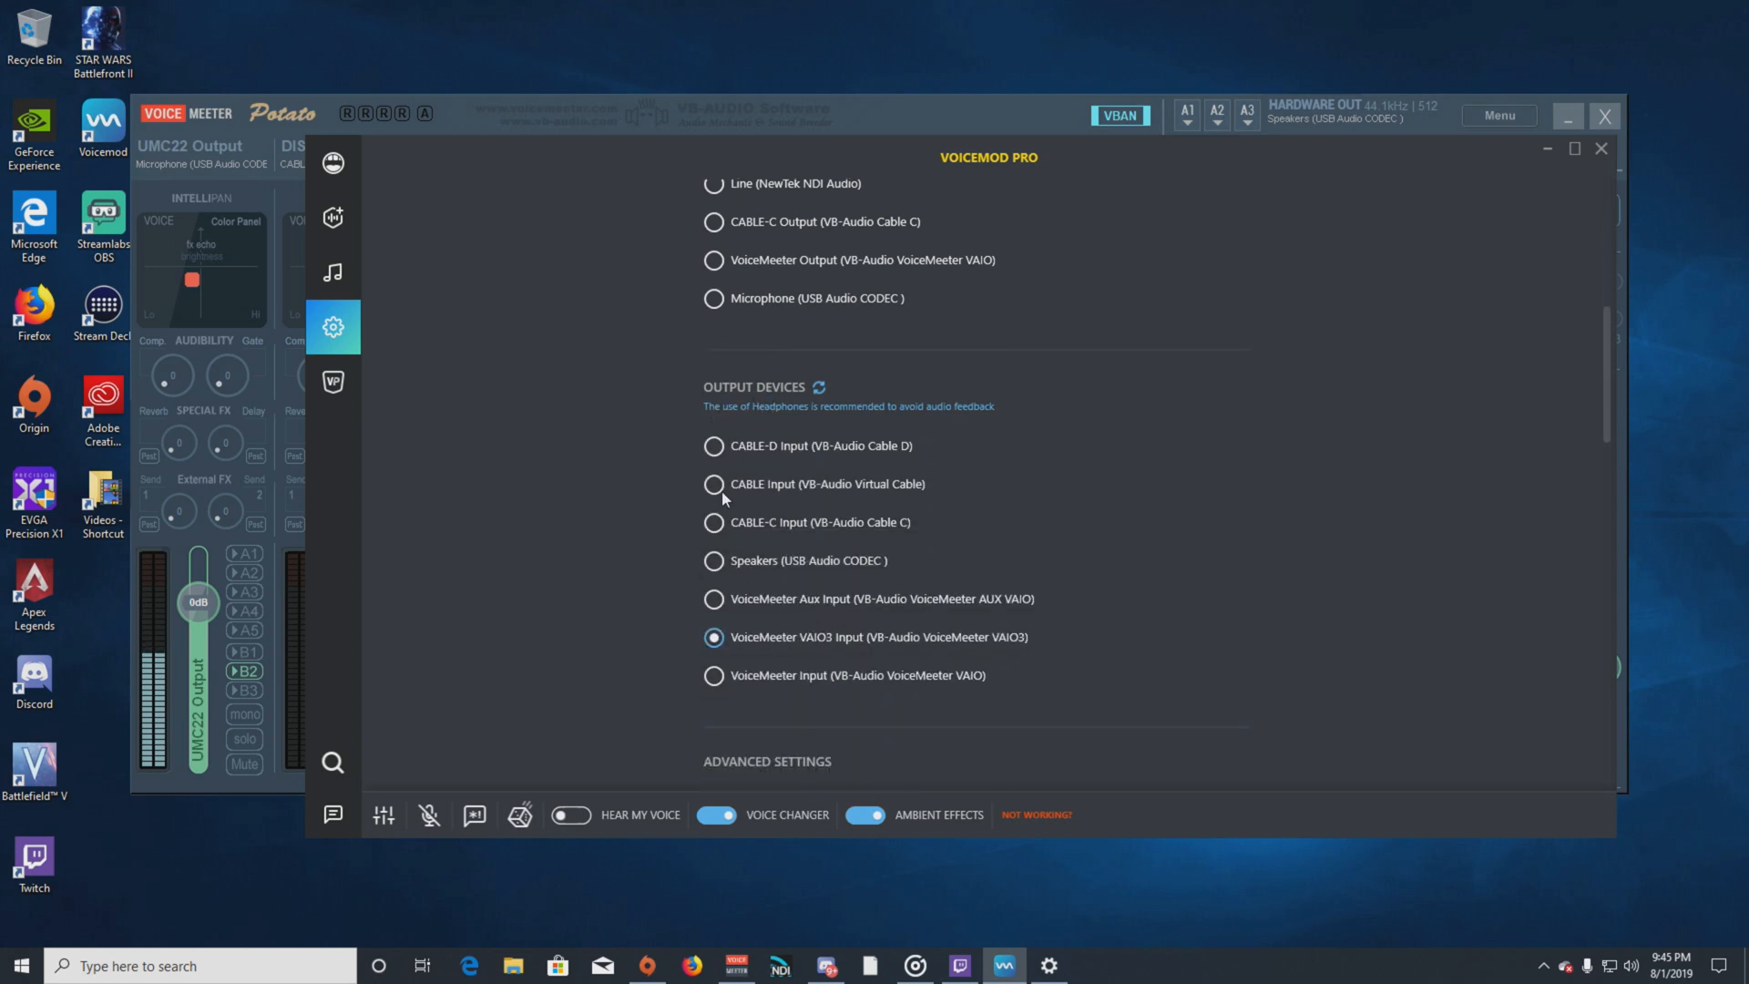
mouse_move(612, 585)
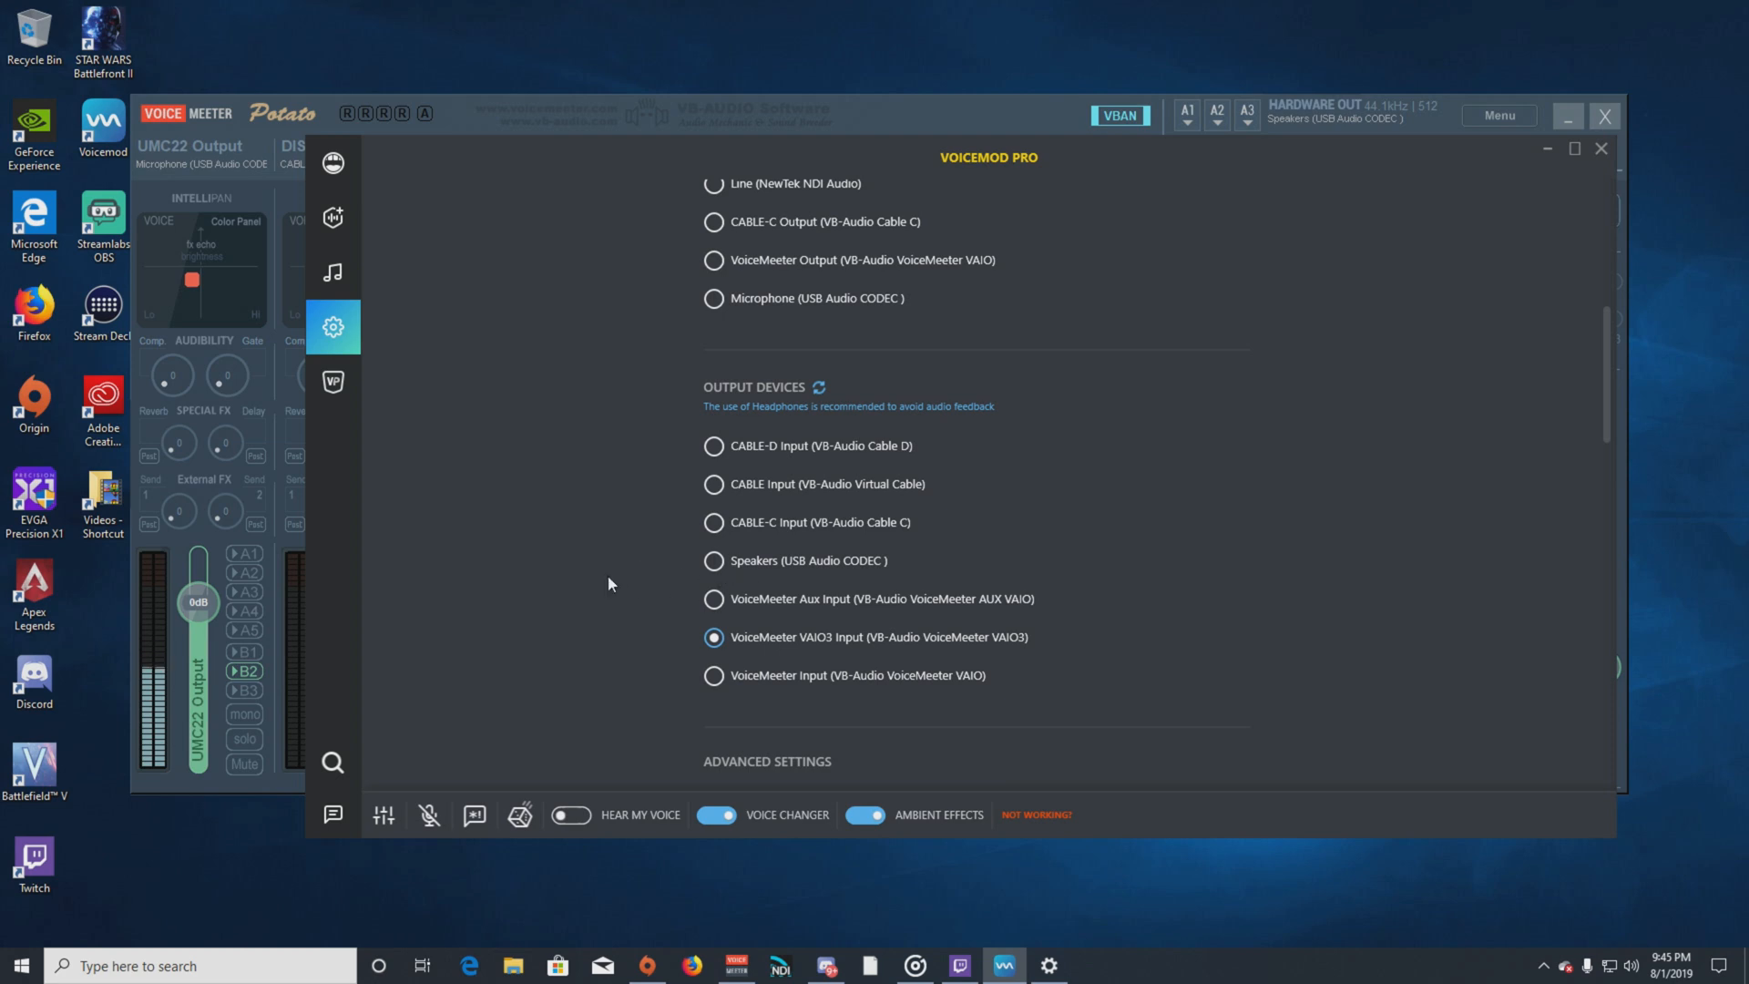
mouse_move(650, 583)
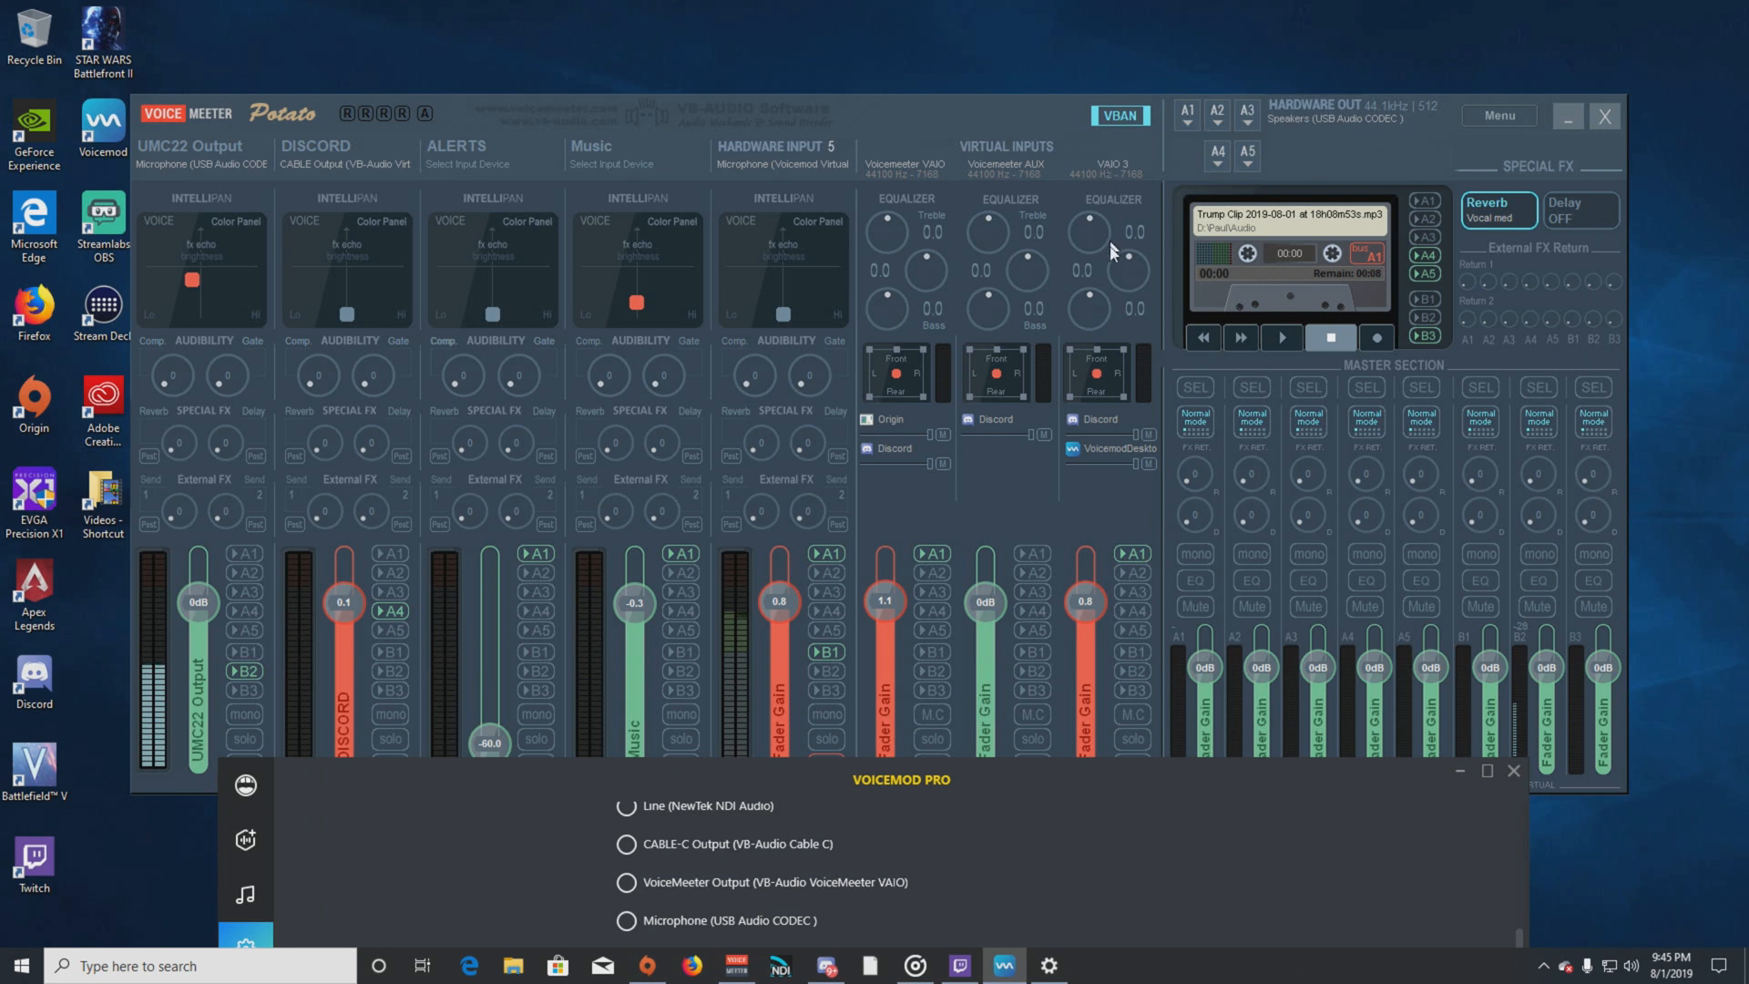
mouse_move(1082, 749)
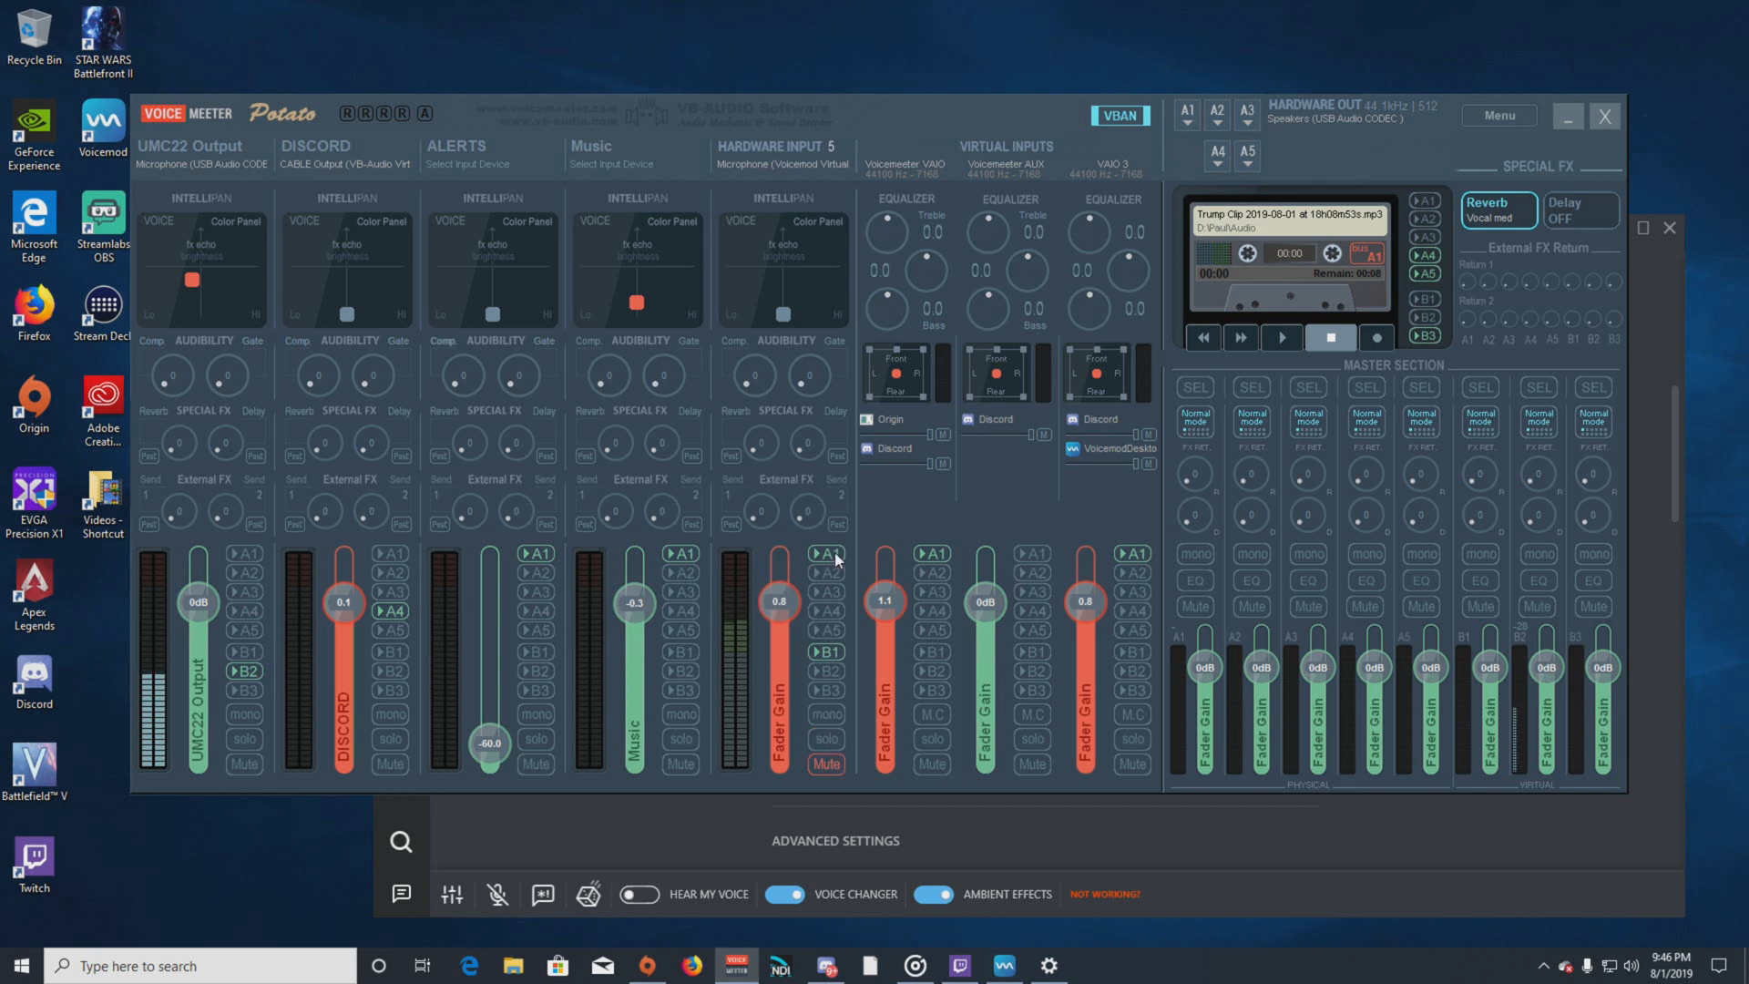
mouse_move(847, 714)
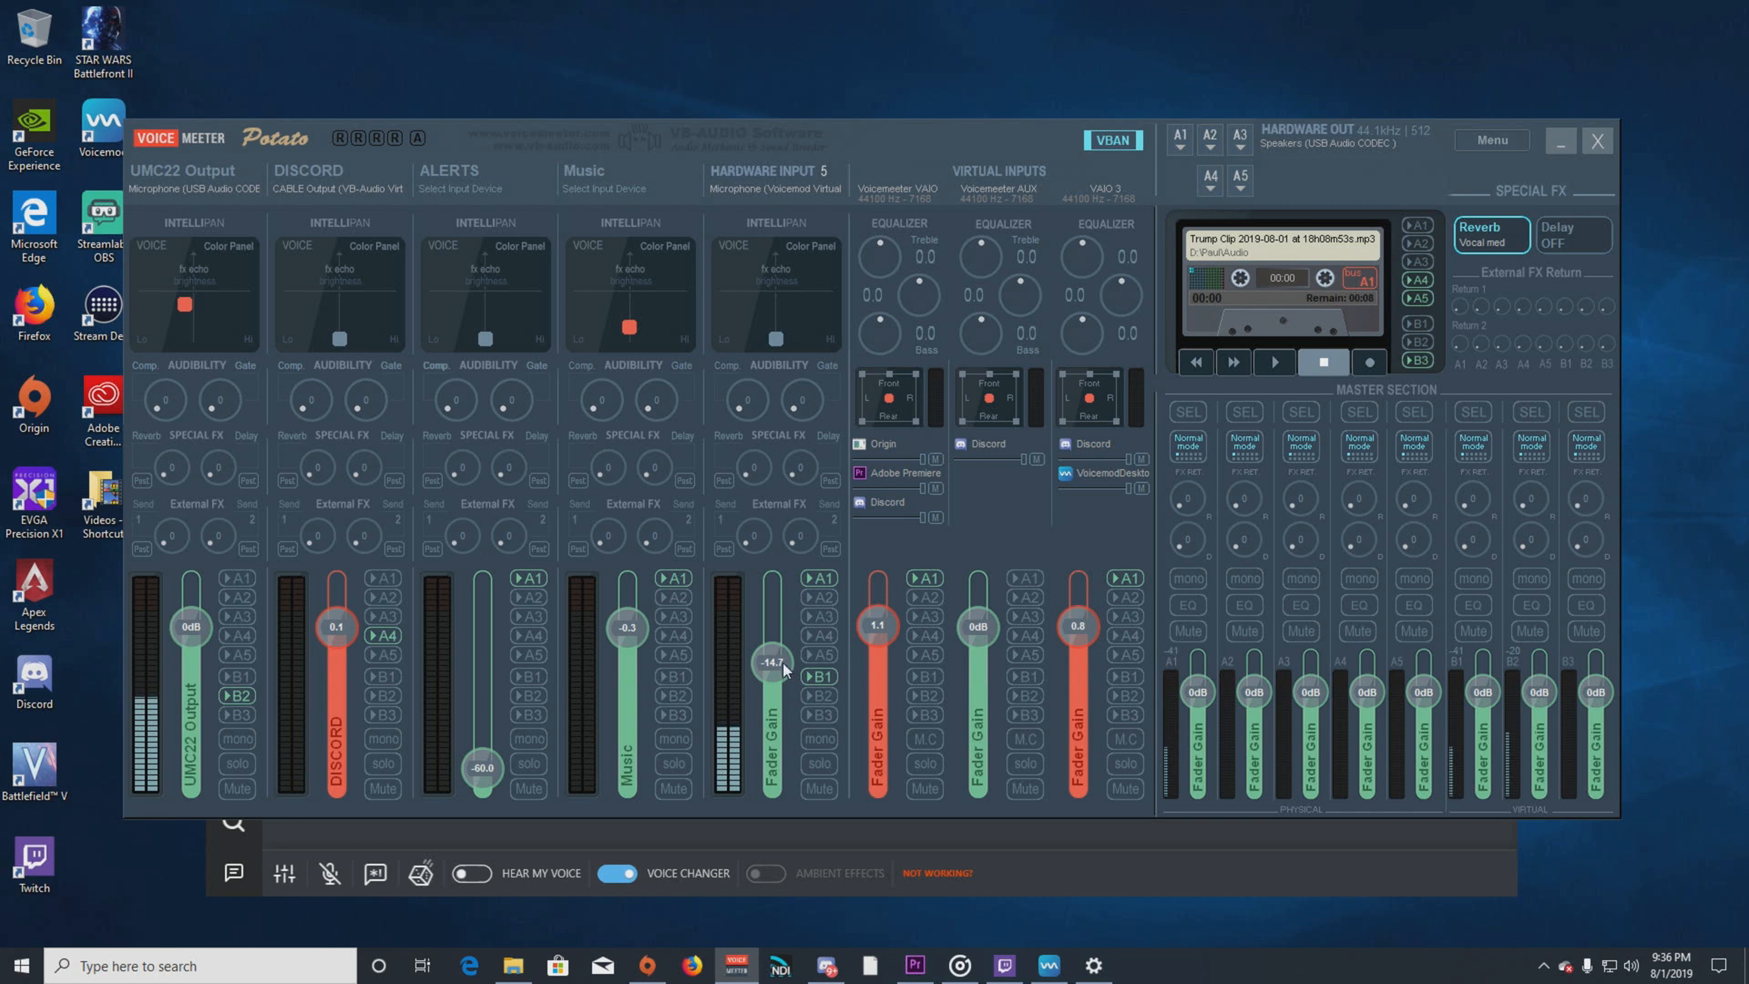
Drag the Hardware Input 5 (Voicemod mic) fader gain down to about -5.4 dB.
drag(772, 662, 772, 640)
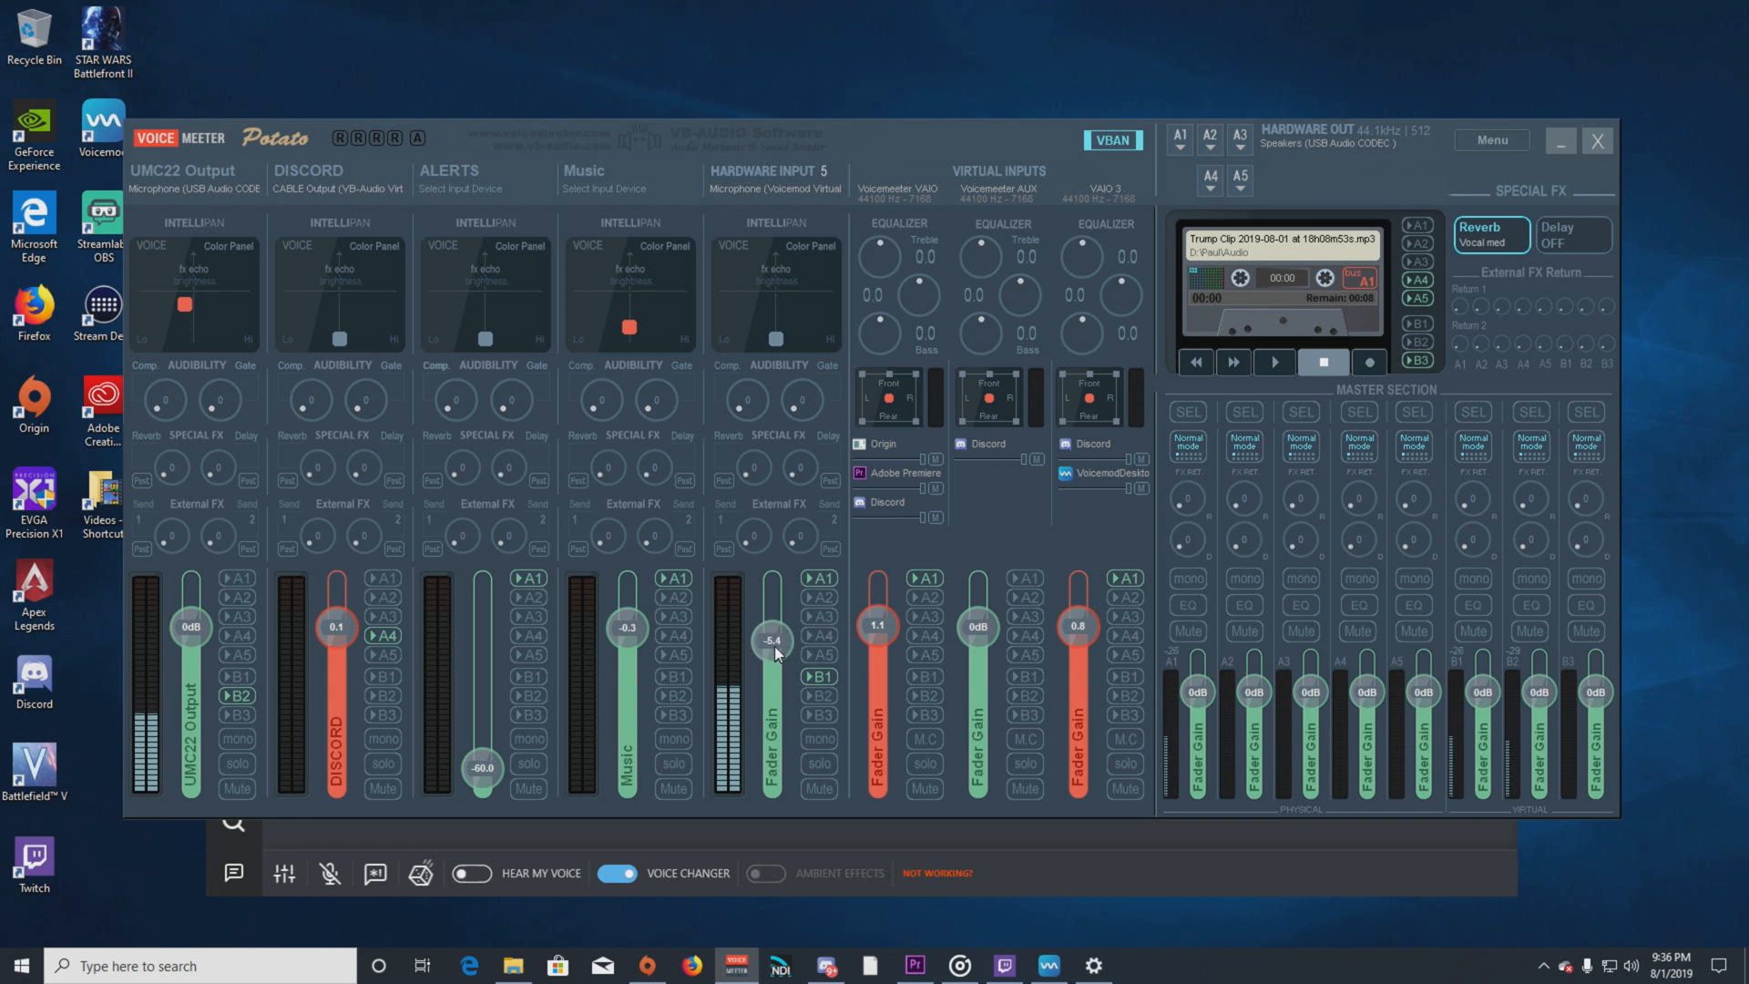
drag(772, 637, 773, 625)
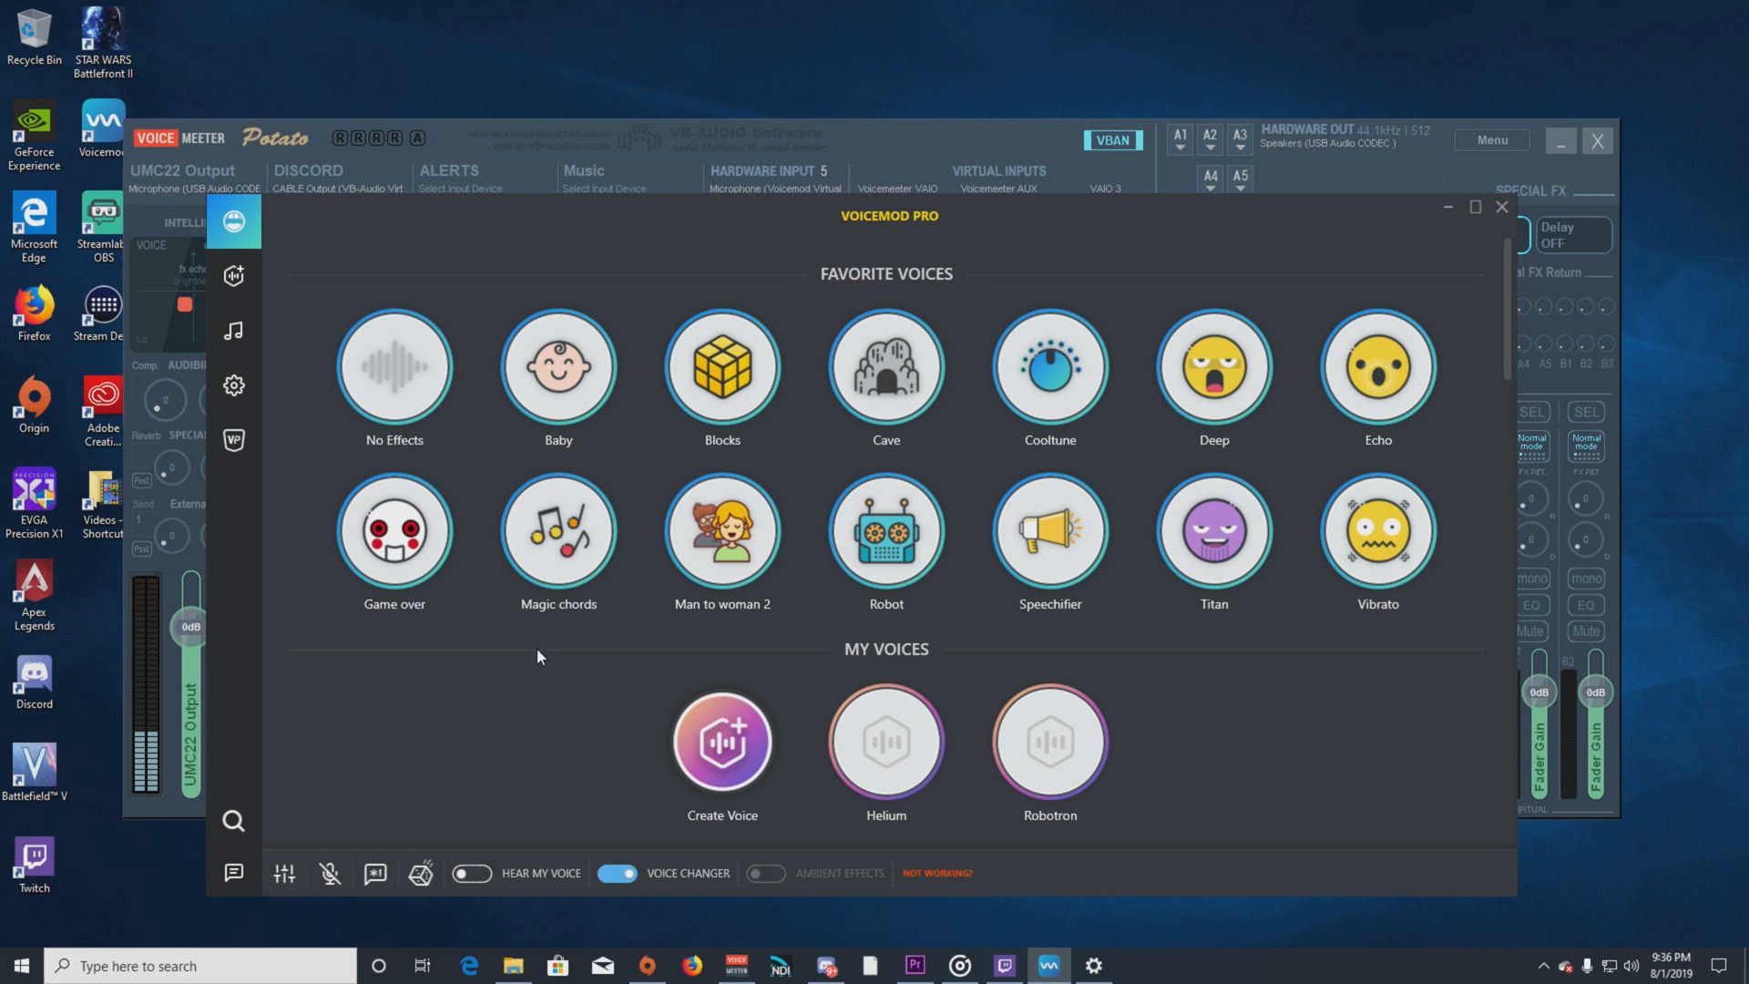
mouse_move(534, 663)
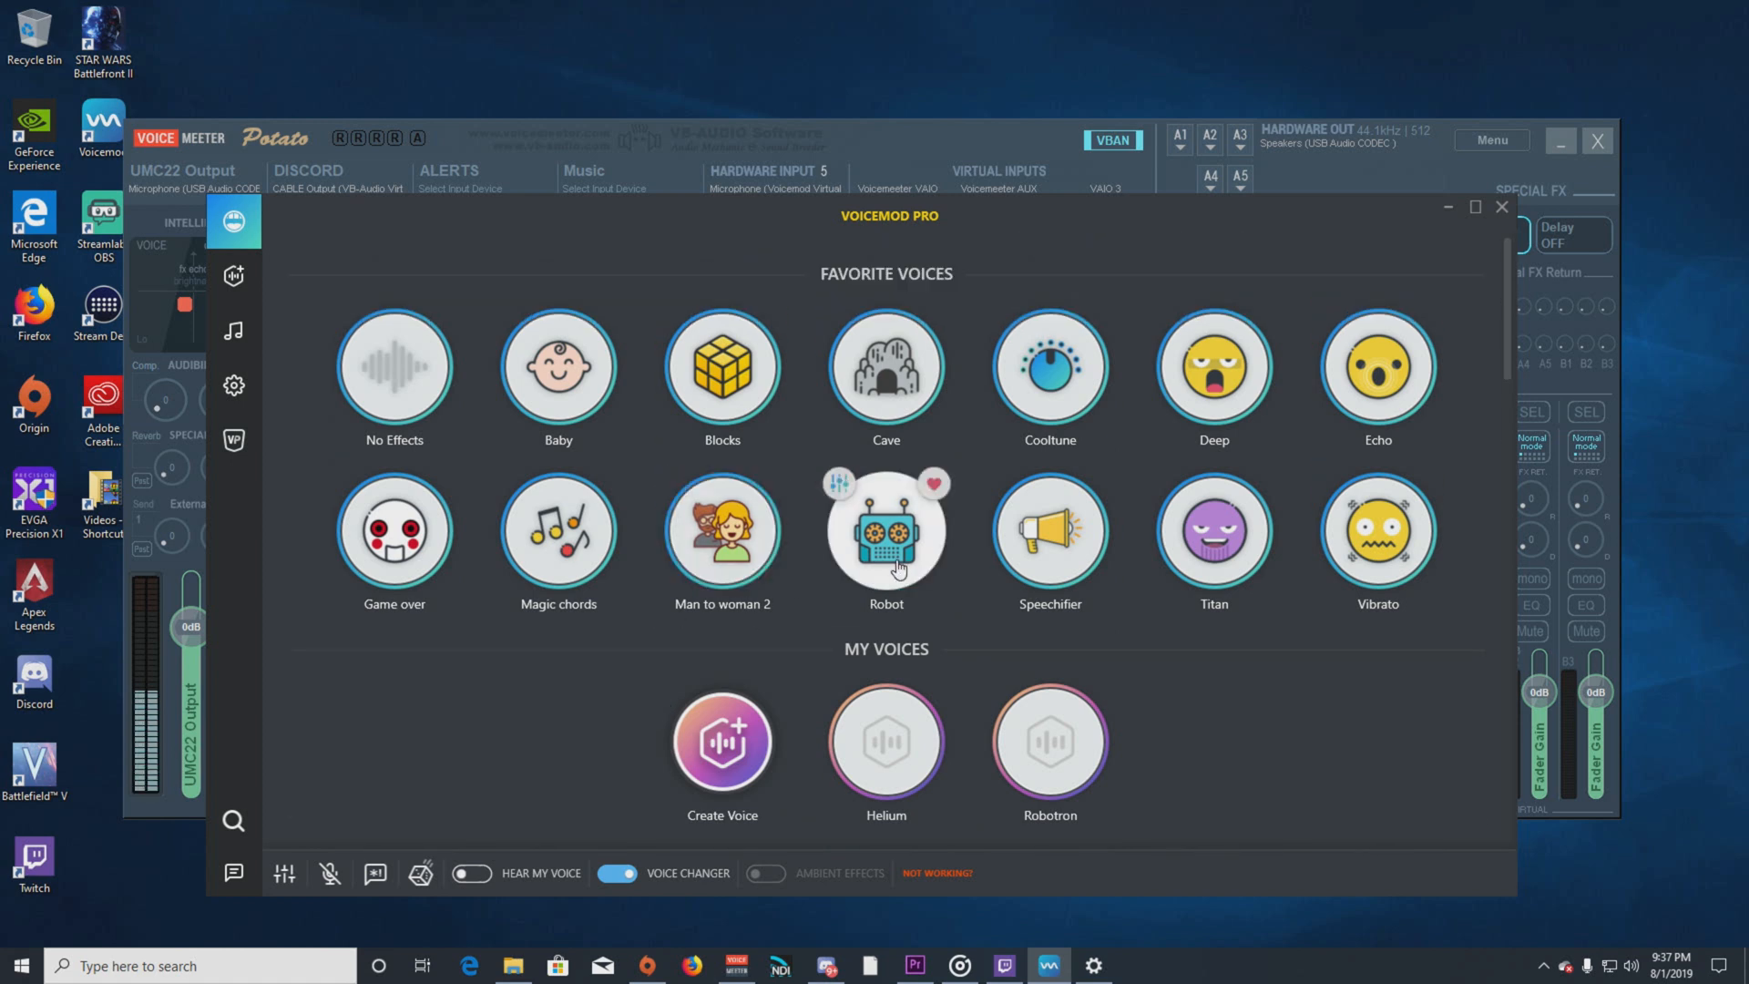
Apply the Robot voice from Voicemod's Favorite Voices.
click(885, 530)
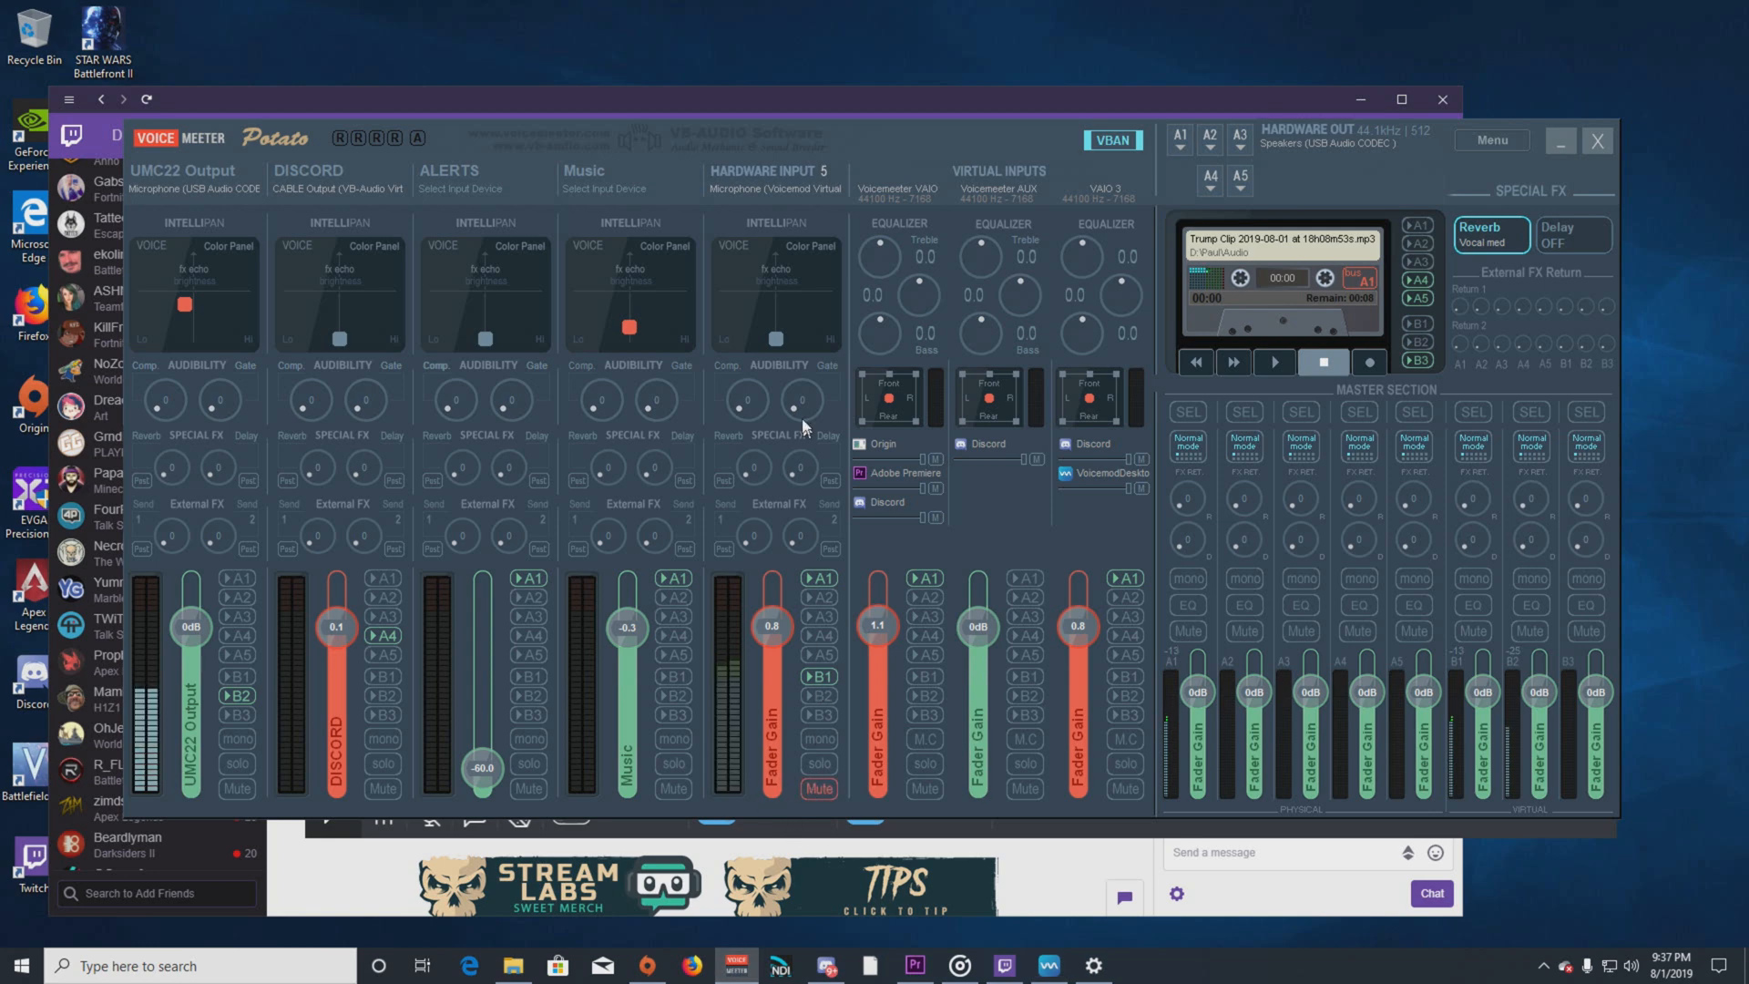
mouse_move(746, 362)
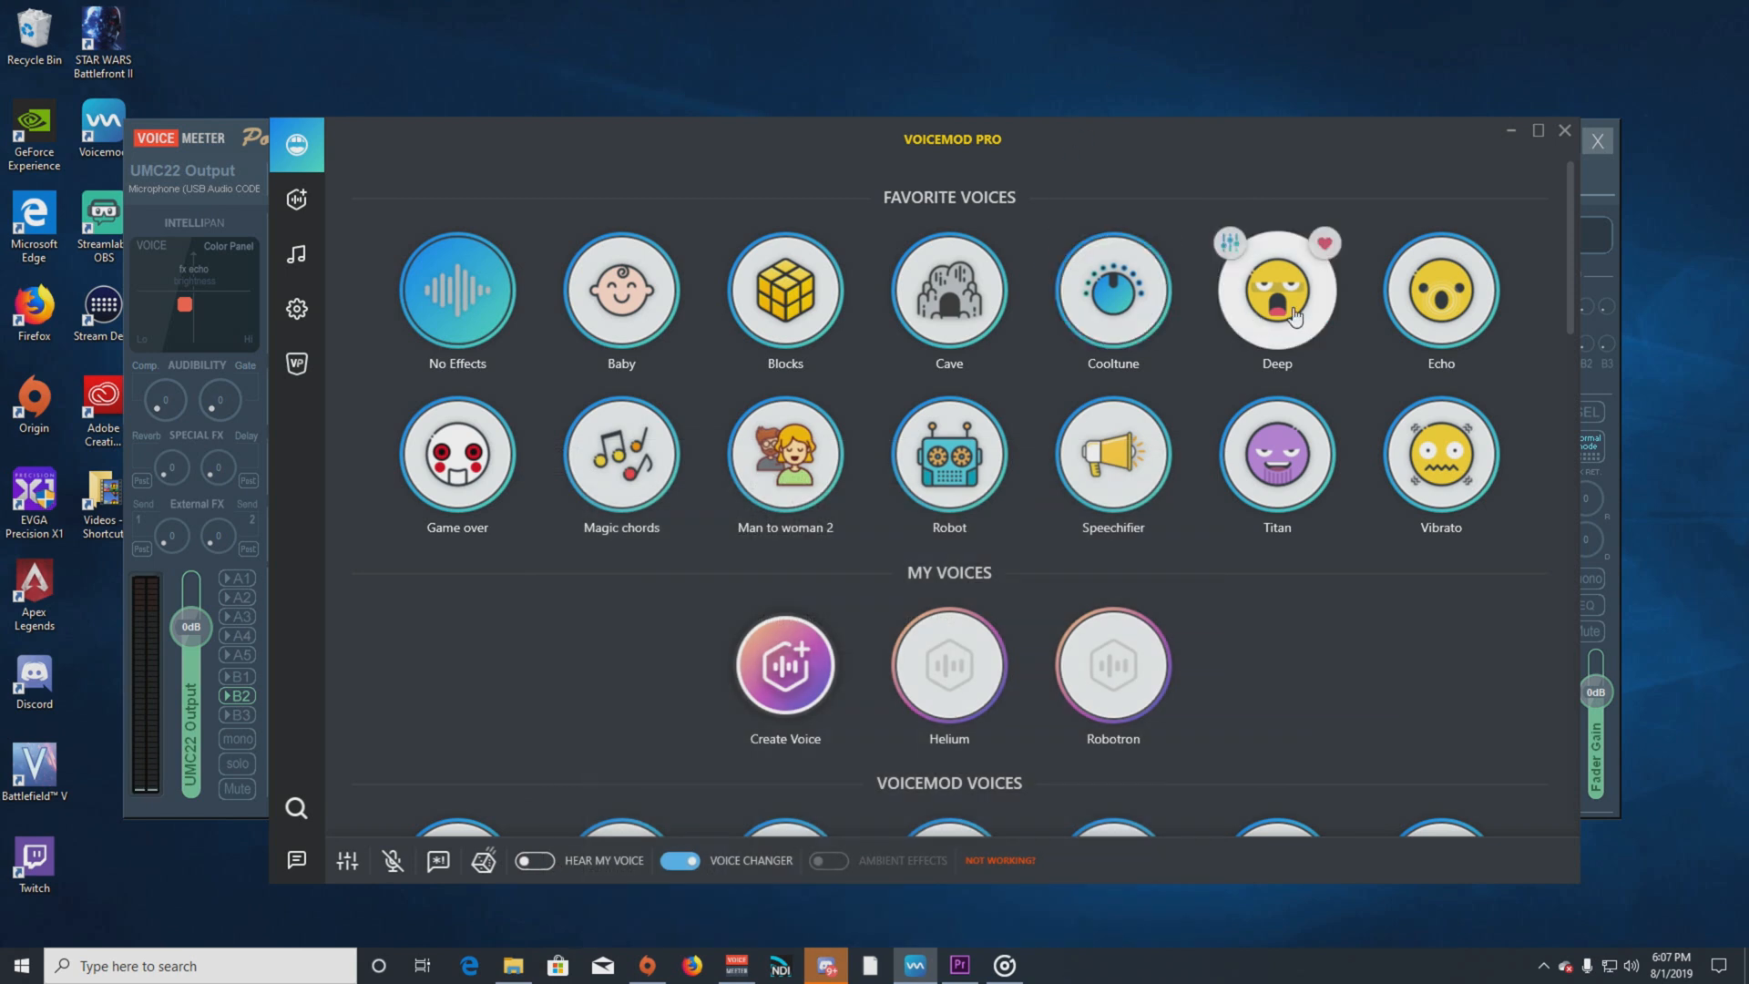
Apply the Deep voice, then Titan, and browse down through the Voicemod Voices collection.
click(1275, 289)
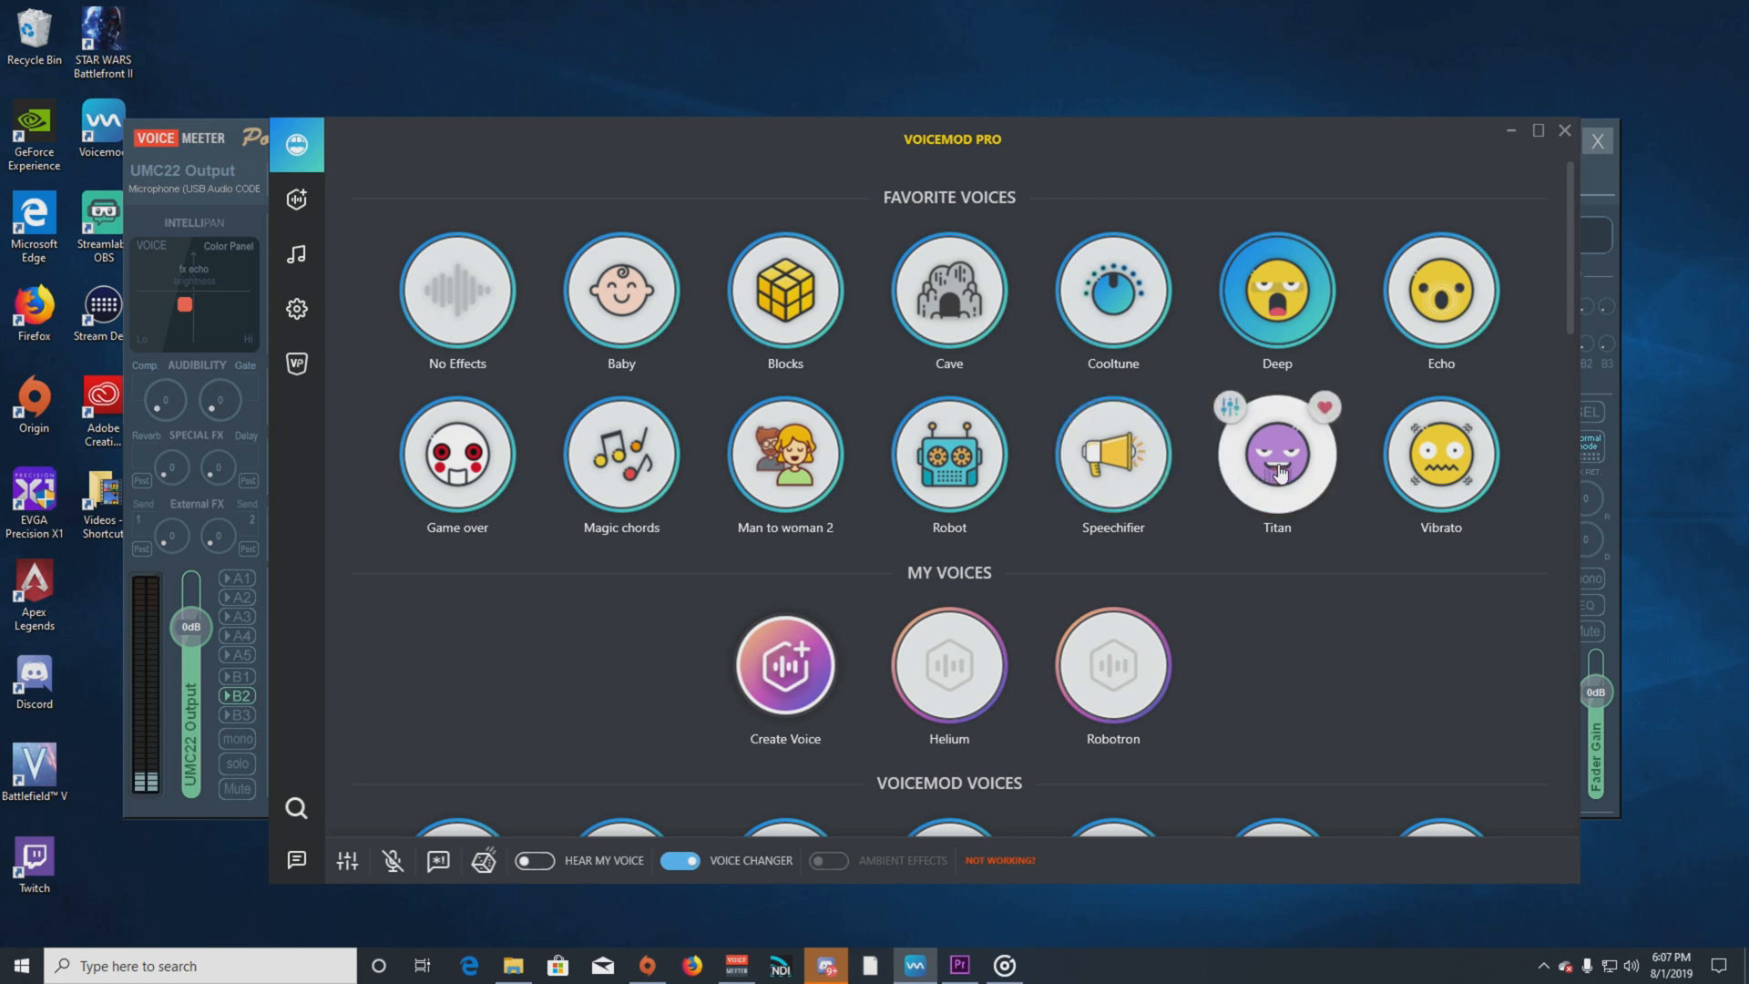
click(827, 860)
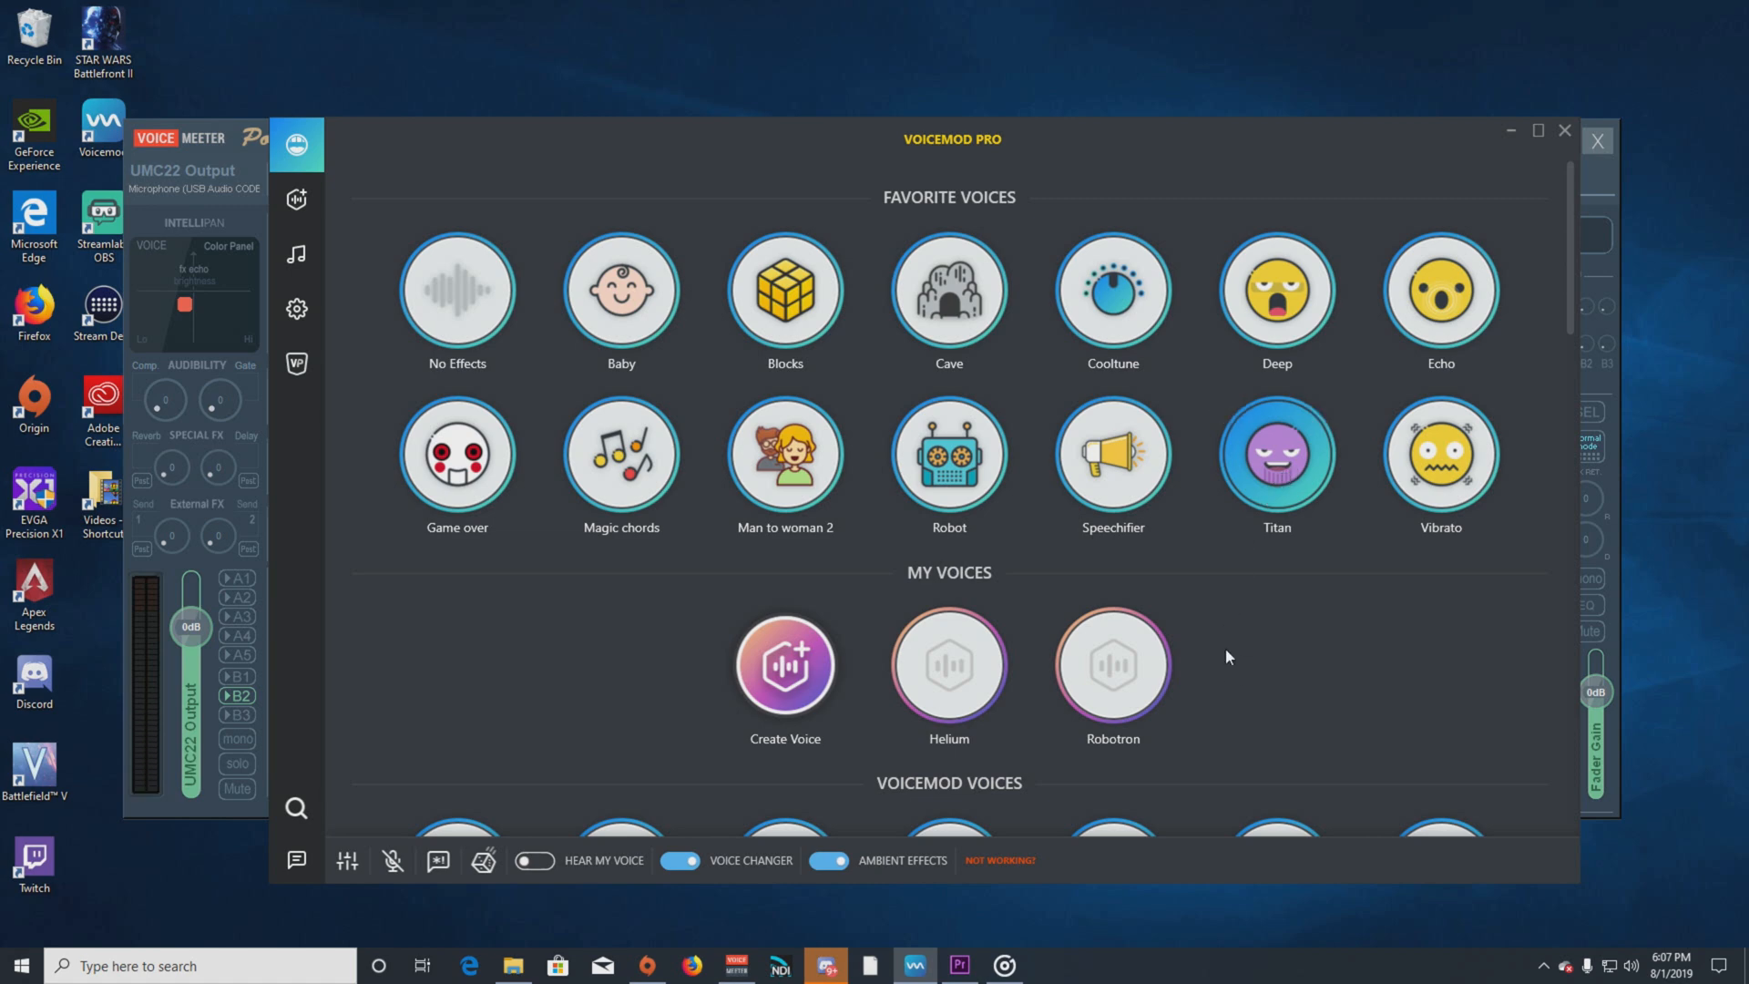
scroll(down, 3)
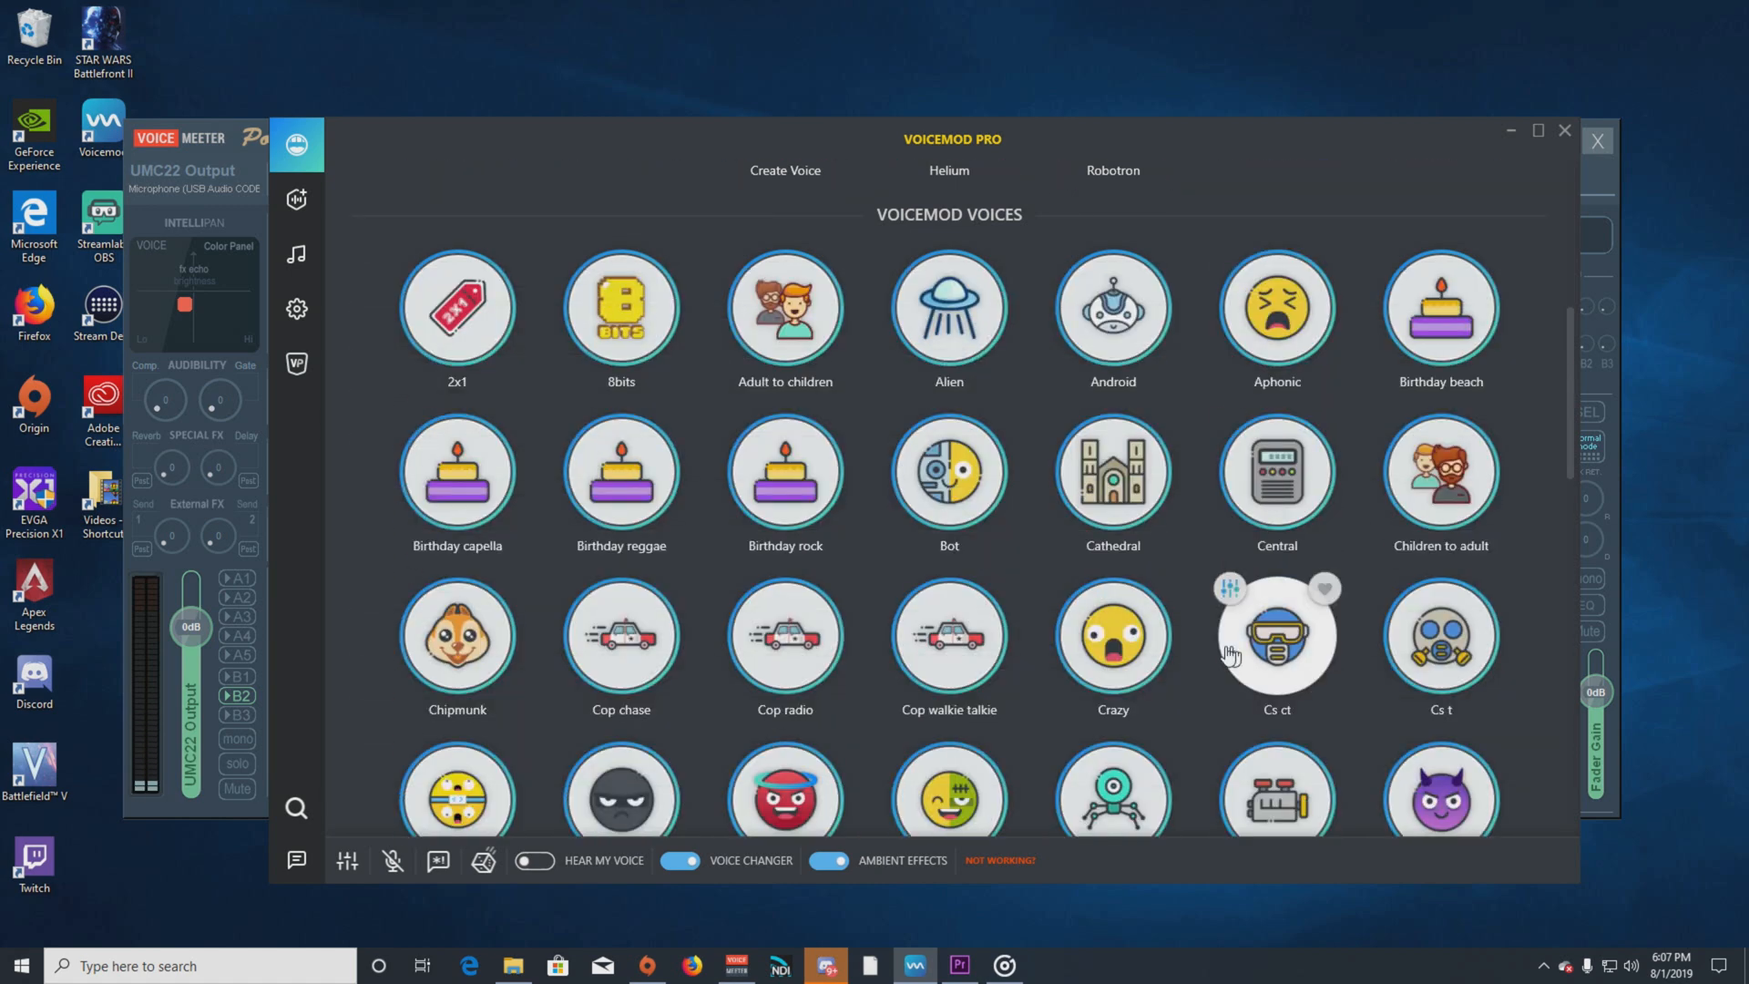
scroll(down, 3)
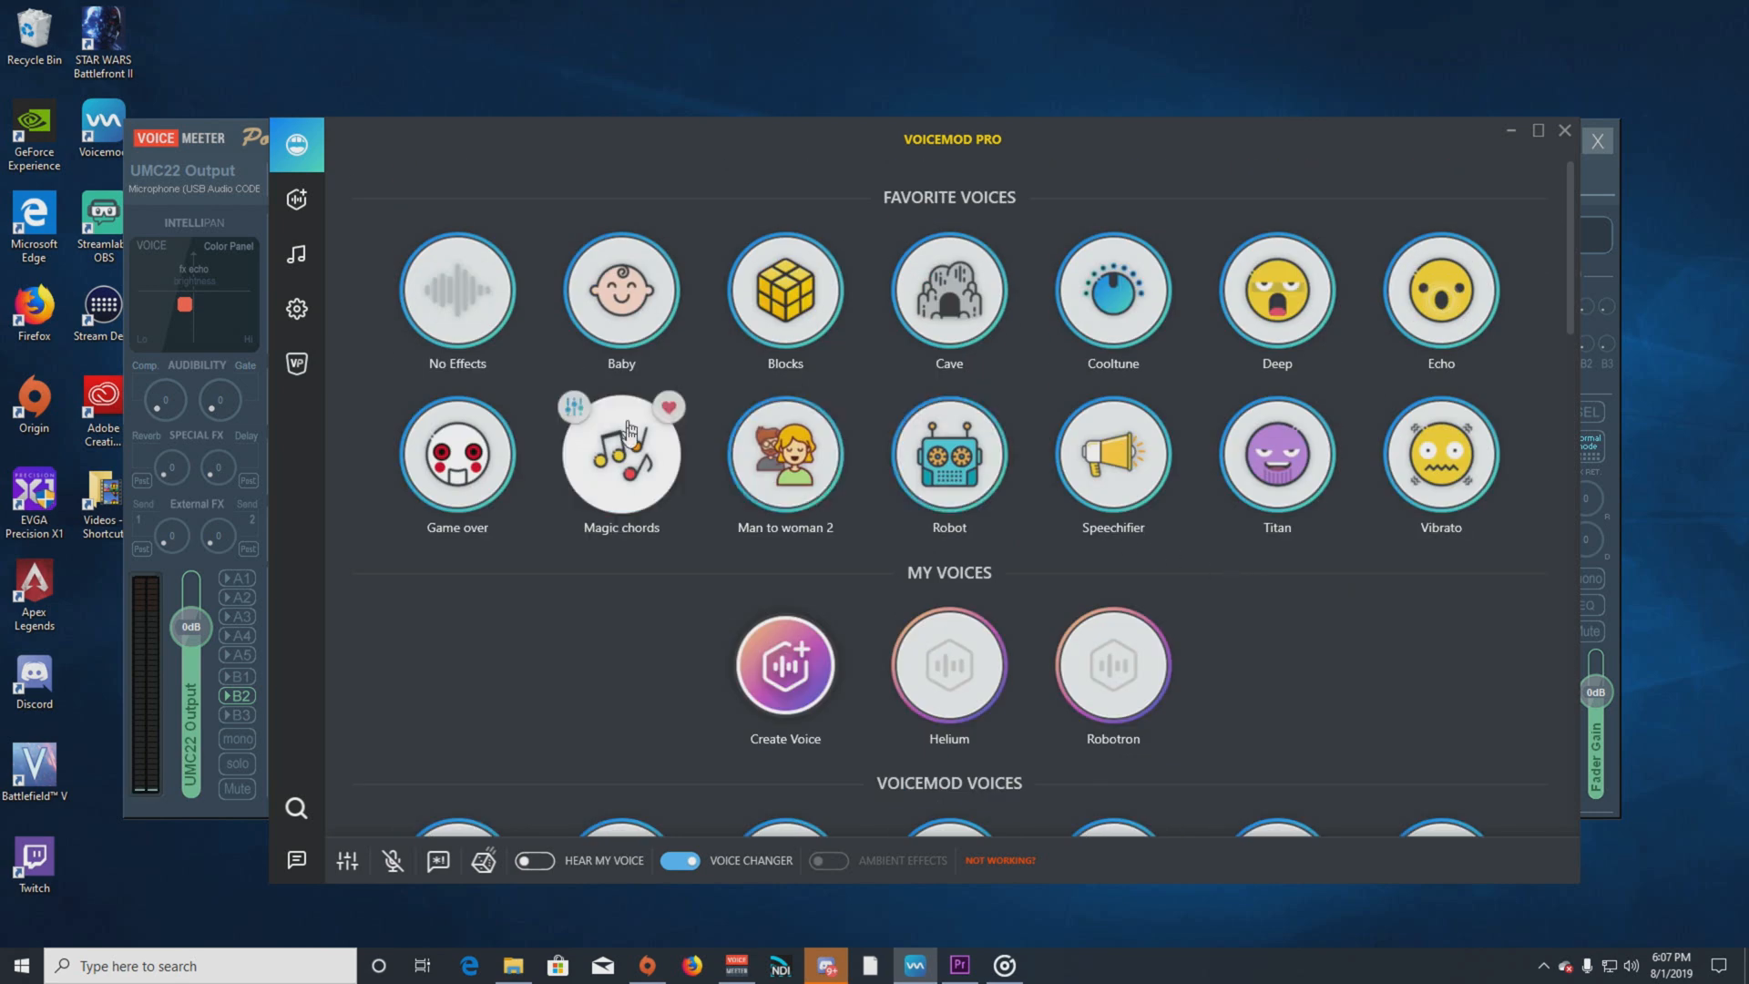
mouse_move(455, 291)
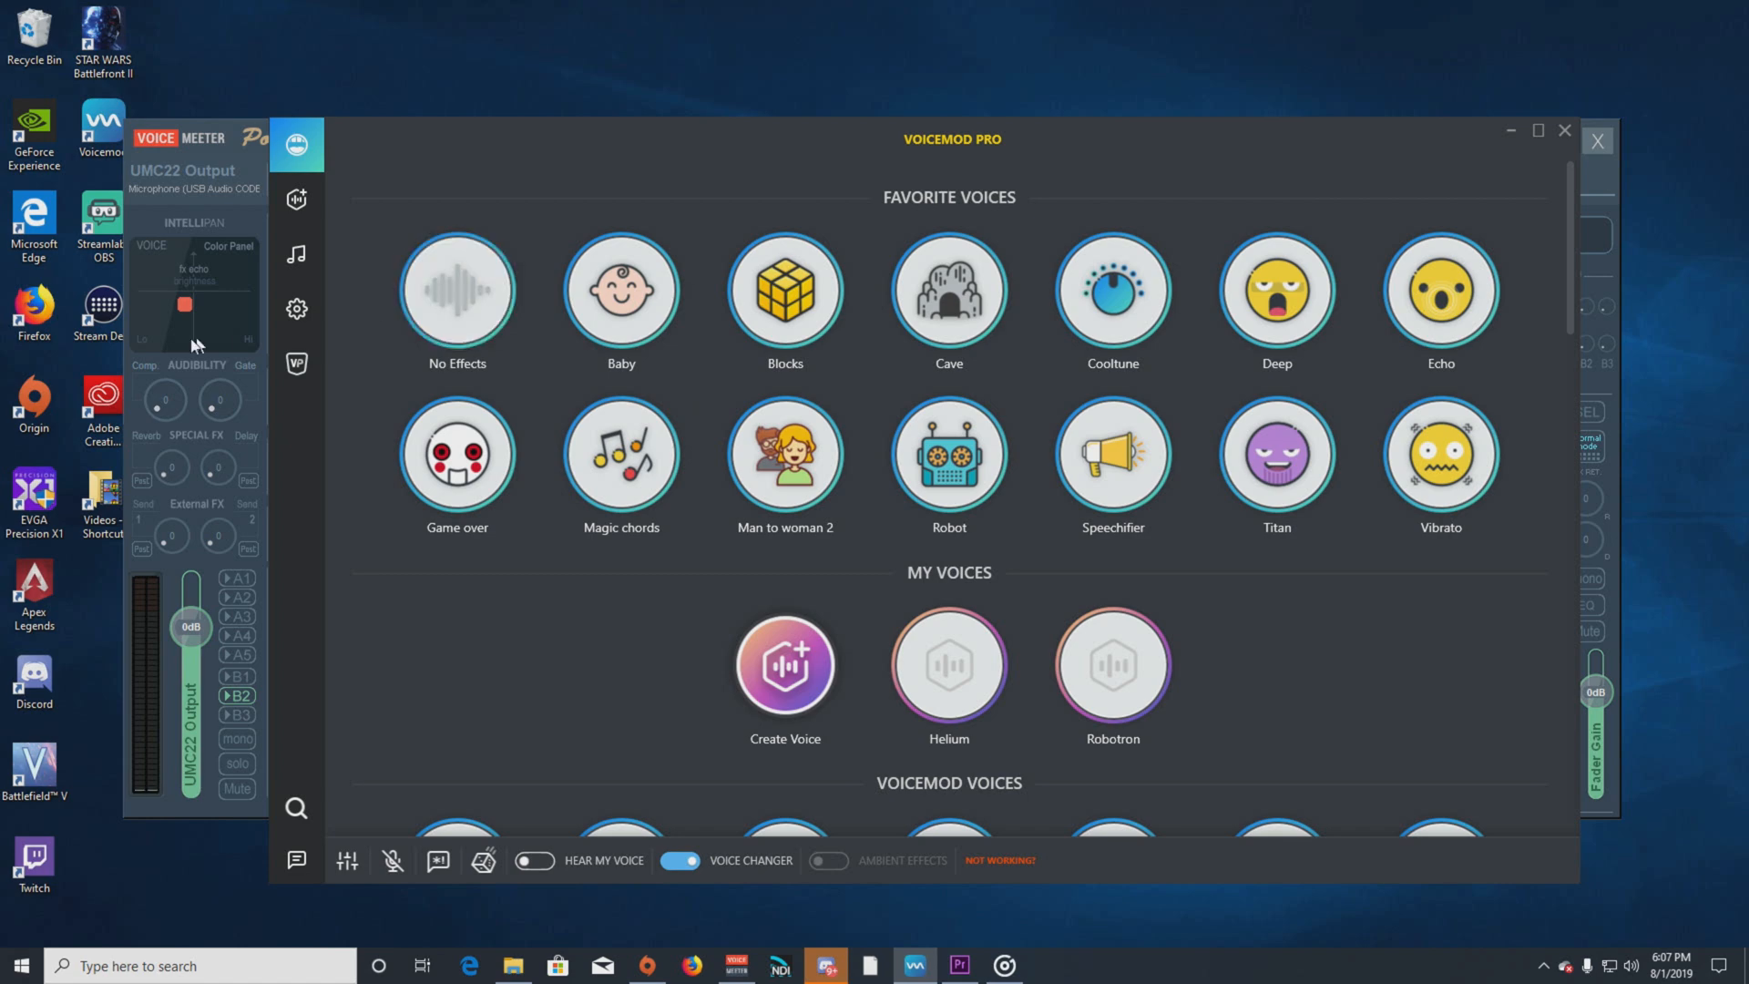
scroll(down, 3)
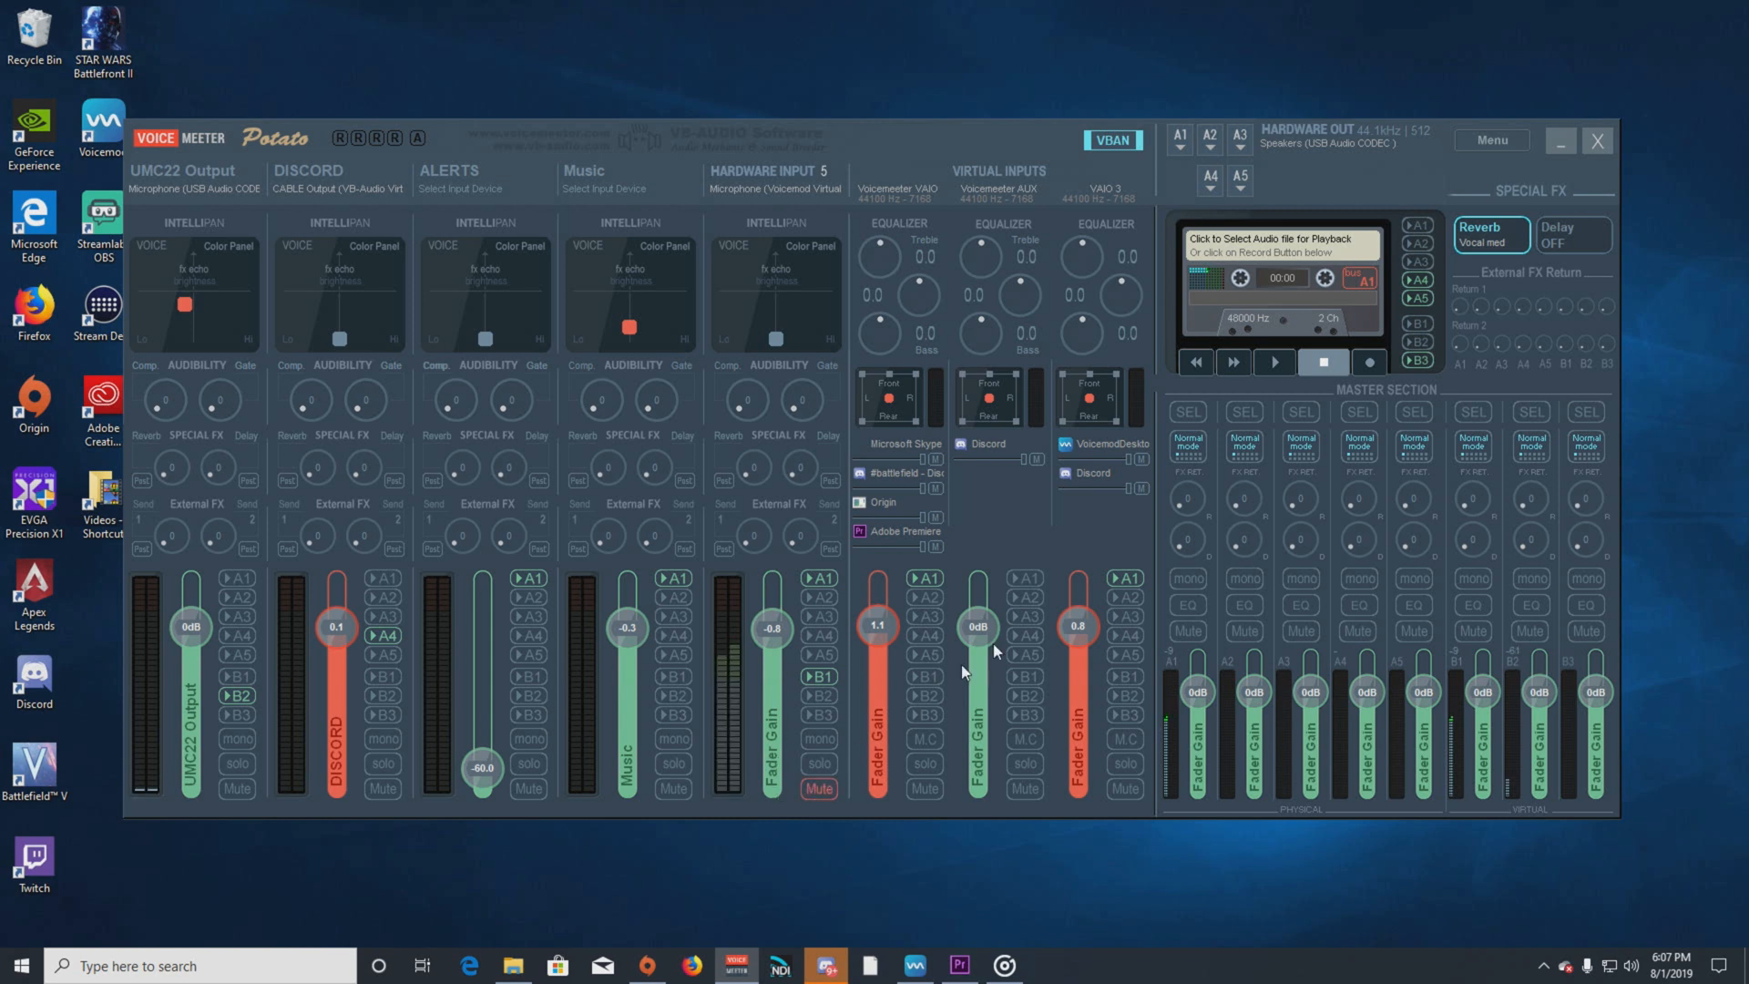
mouse_move(1433, 140)
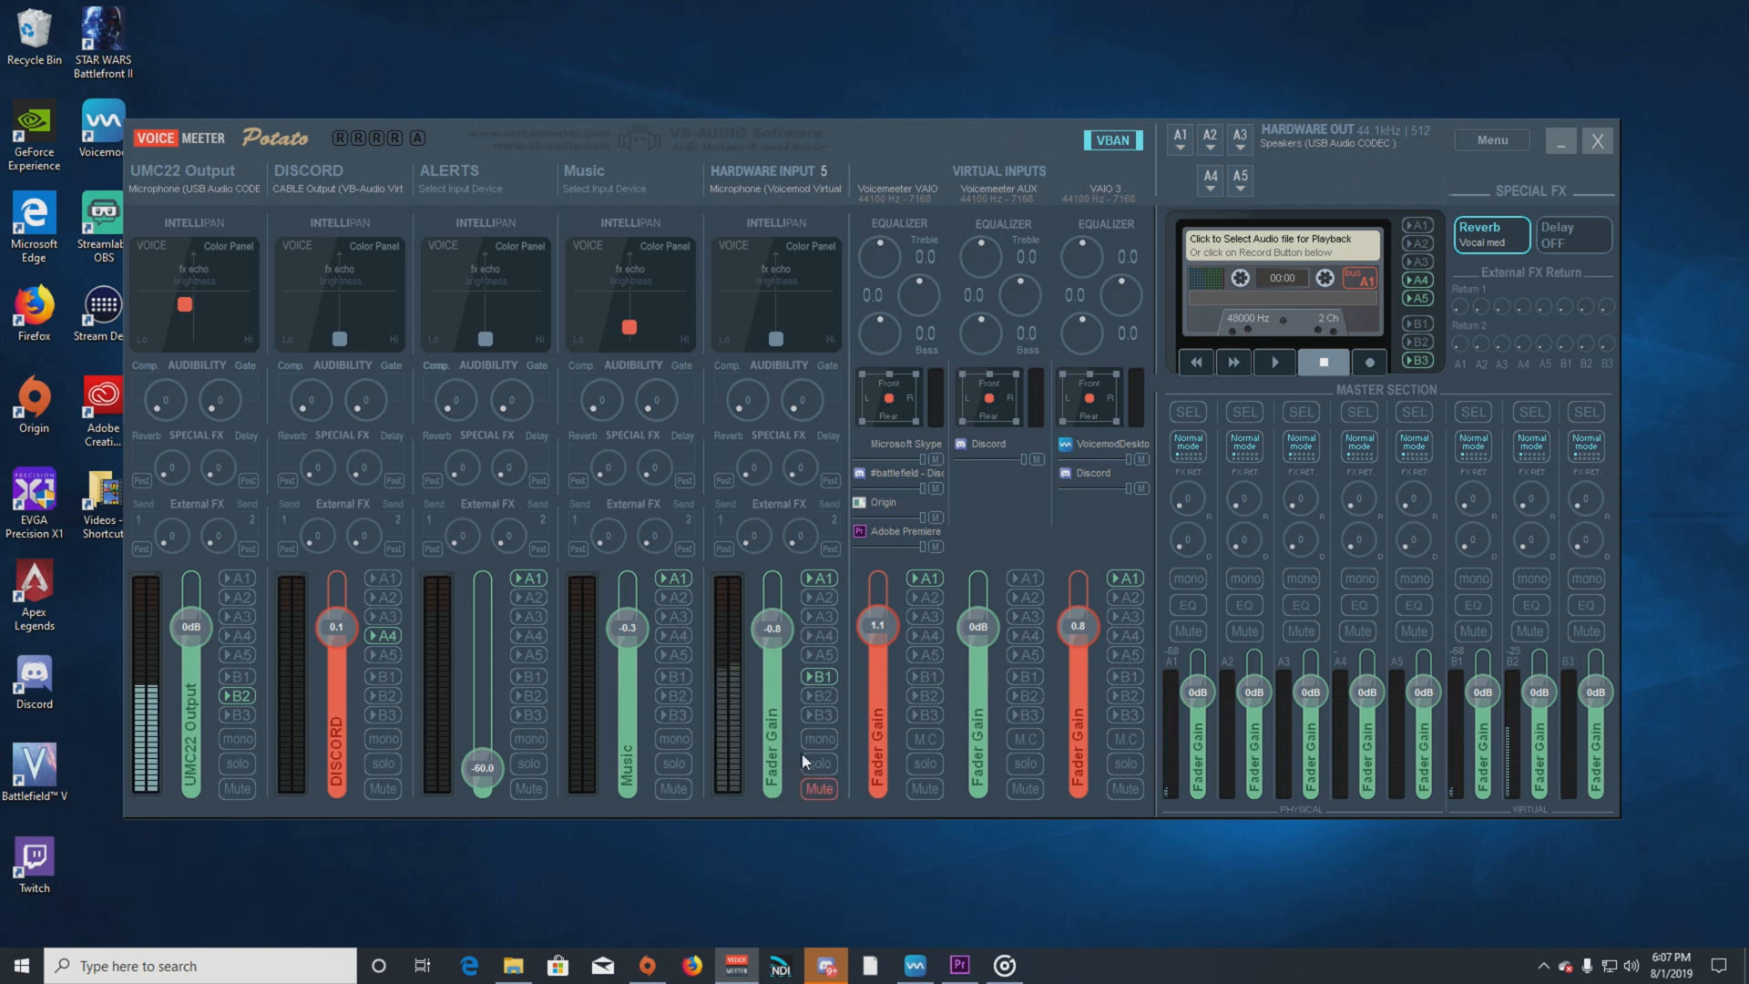
mouse_move(827, 590)
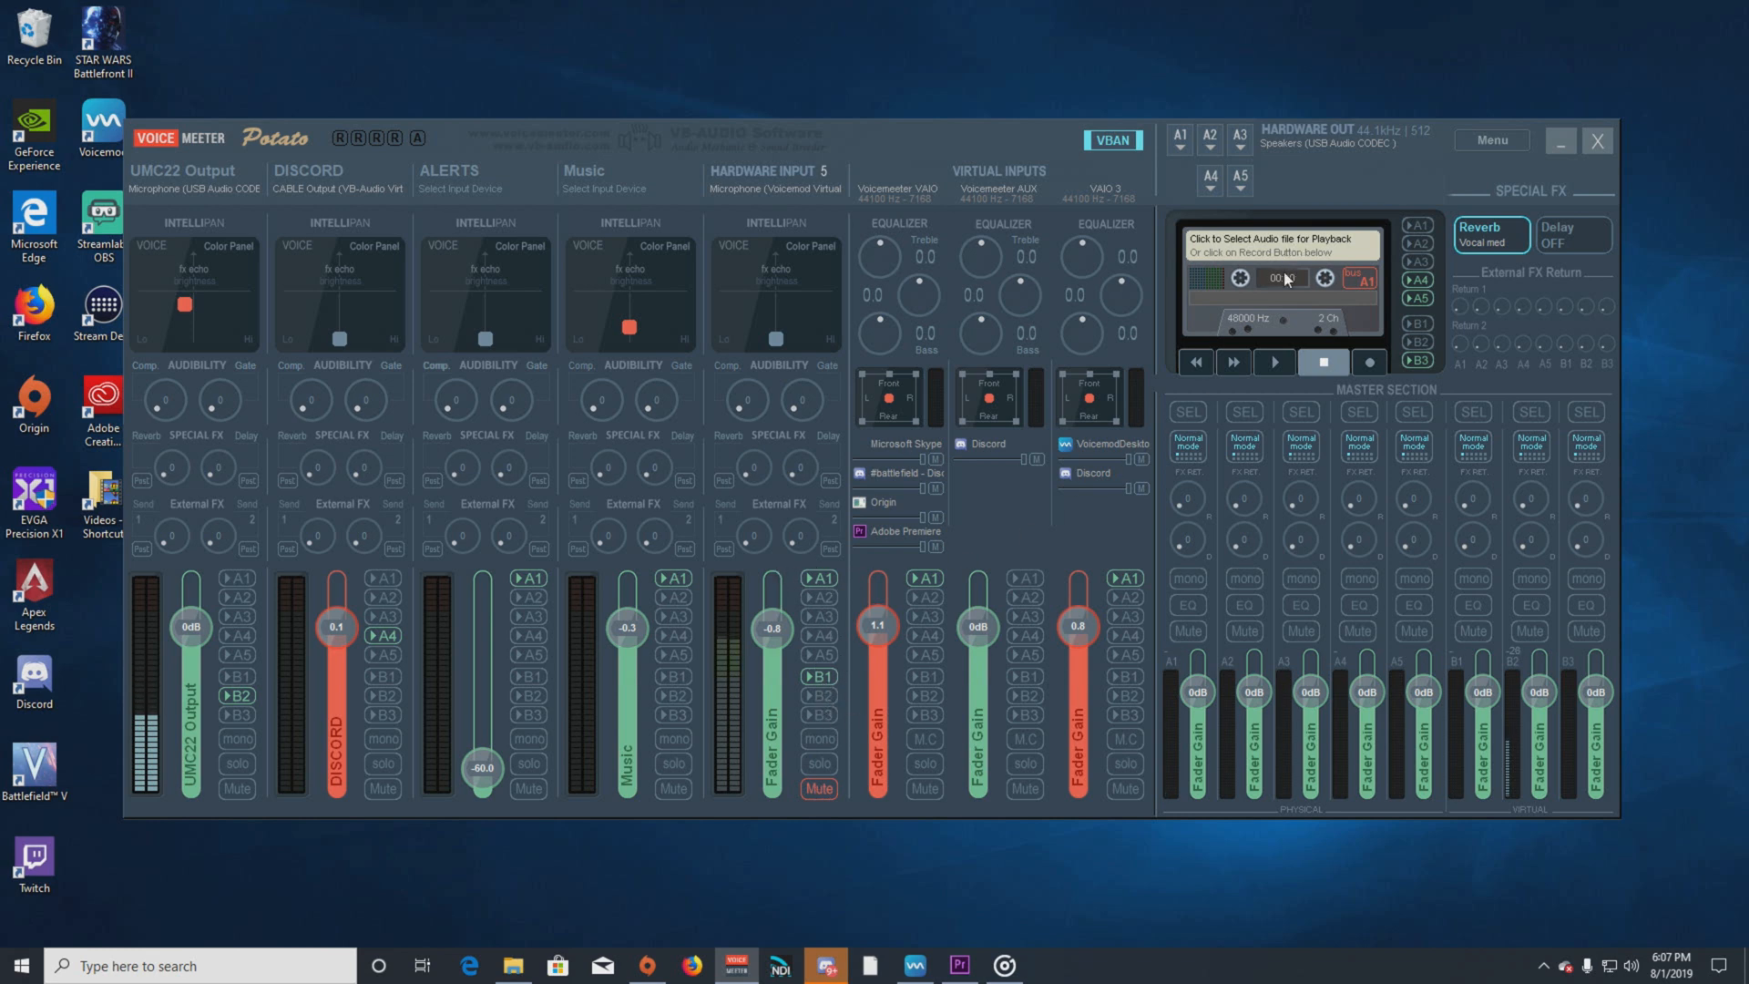
mouse_move(1333, 332)
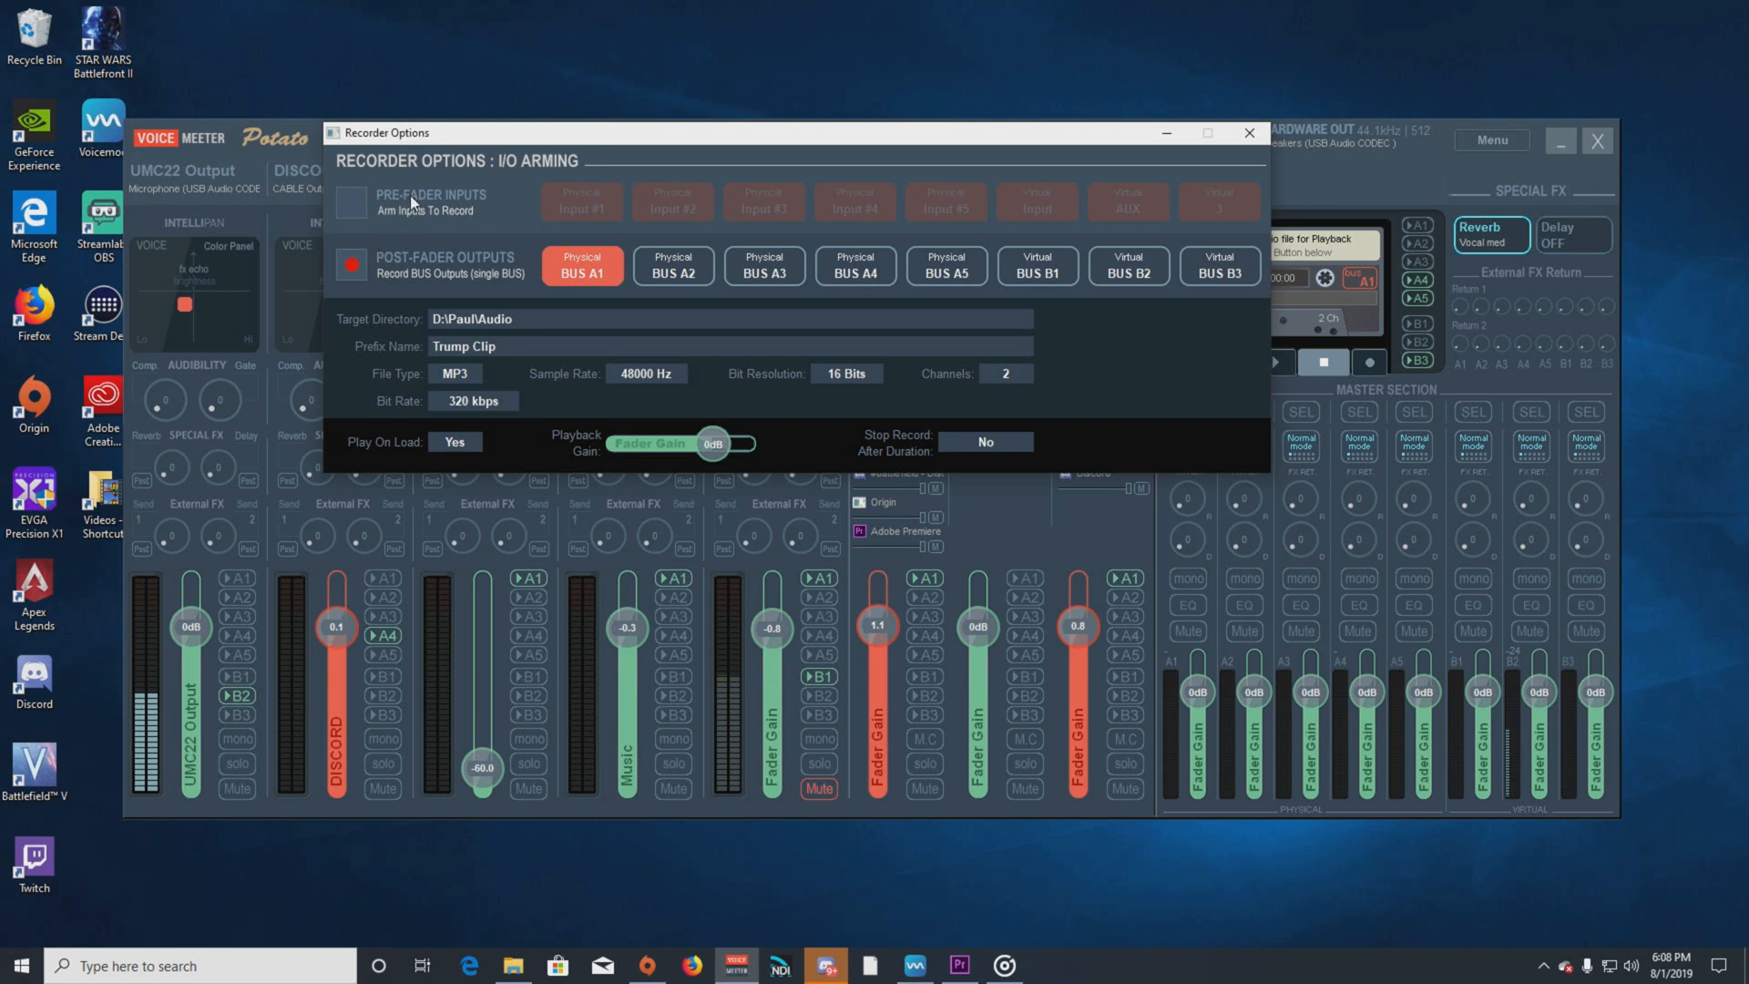
click(351, 202)
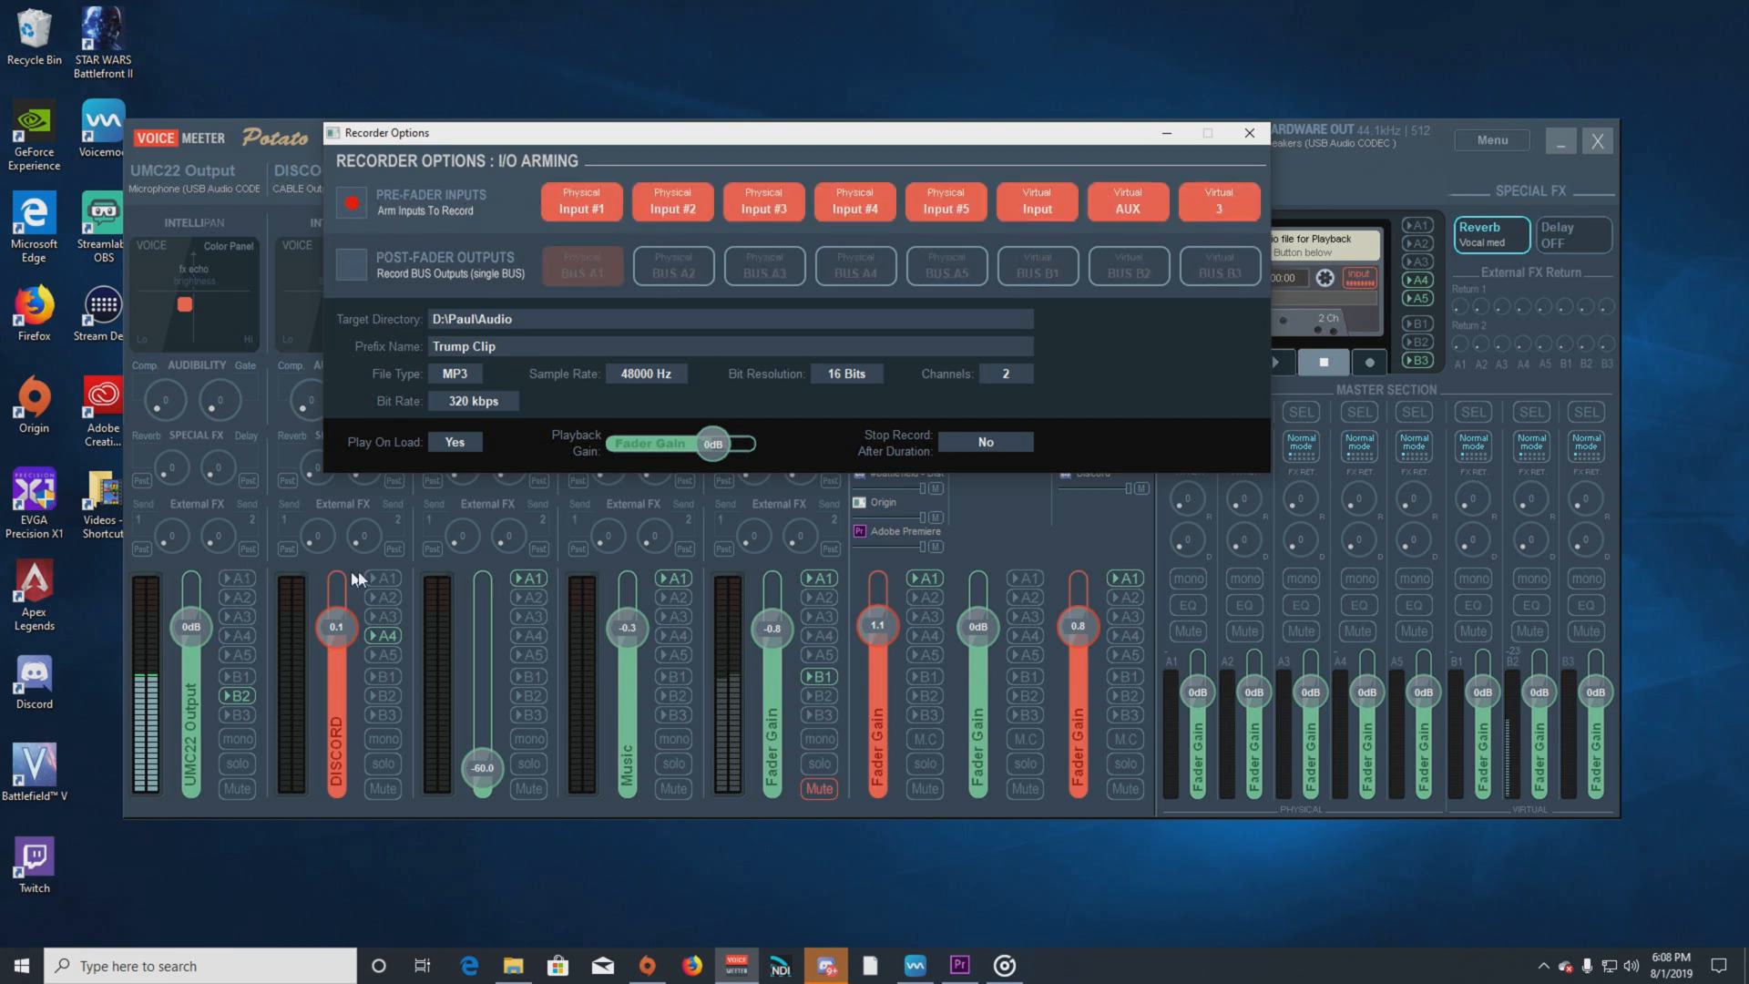
mouse_move(229, 547)
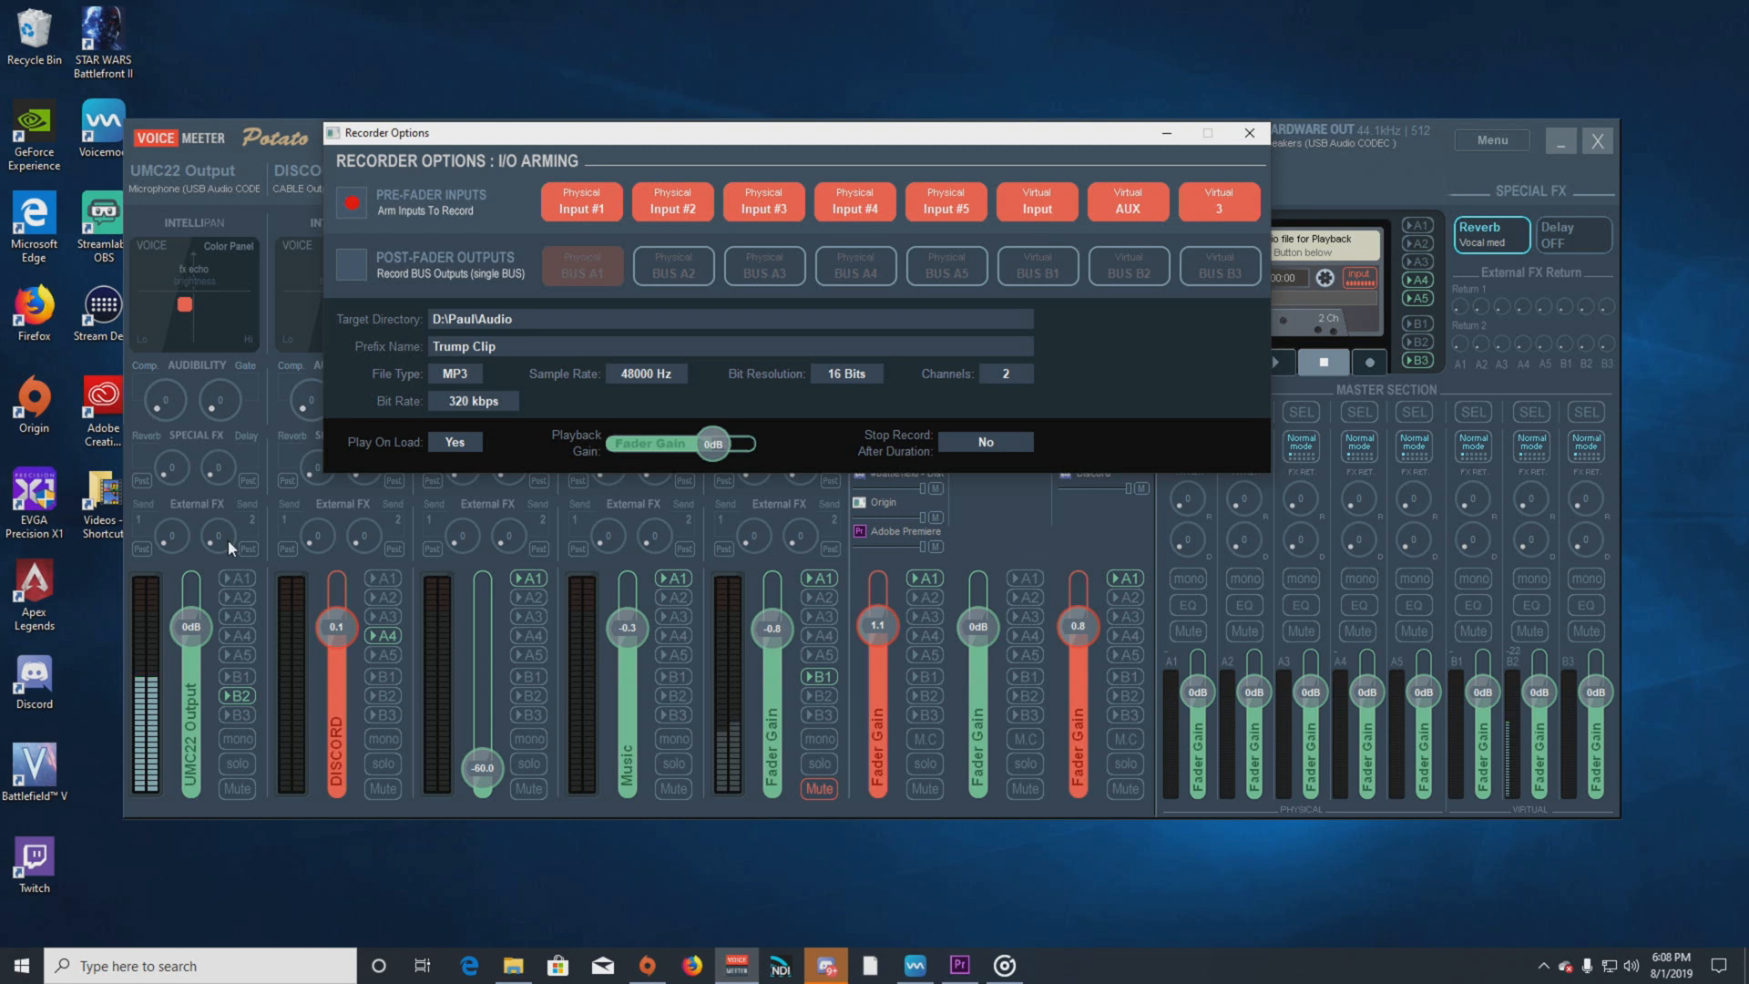
mouse_move(1054, 556)
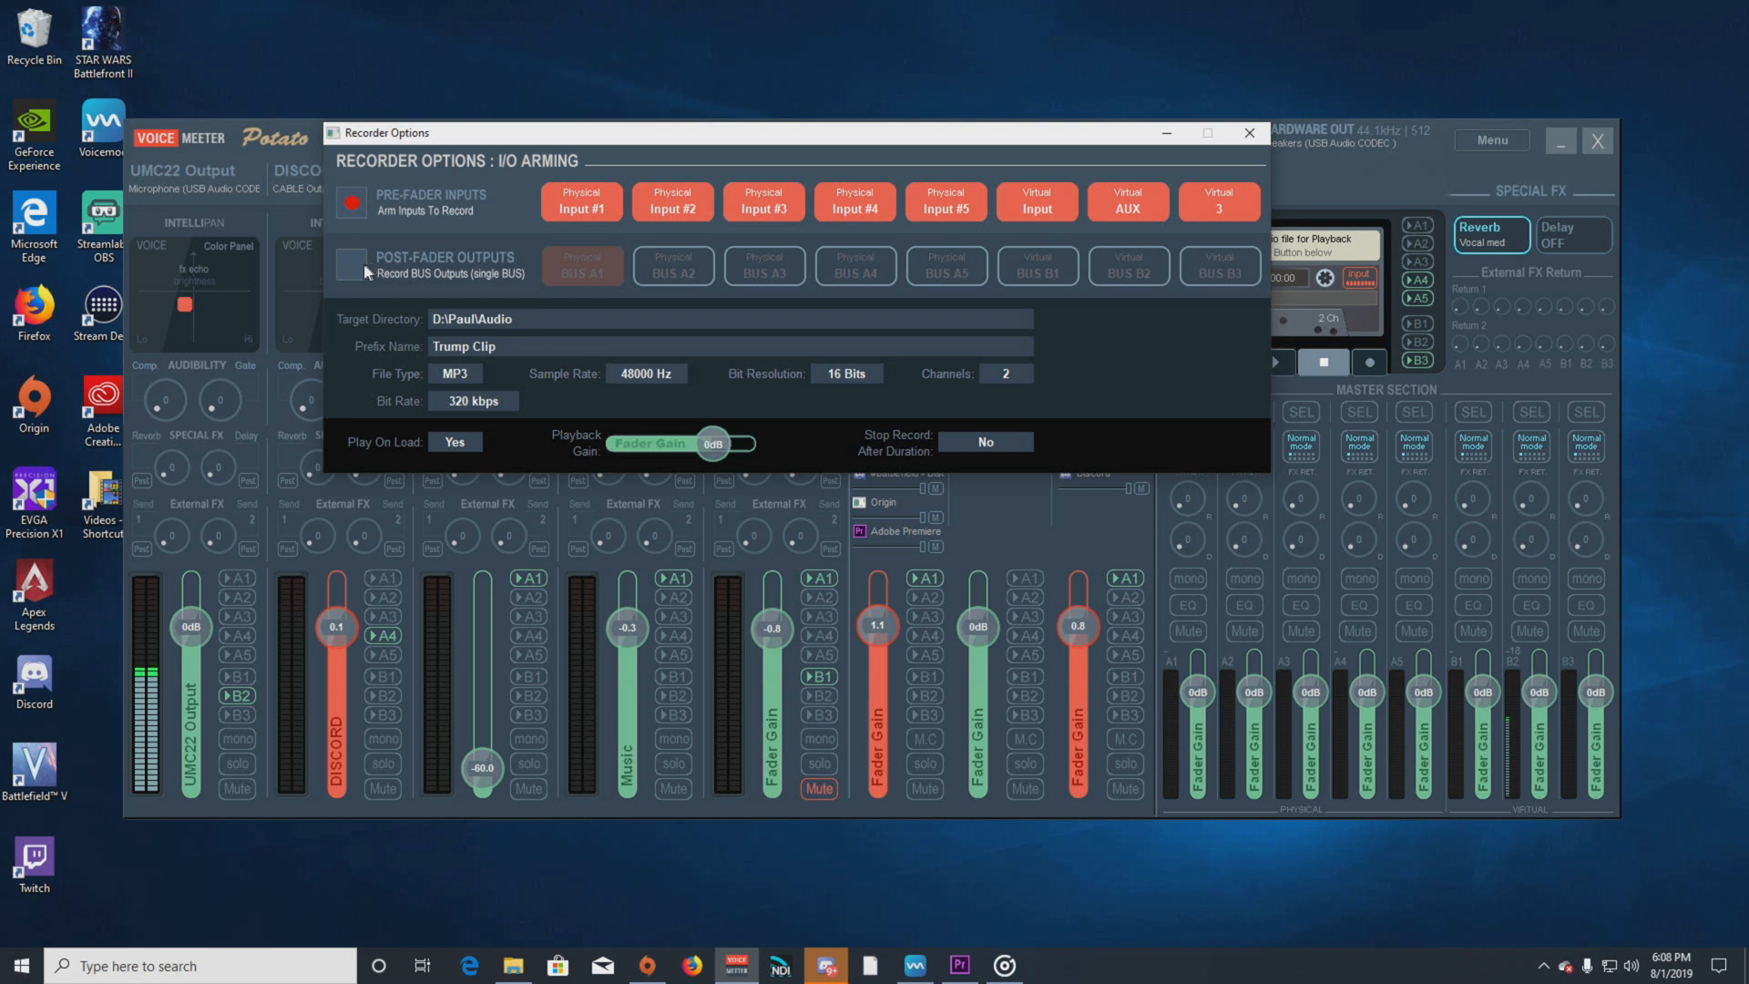
click(352, 266)
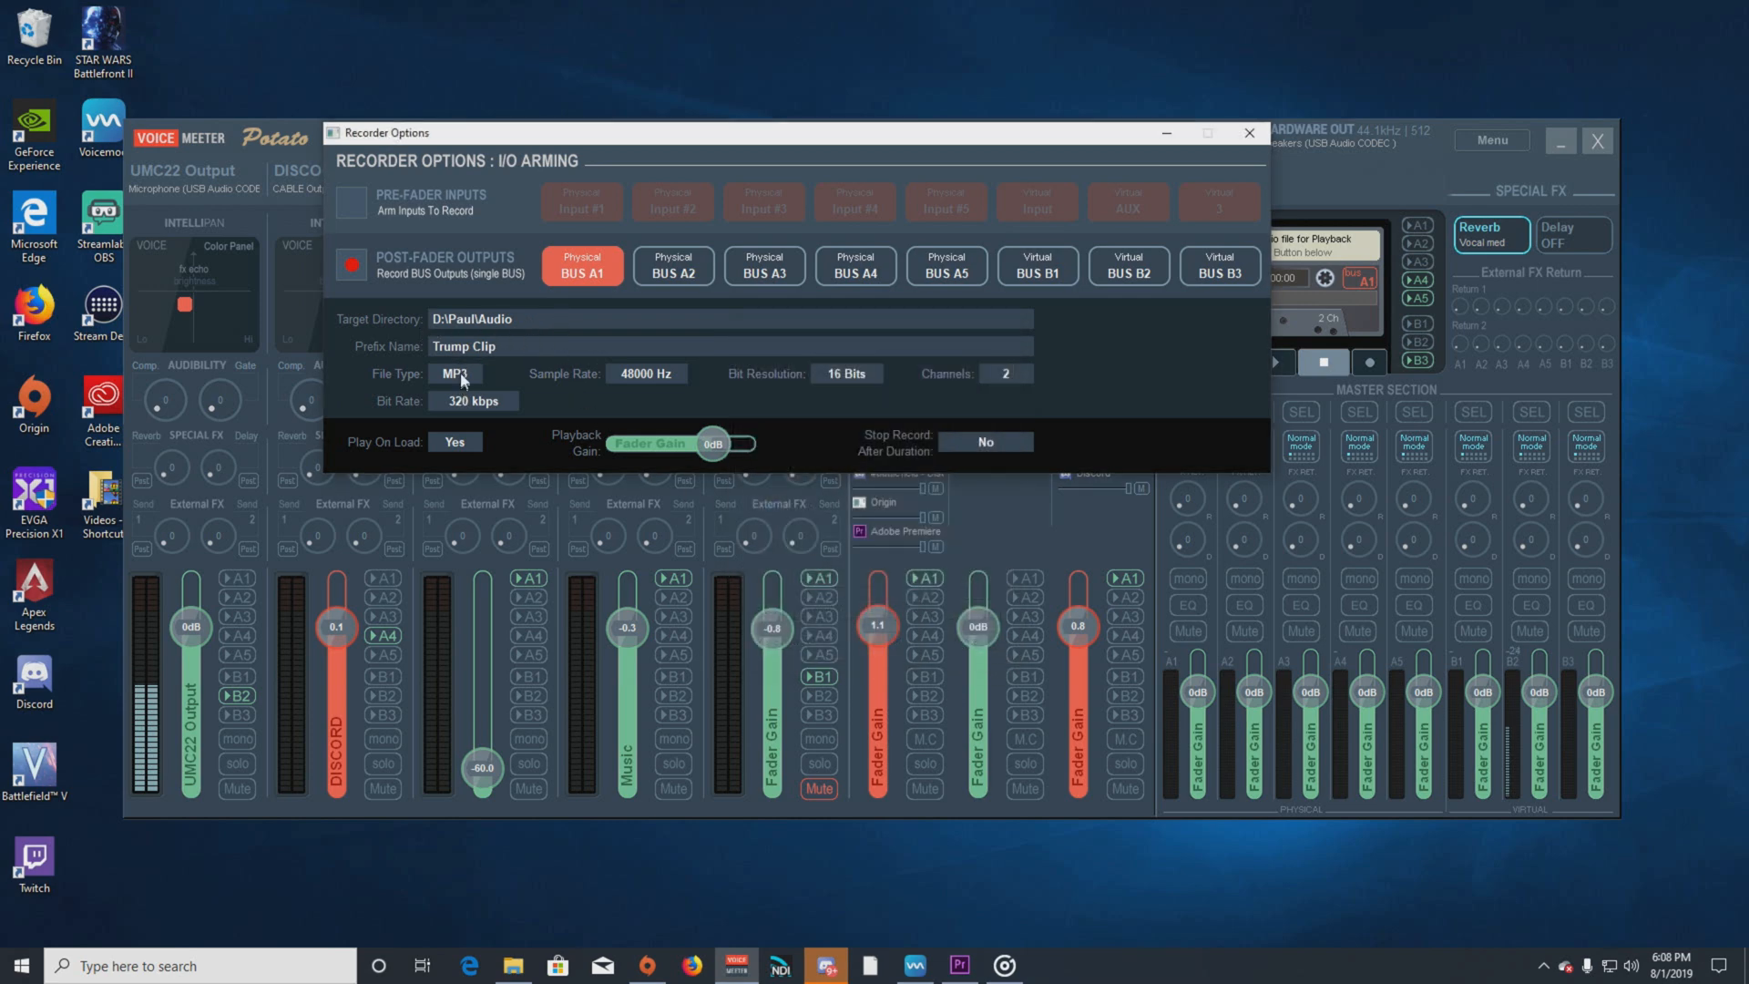
click(454, 372)
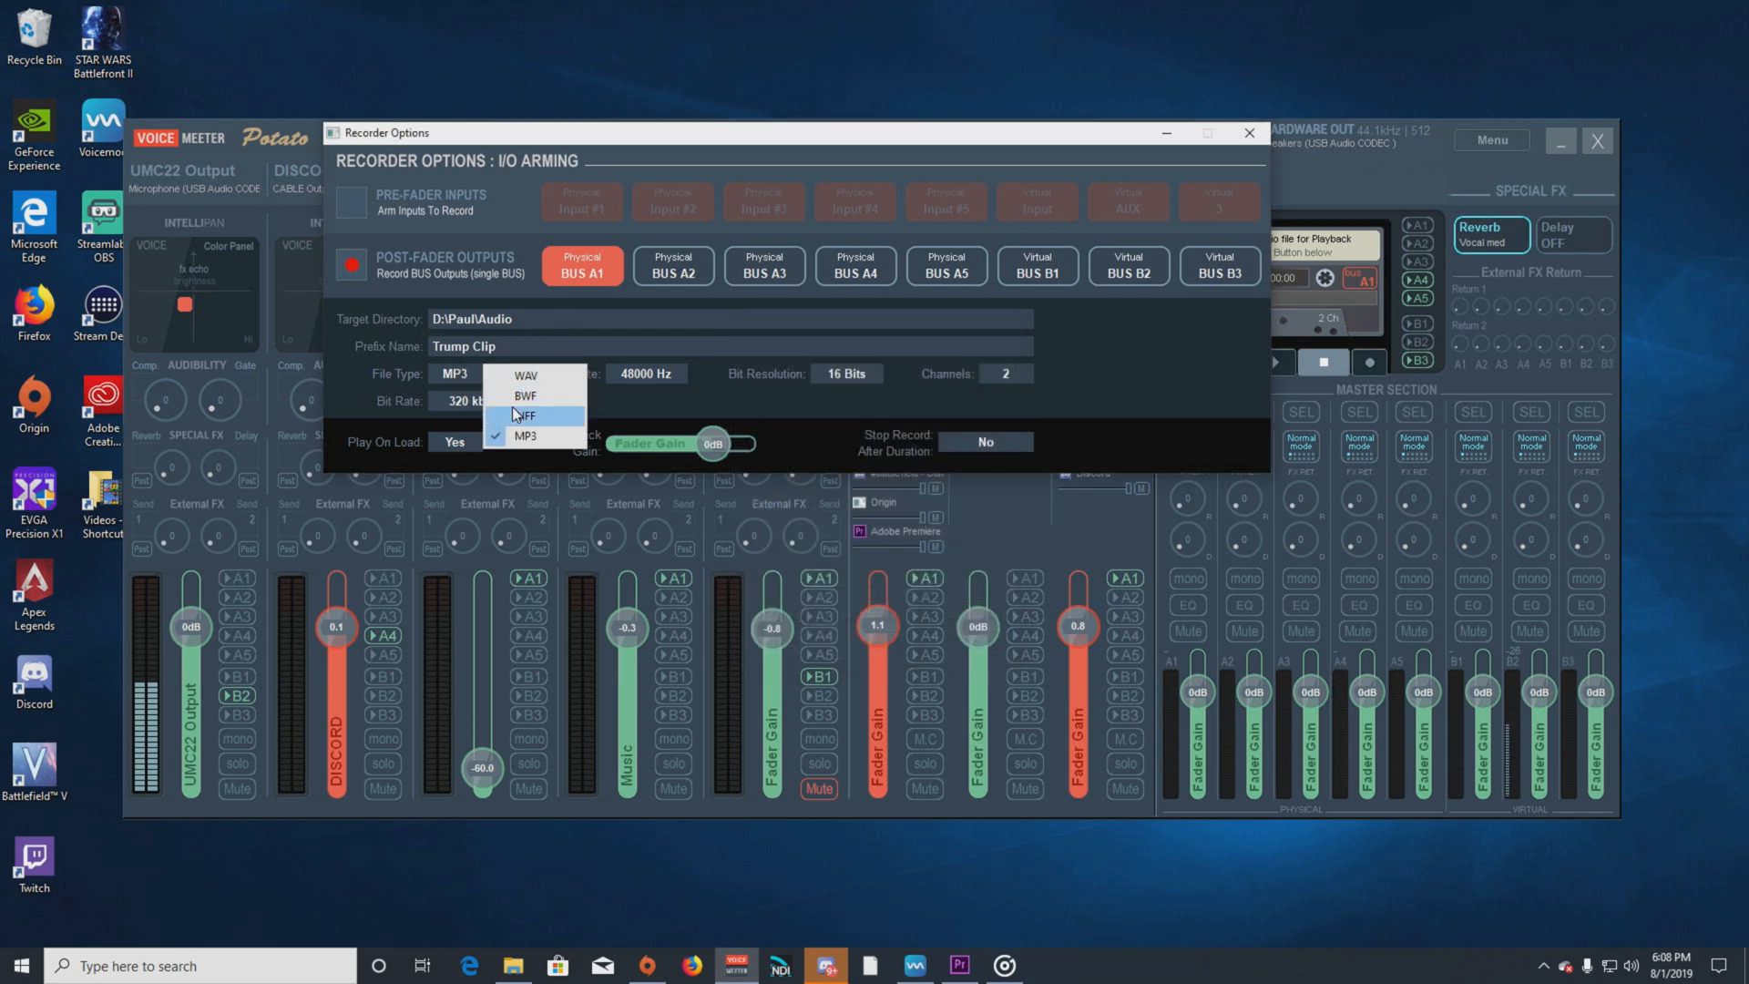
mouse_move(525, 396)
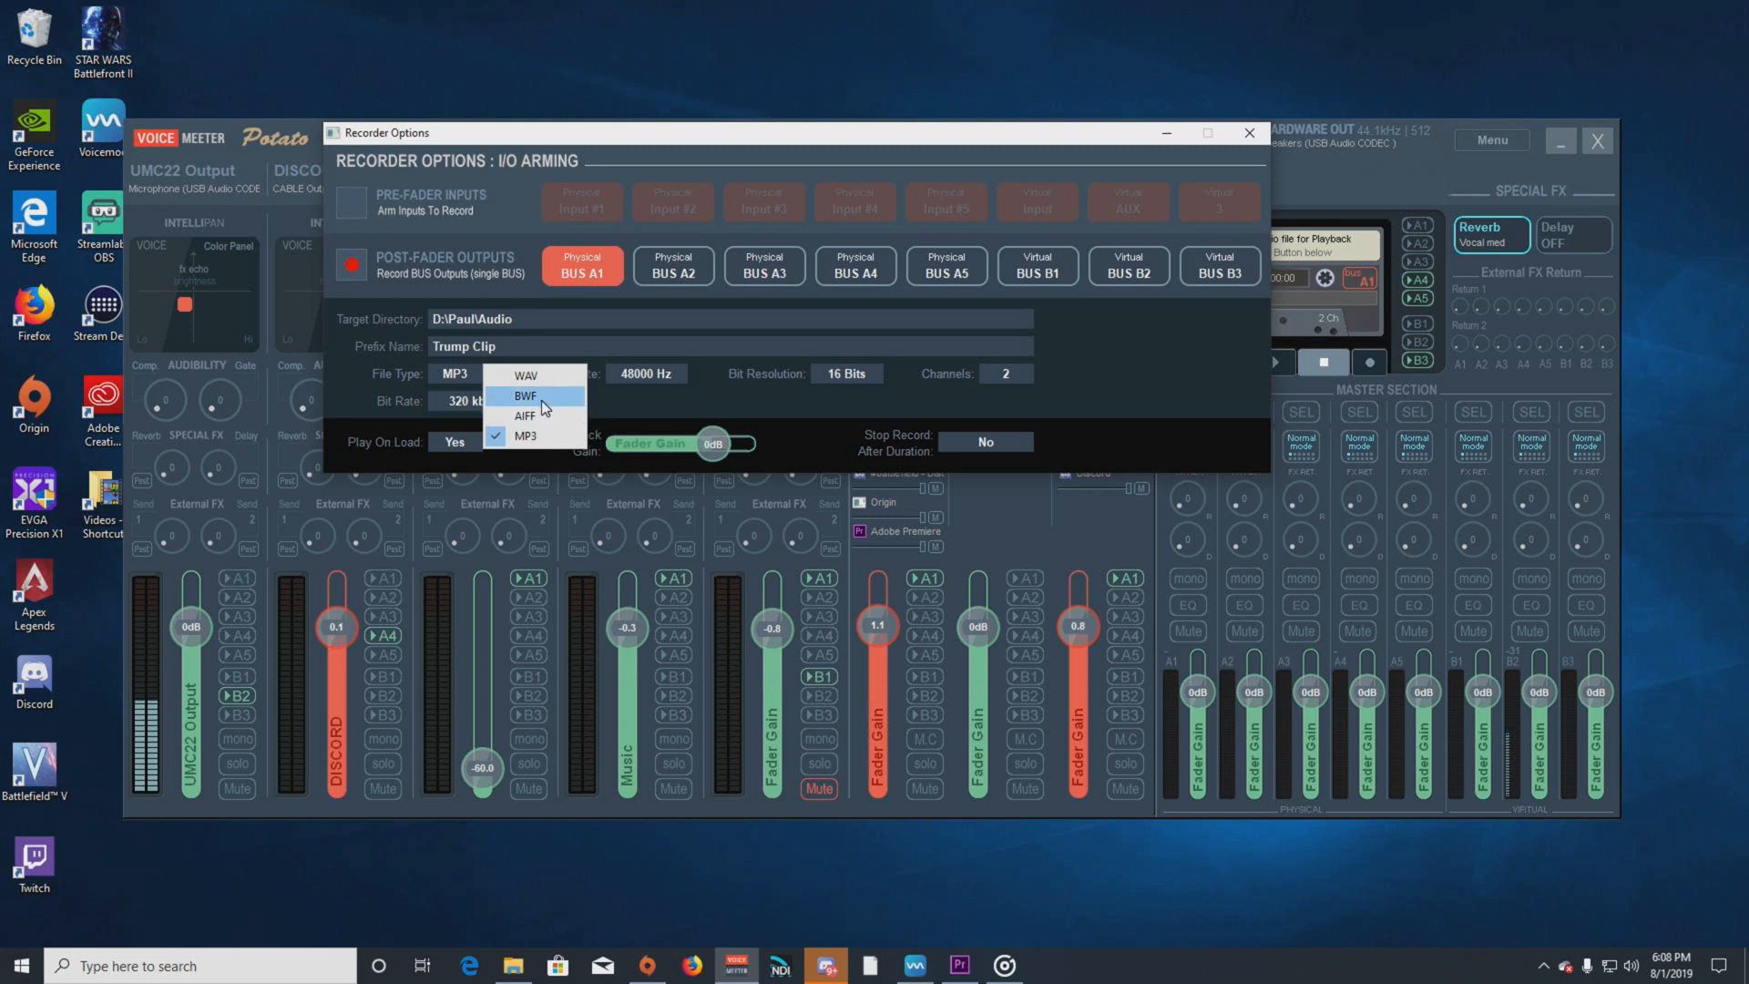
mouse_move(552, 435)
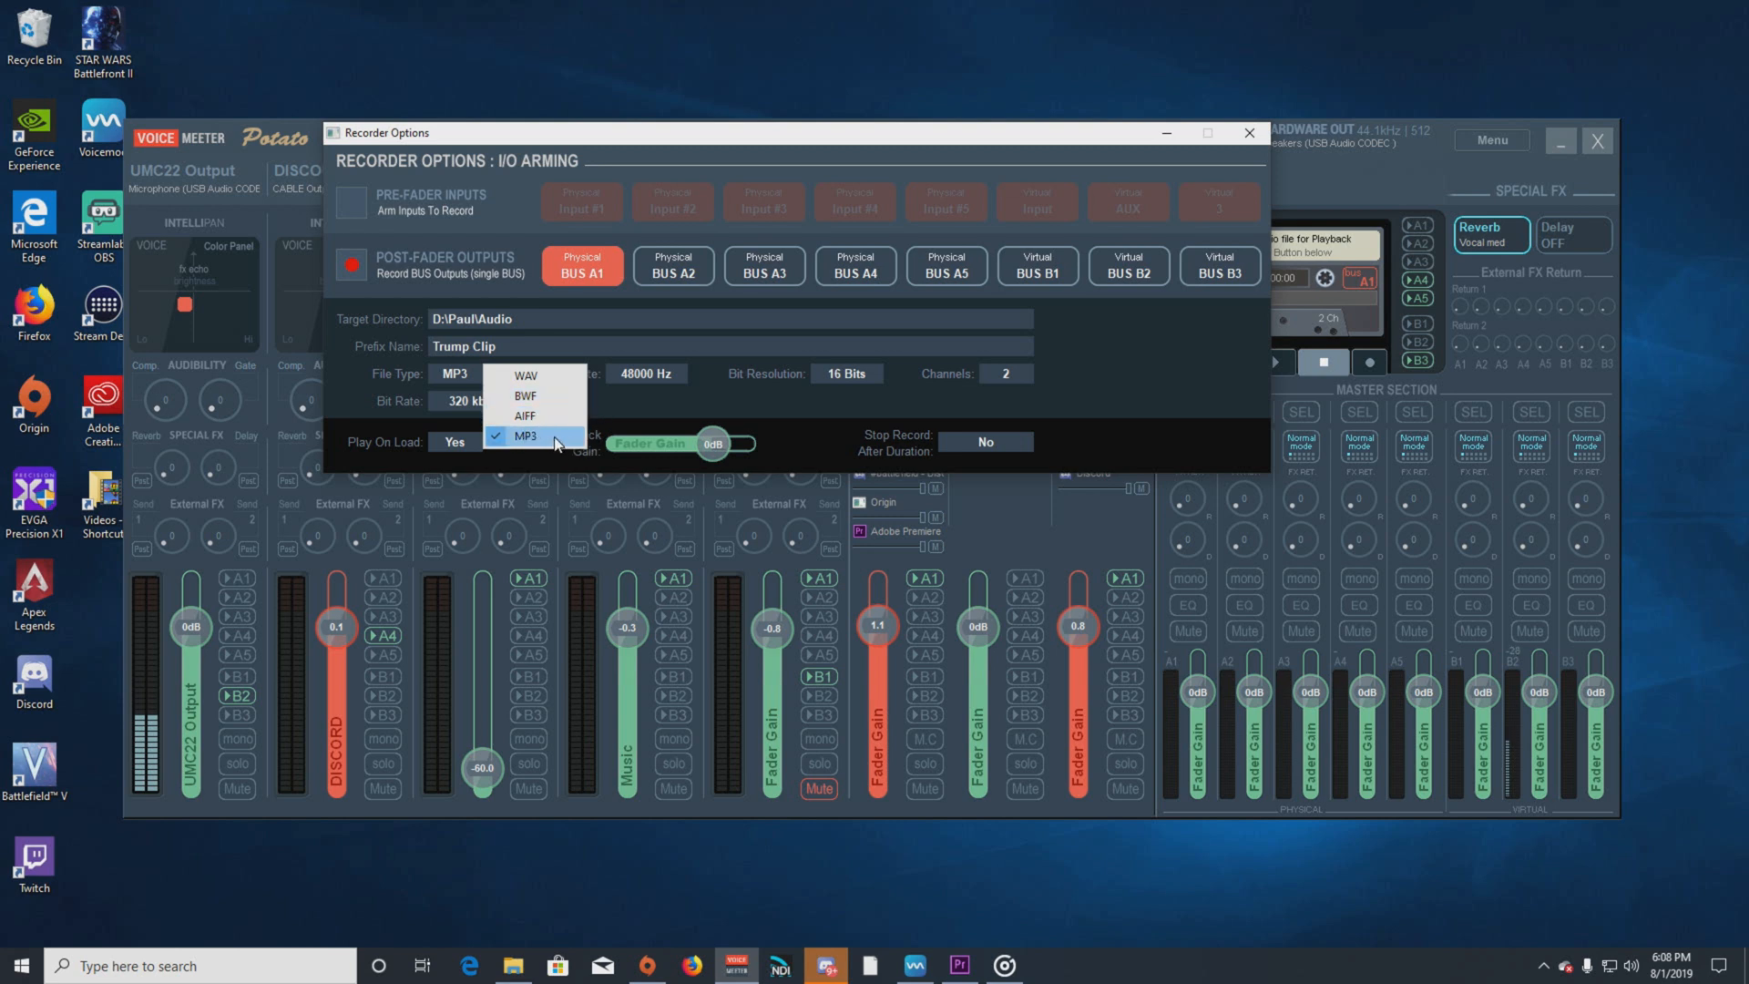
click(470, 400)
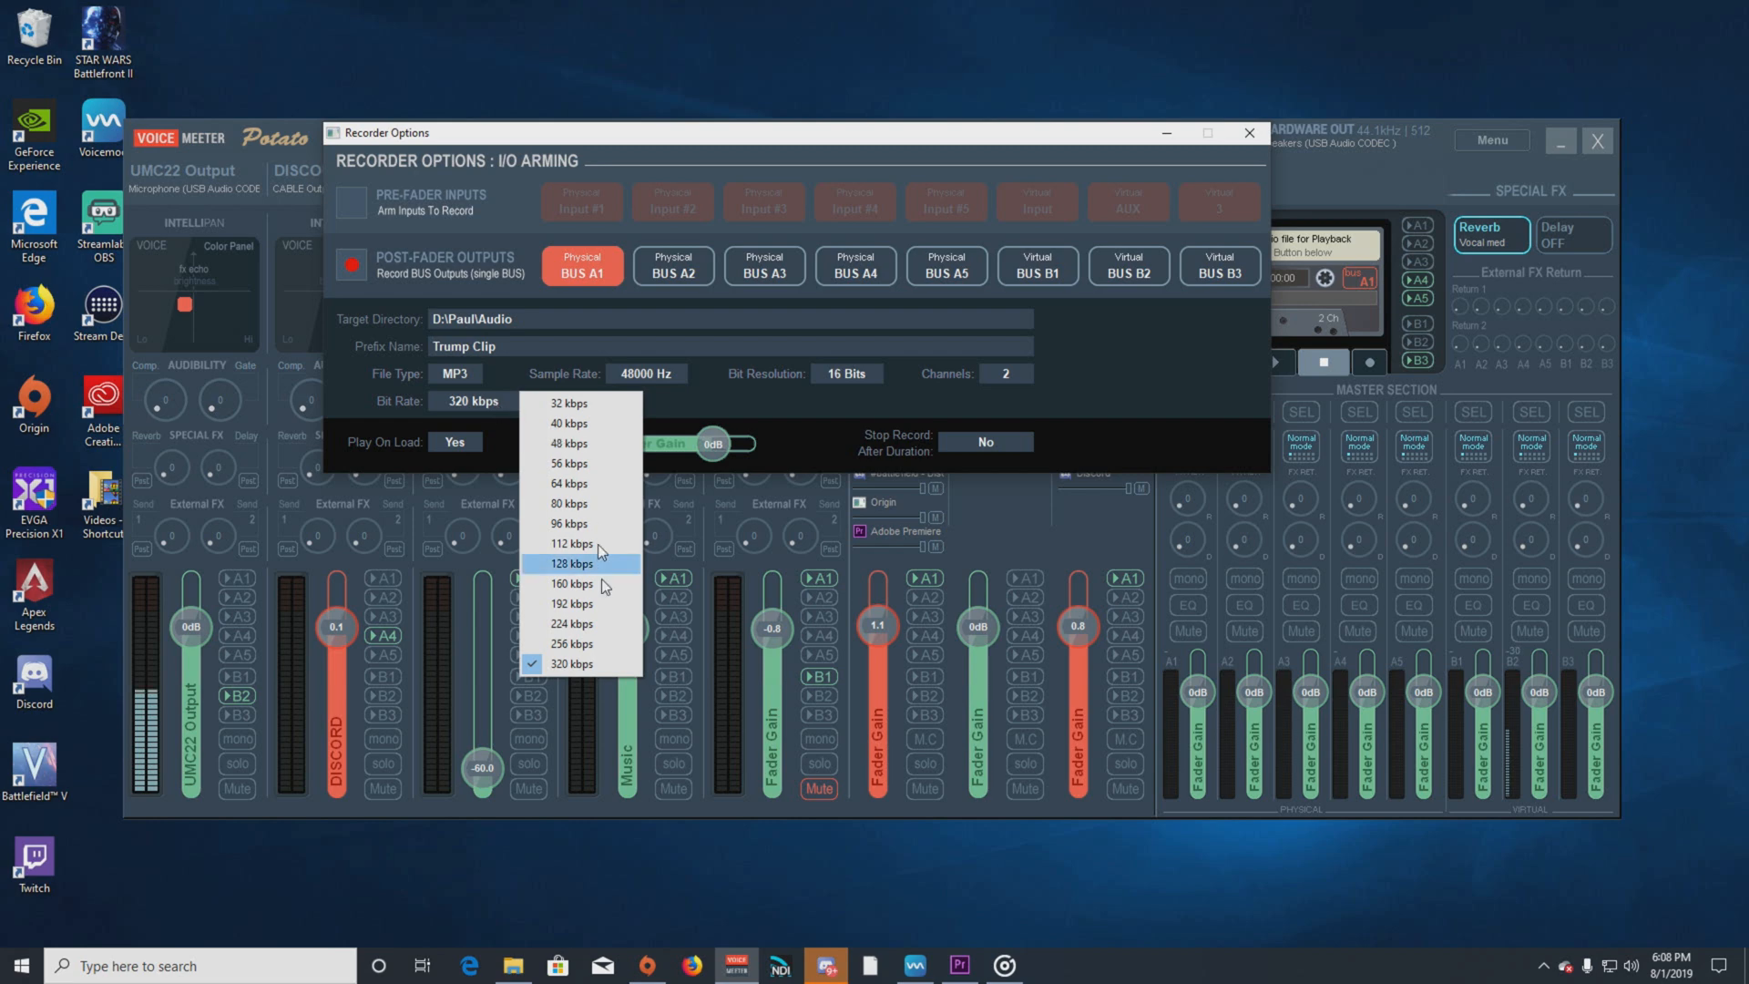
mouse_move(570, 663)
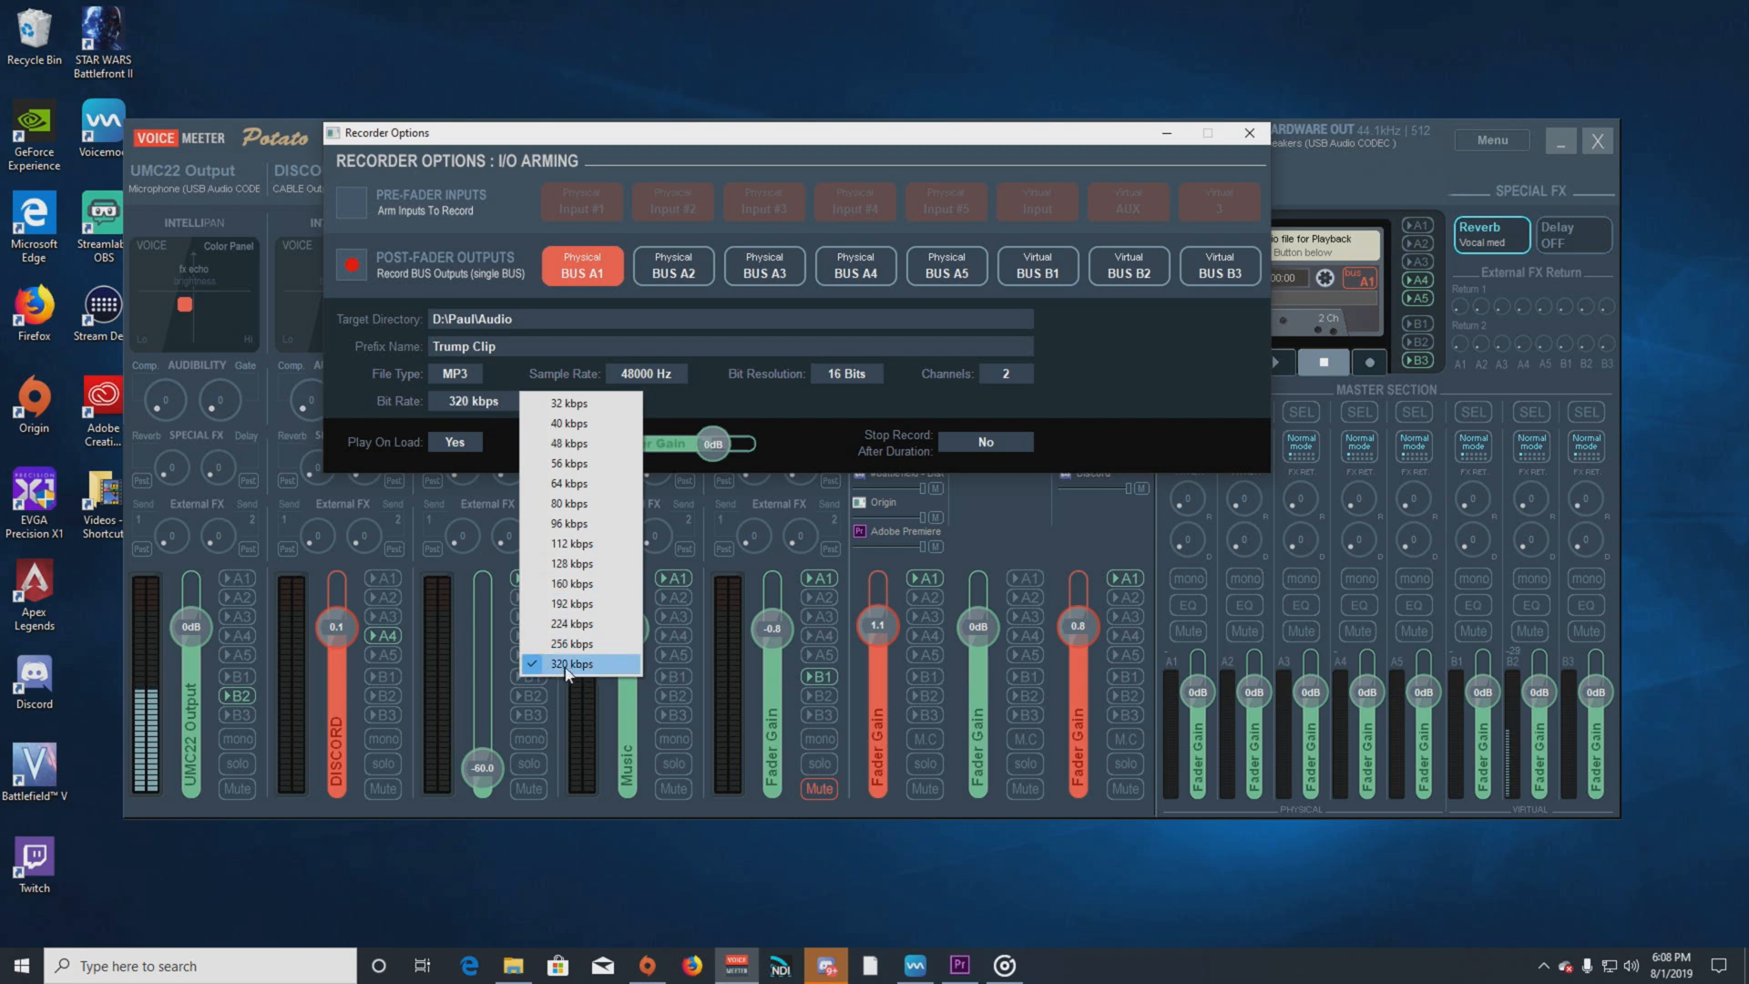
click(569, 663)
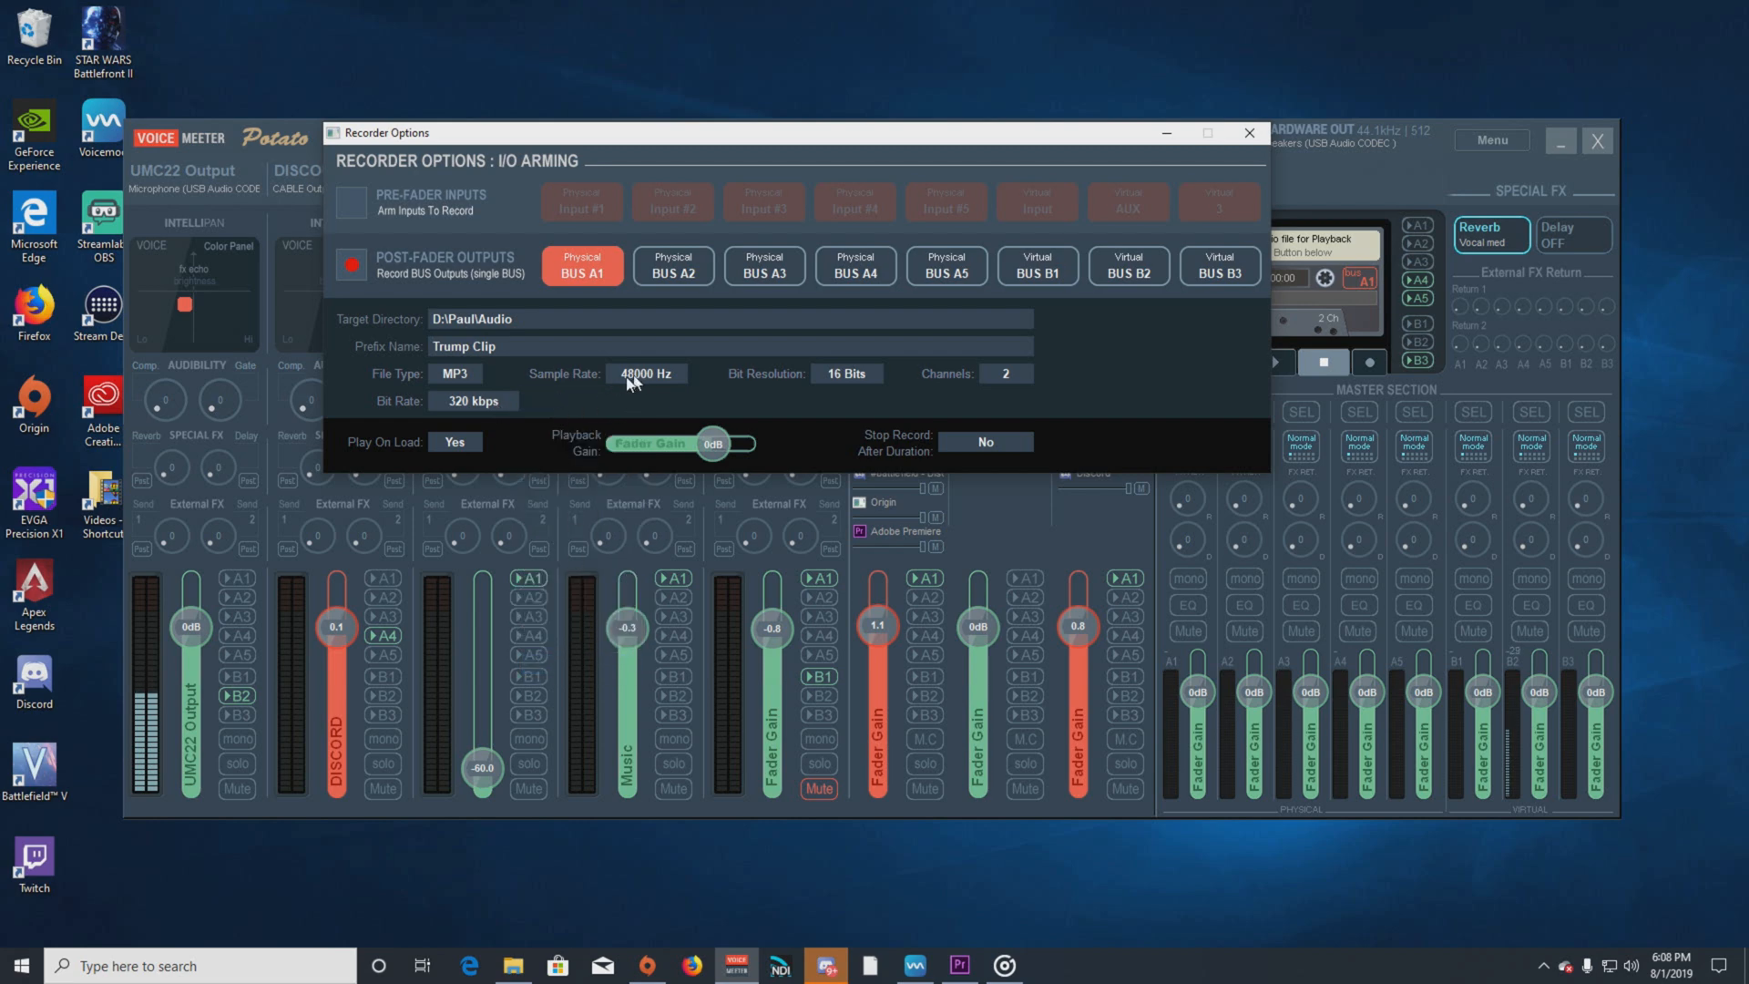
click(647, 371)
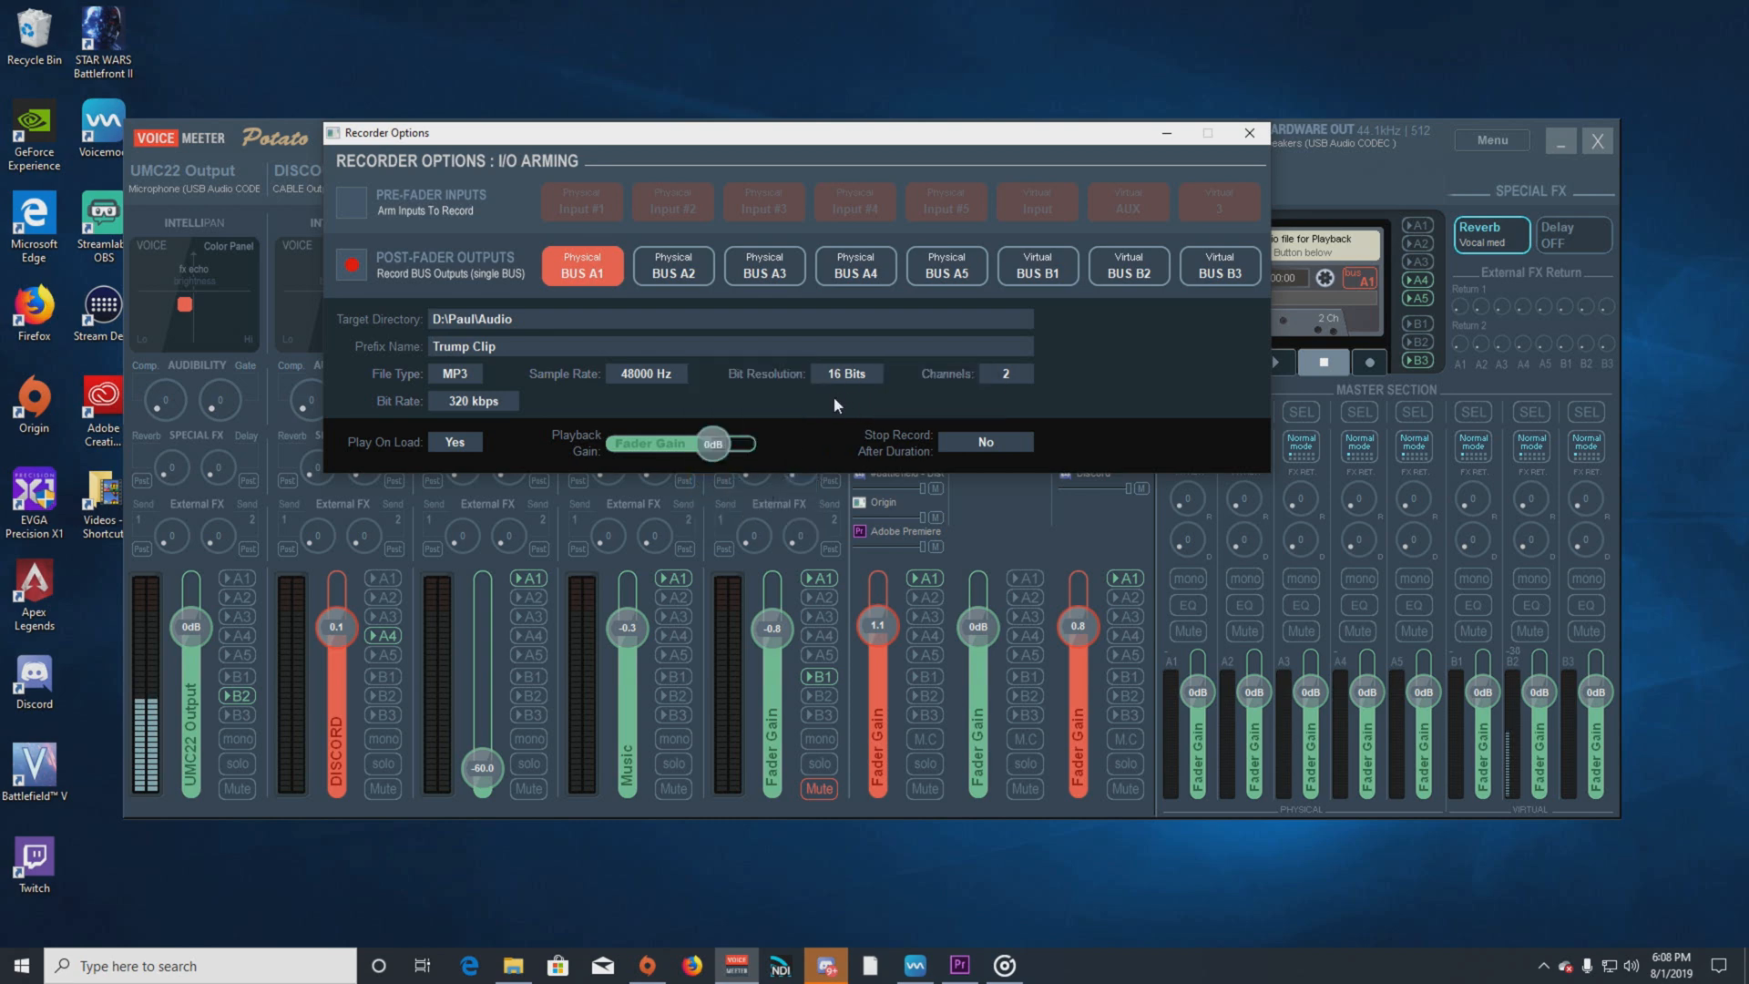
click(1000, 373)
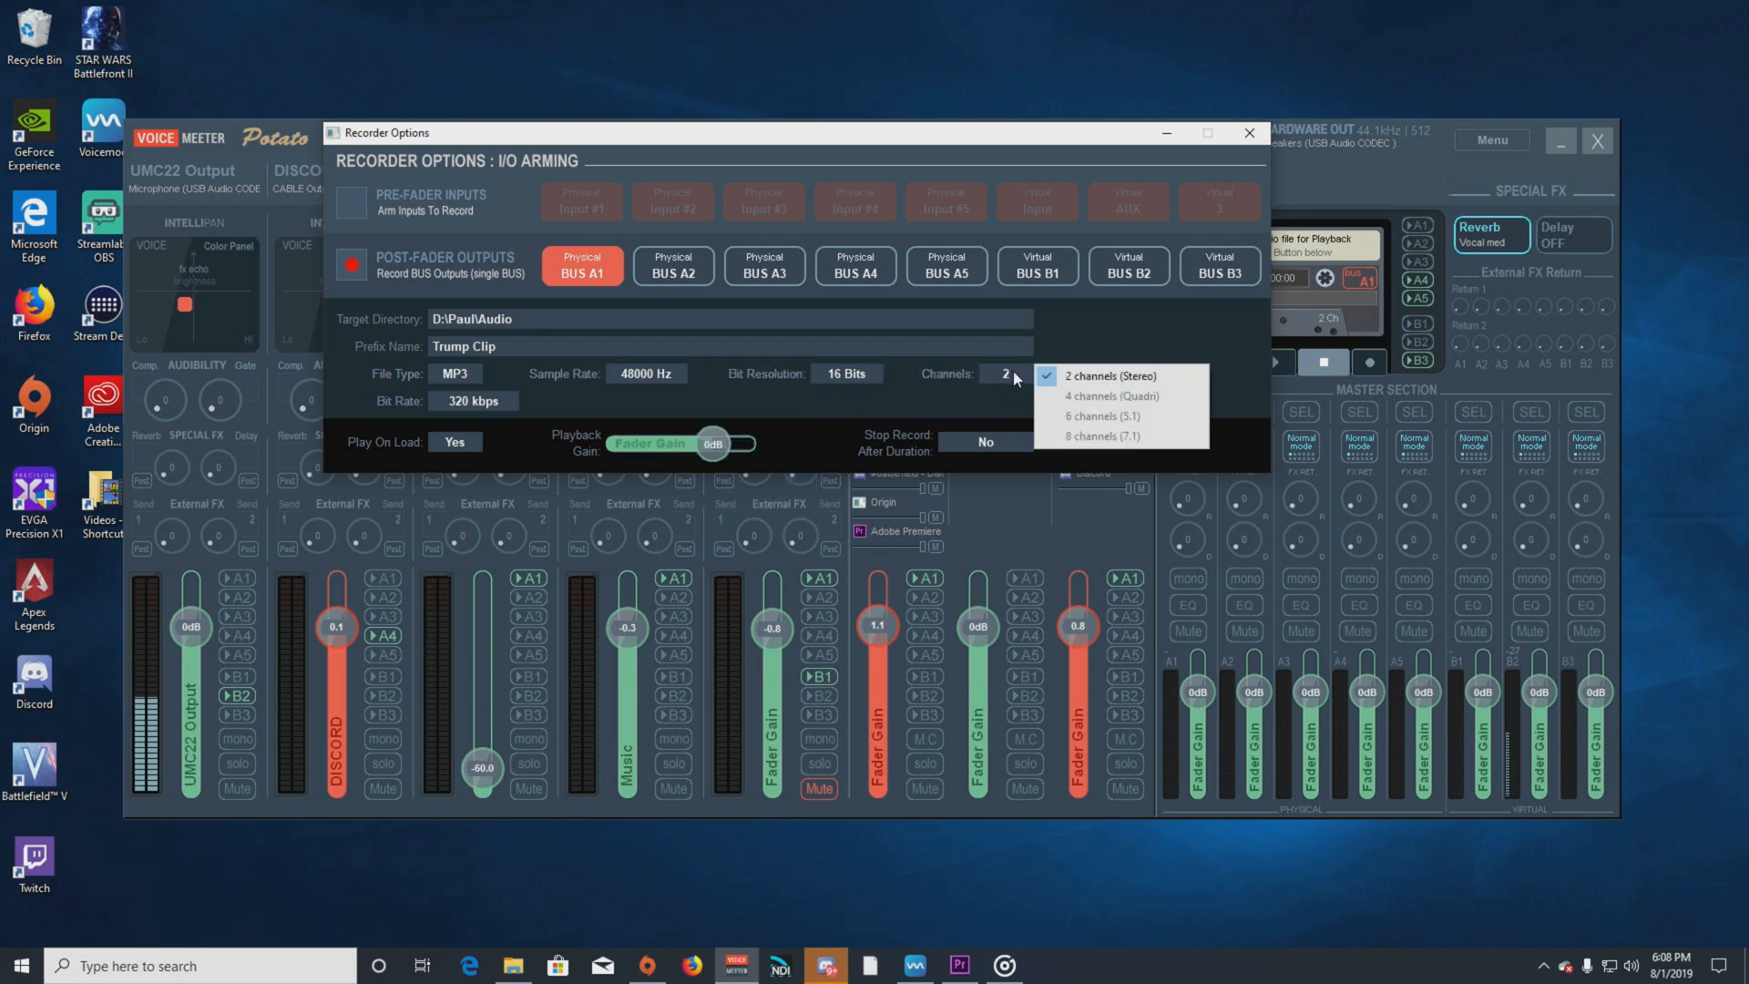
mouse_move(1035, 406)
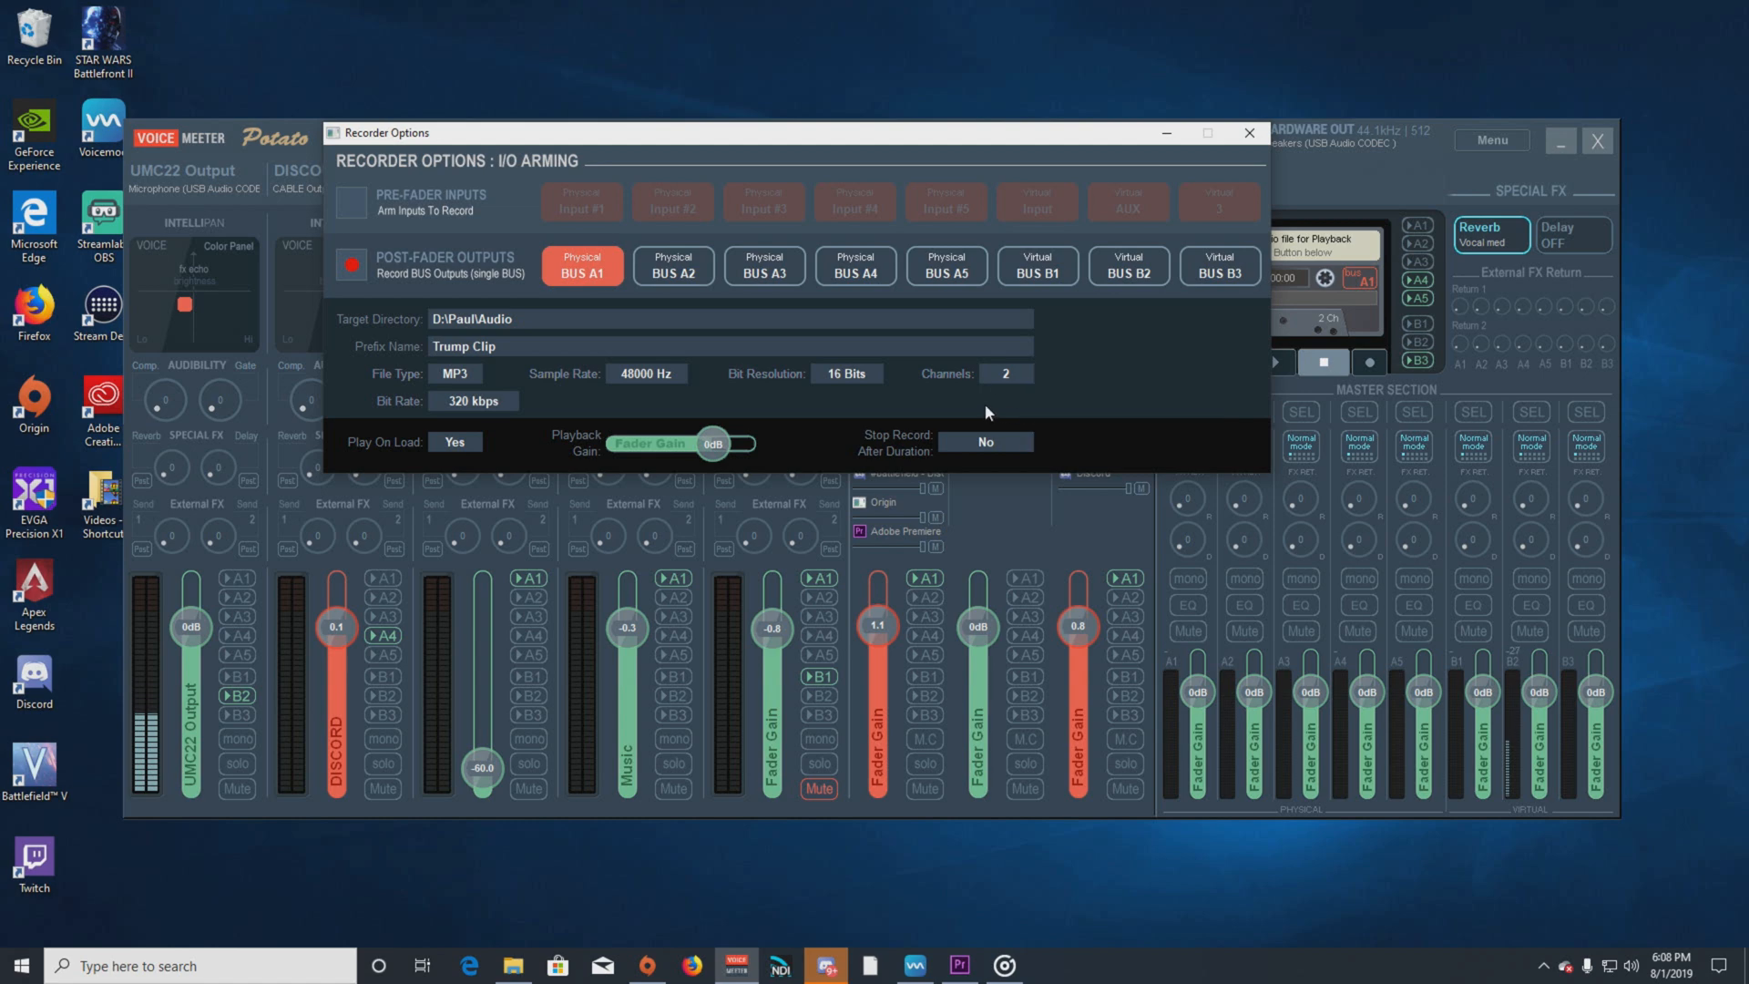
mouse_move(912, 404)
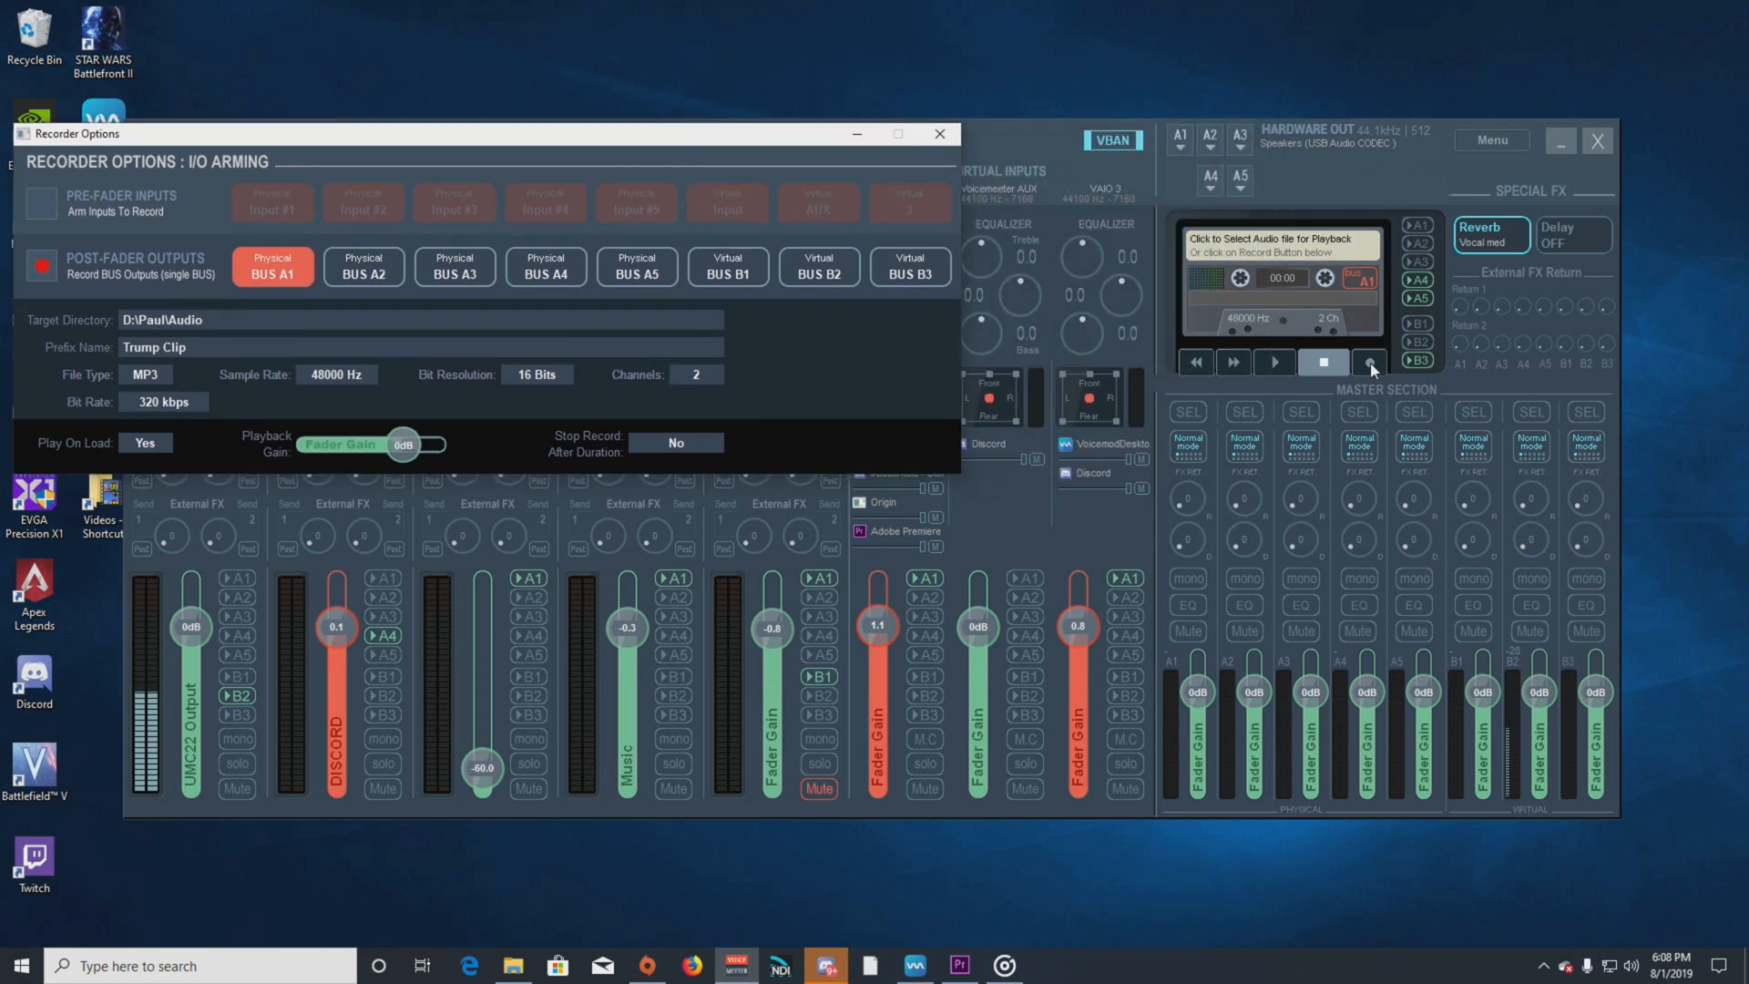
Start the VoiceMeeter cassette recorder capturing BUS A1 to an MP3 in D:\Paul\Audio.
click(1368, 360)
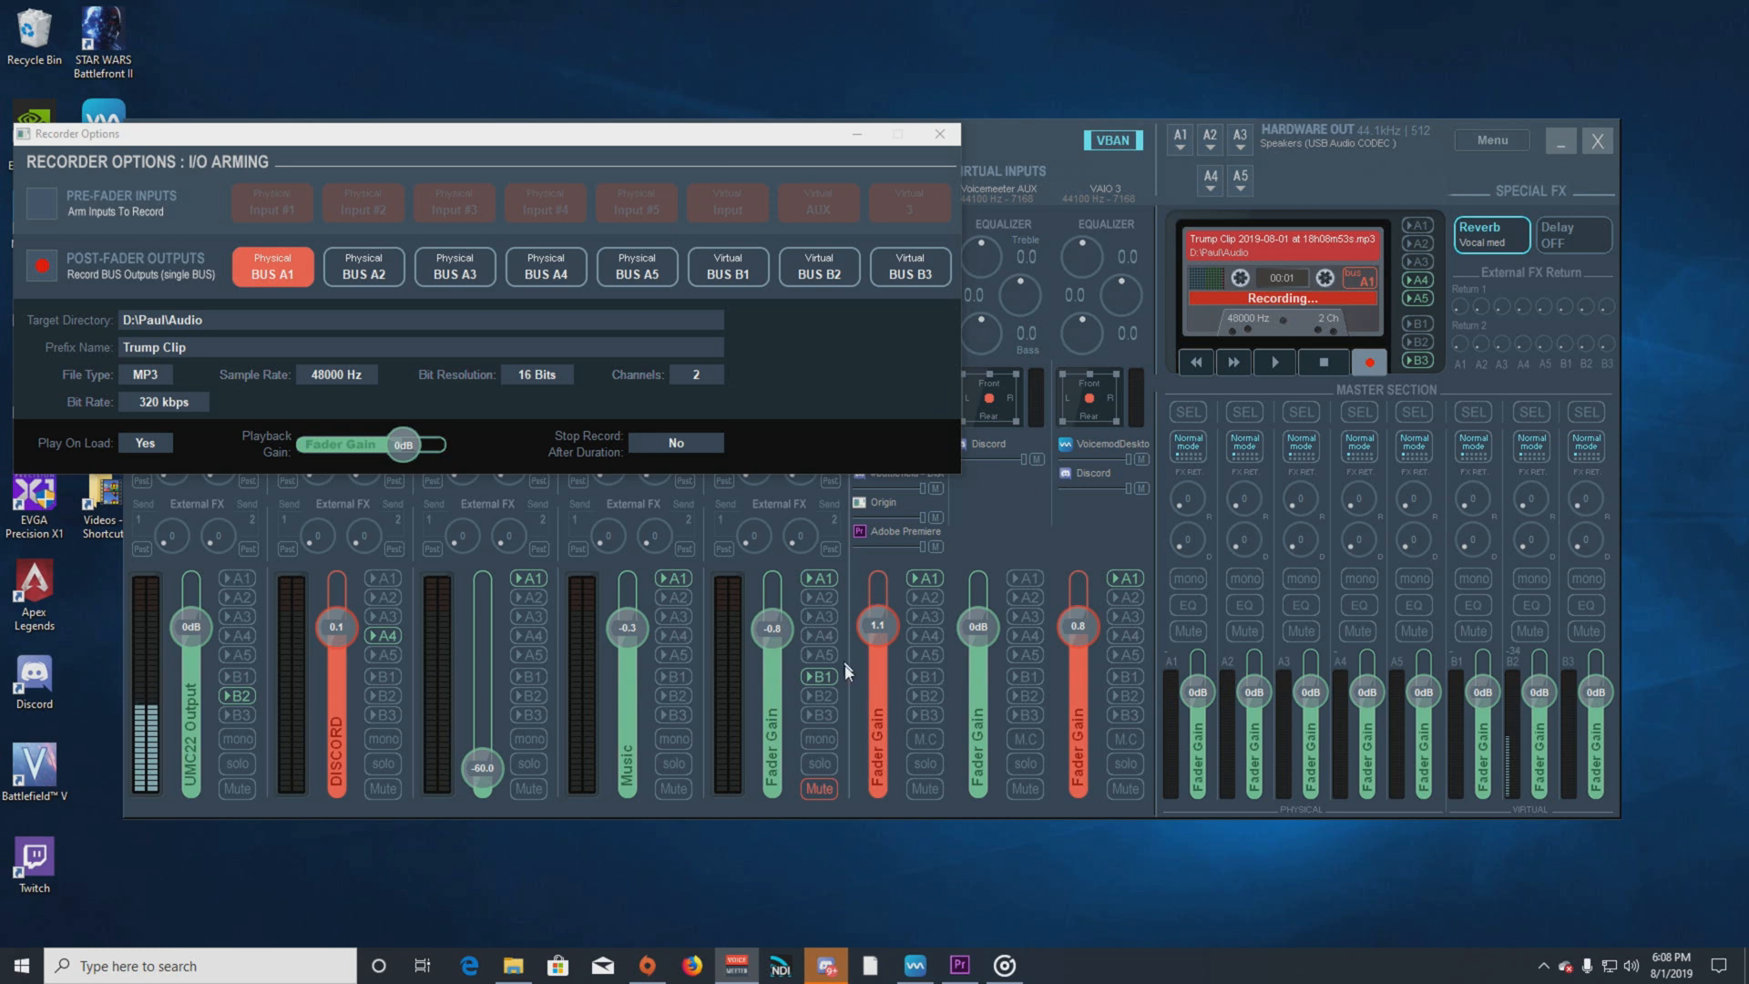
mouse_move(924, 478)
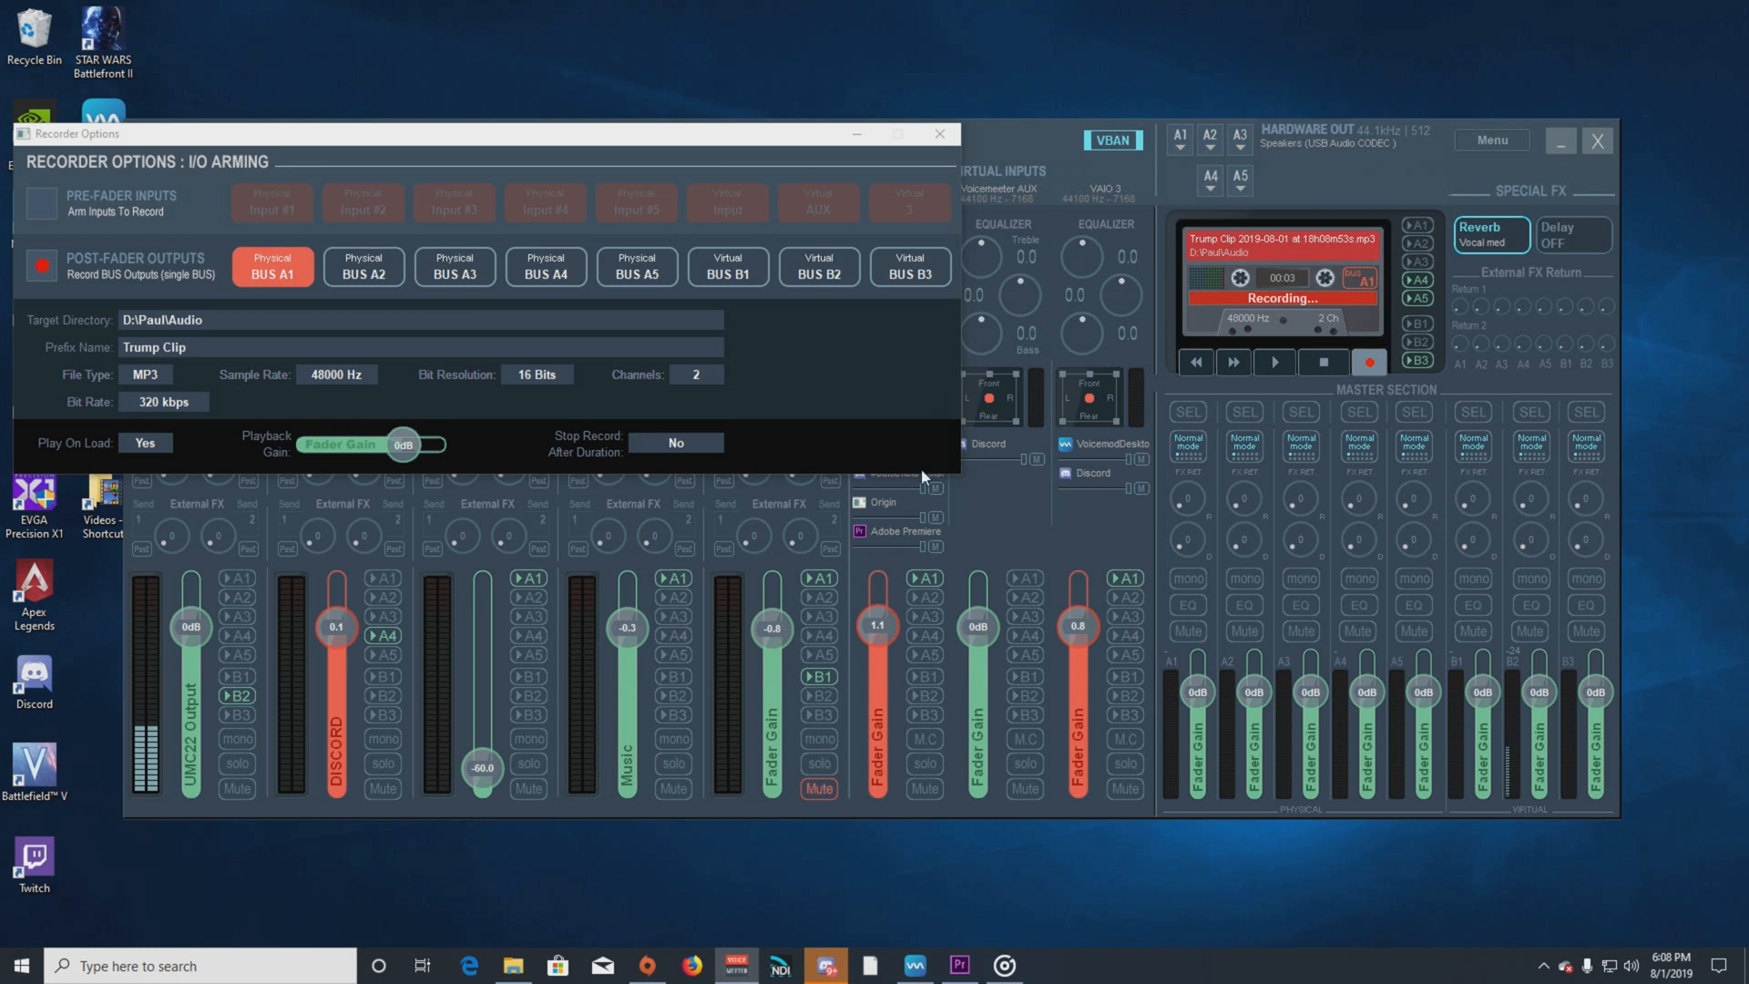
mouse_move(767, 153)
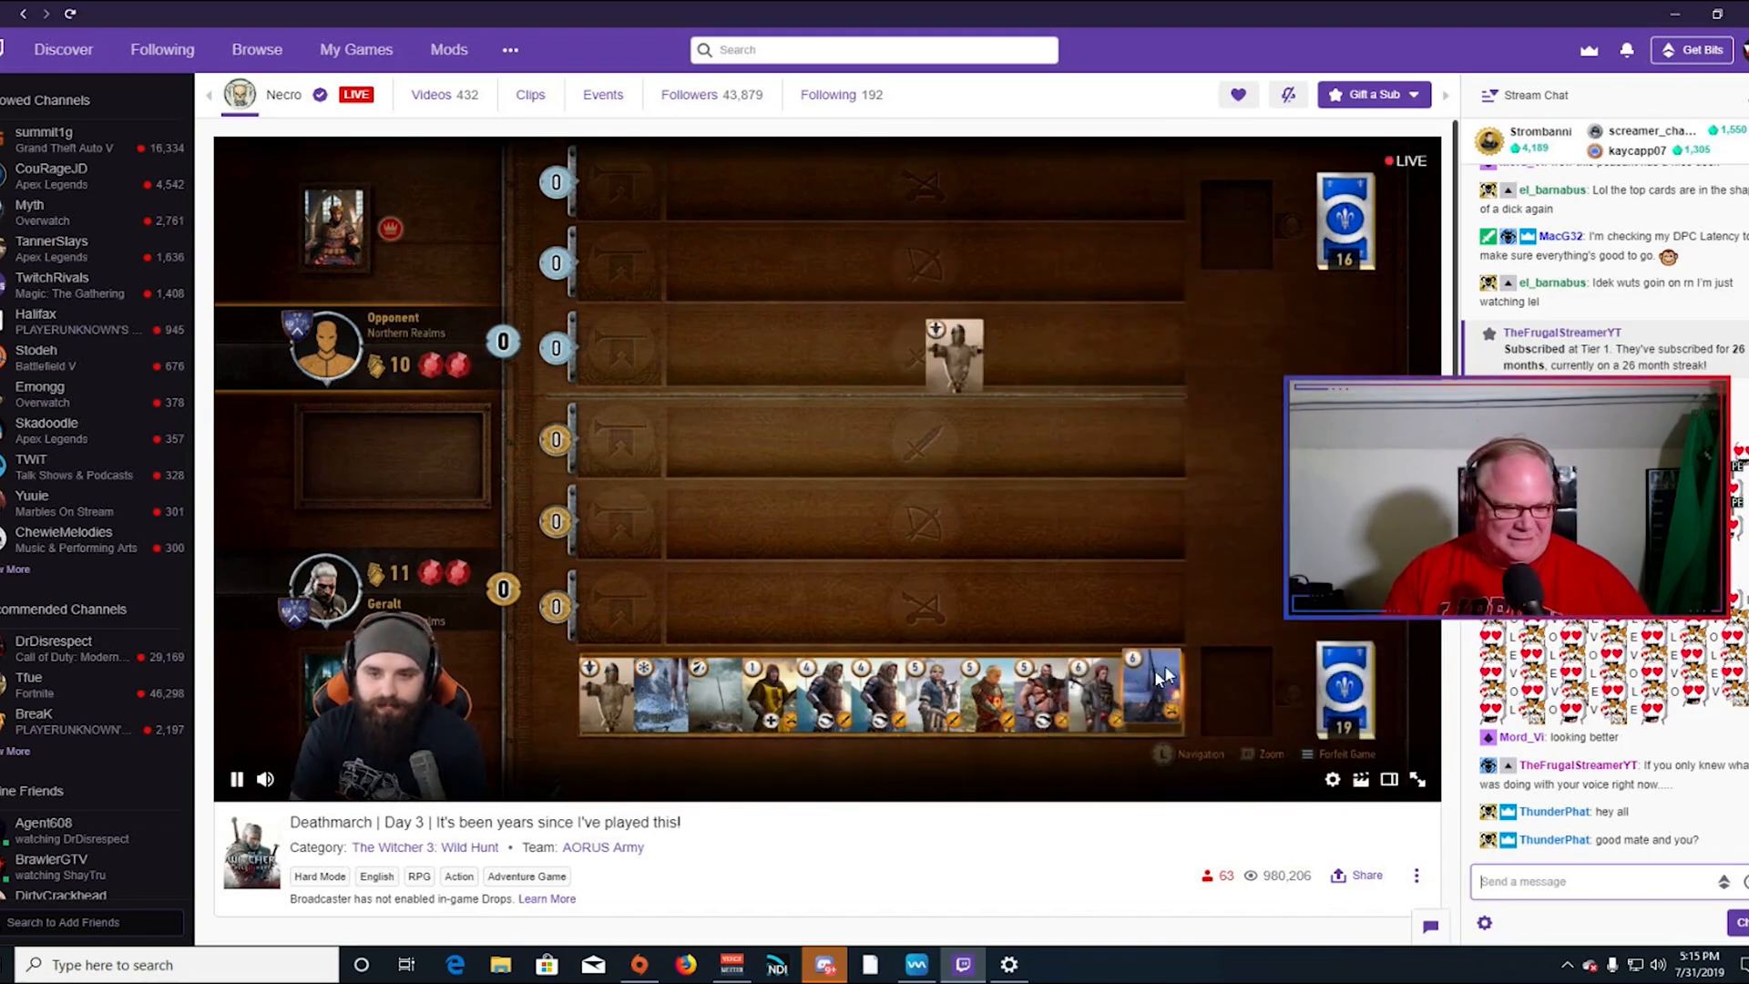
mouse_move(839, 798)
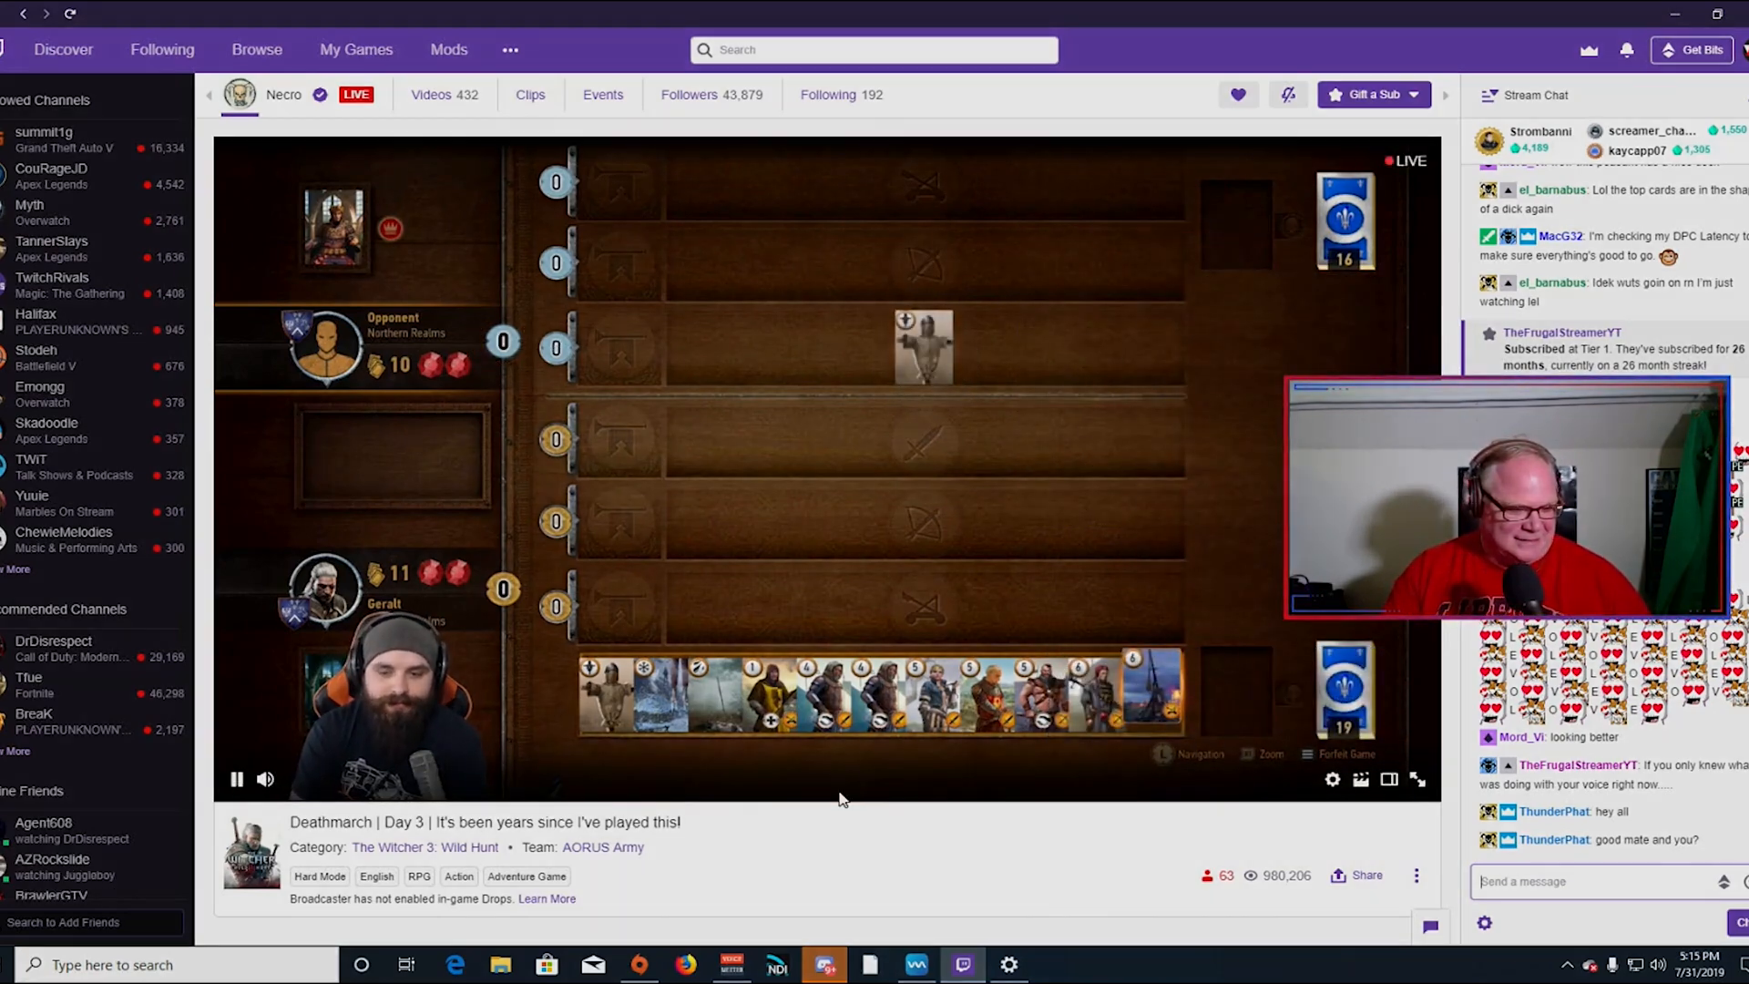